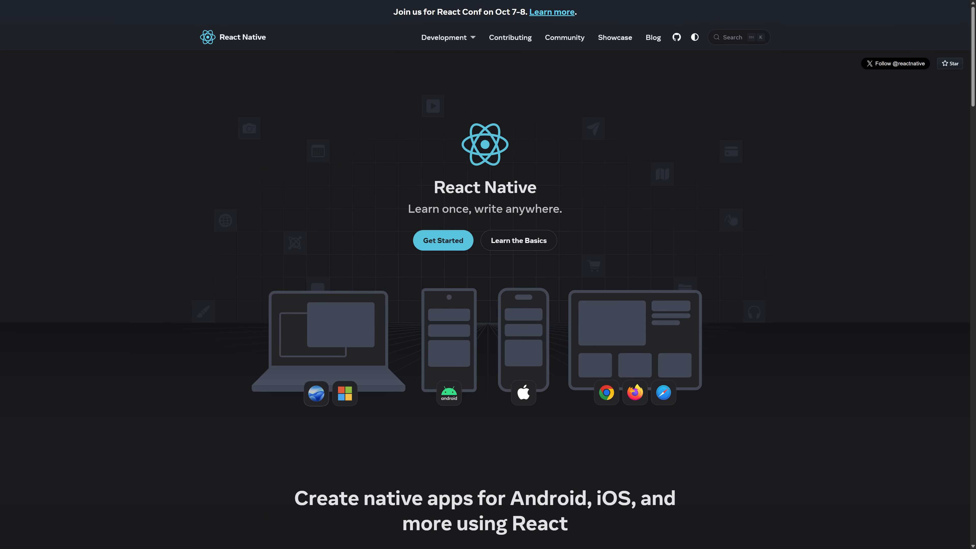
- Scroll the React Native homepage from the hero past Hello World to 'Native development for everyone'
scroll("down", 3)
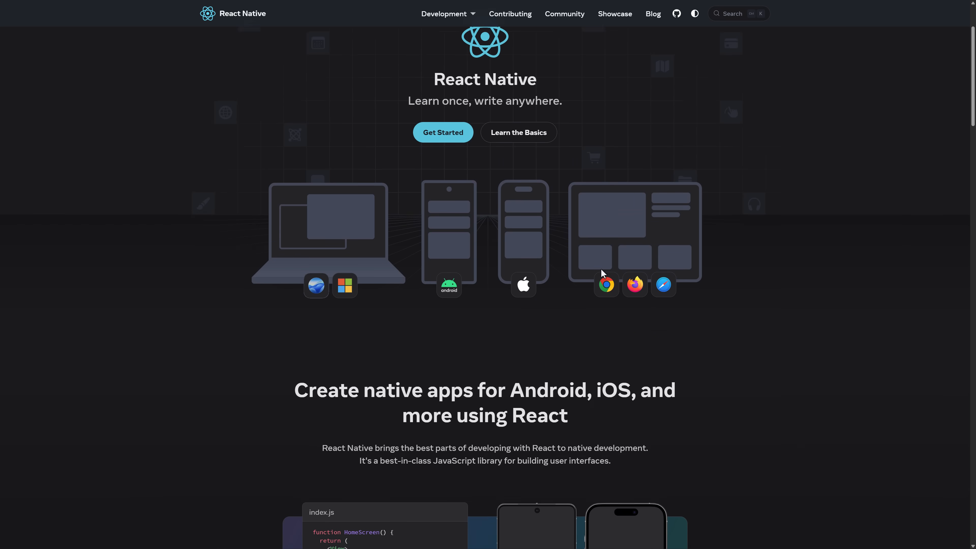
scroll("down", 3)
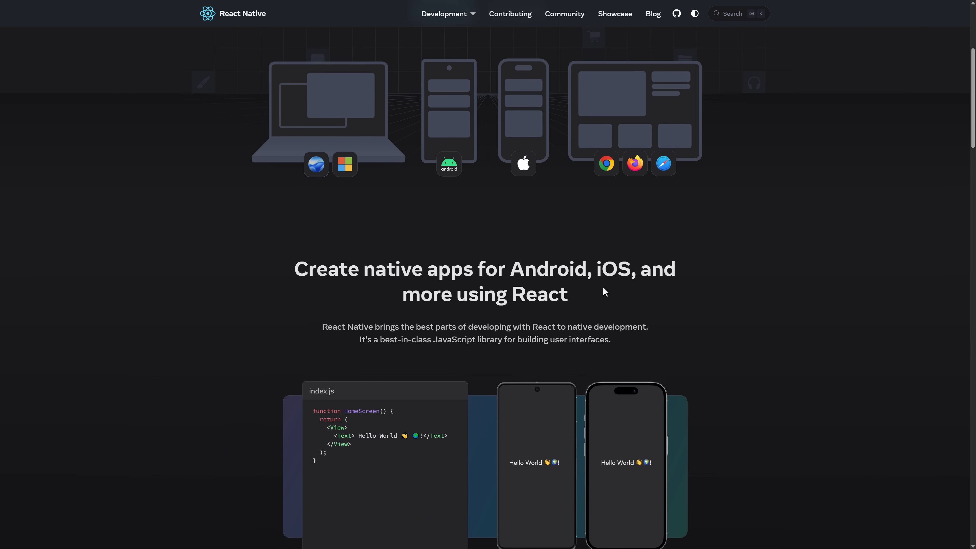
scroll("down", 3)
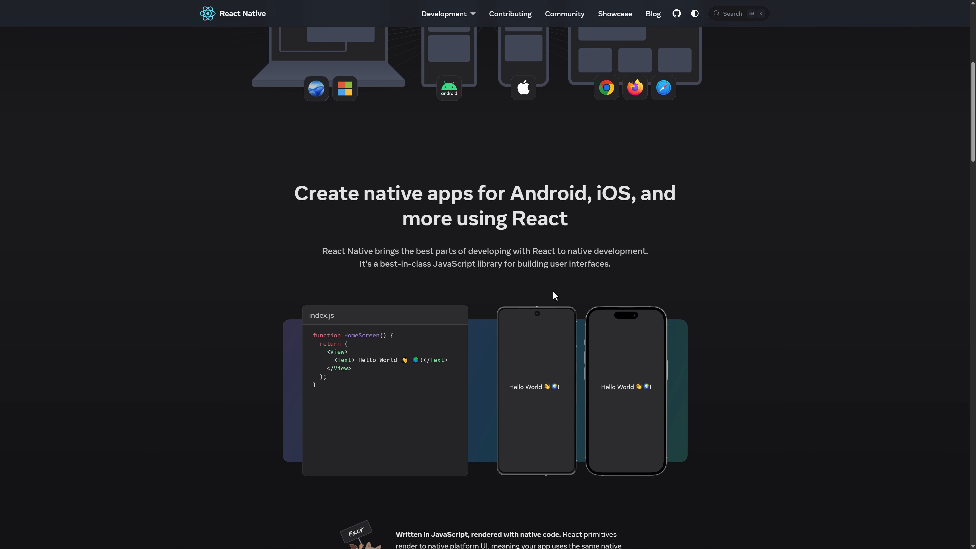
scroll("down", 3)
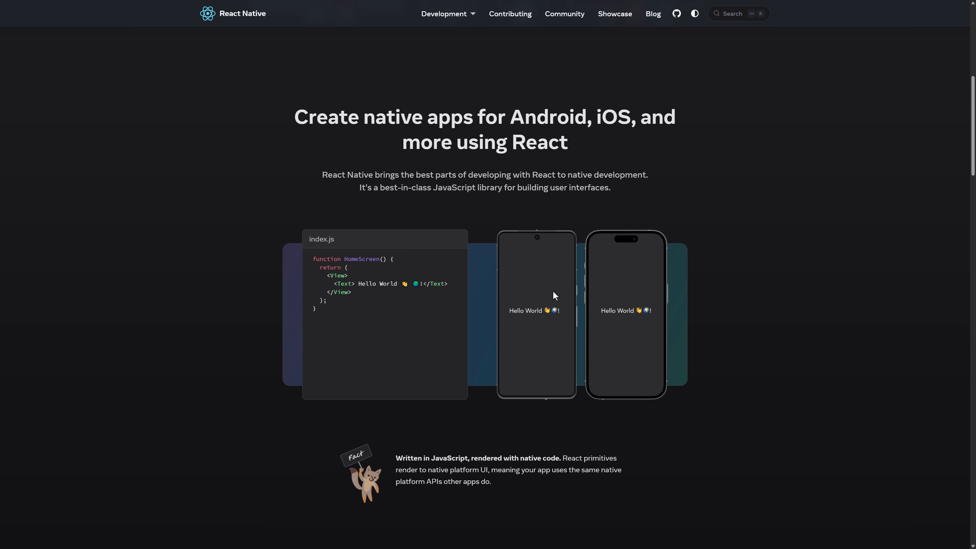
mouse_move(357, 227)
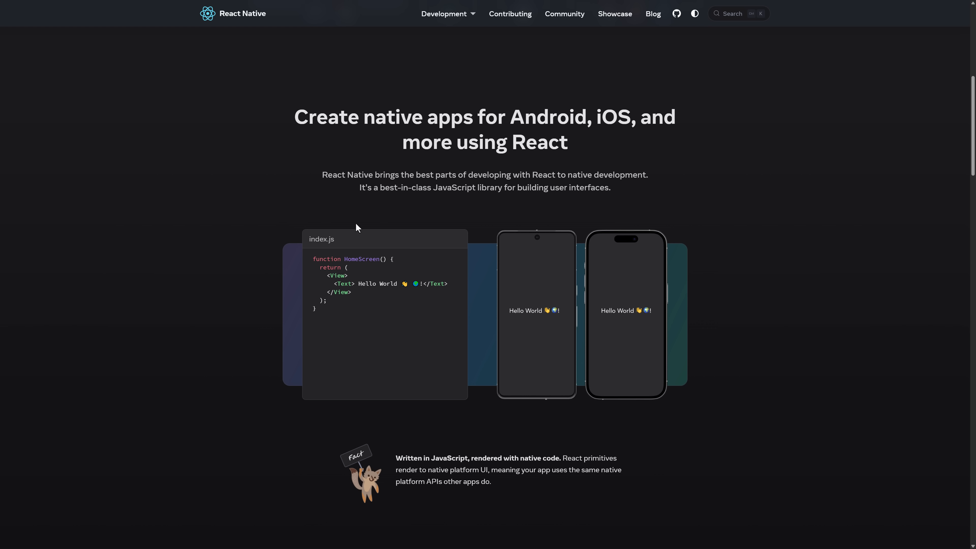
mouse_move(523, 170)
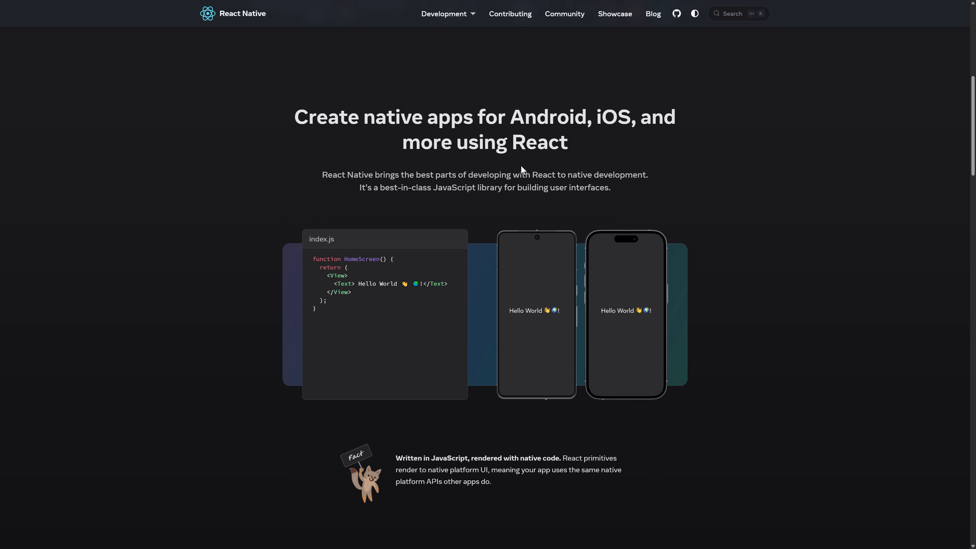
mouse_move(337, 170)
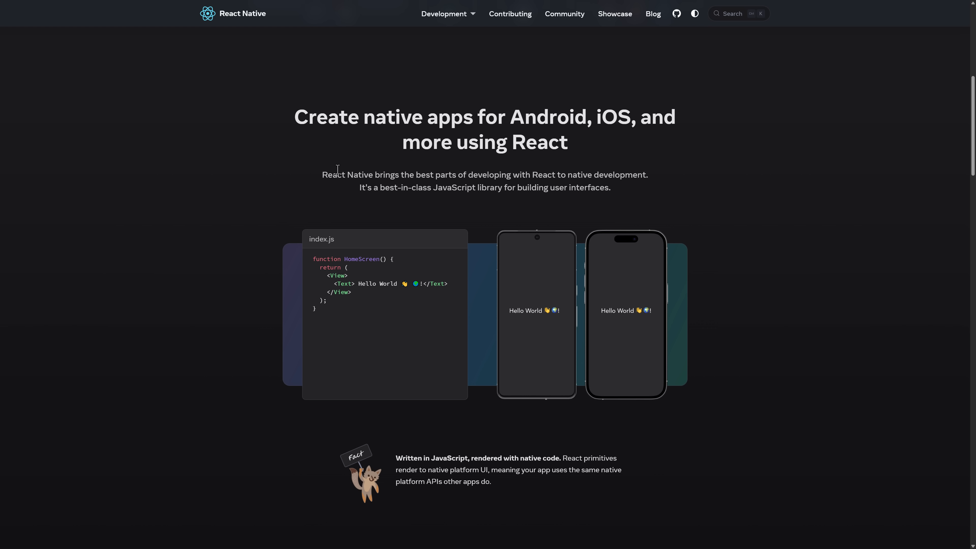
mouse_move(521, 176)
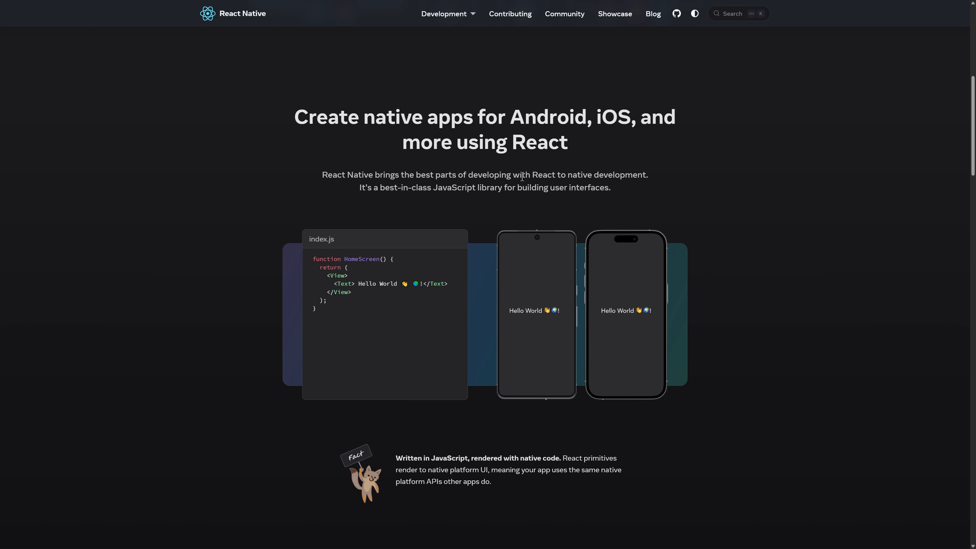
mouse_move(415, 191)
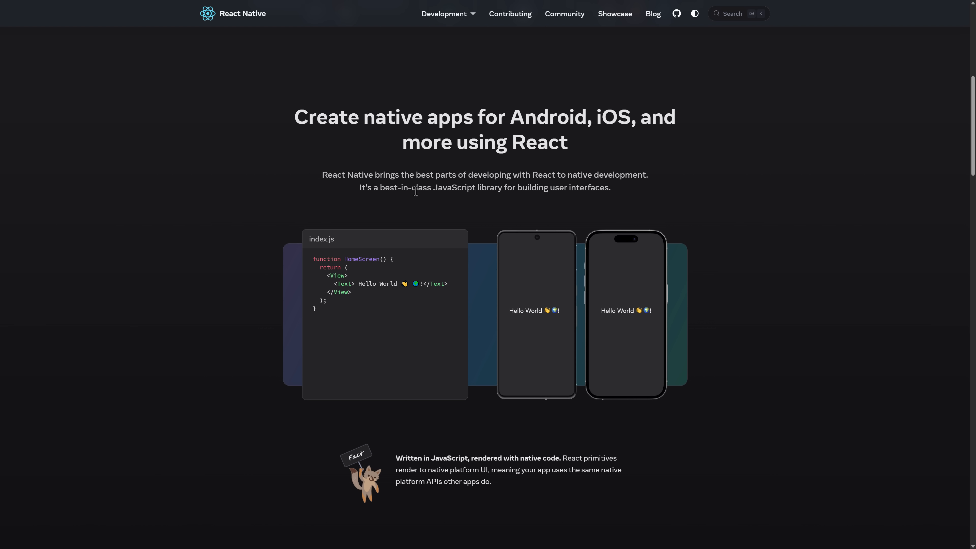
mouse_move(522, 190)
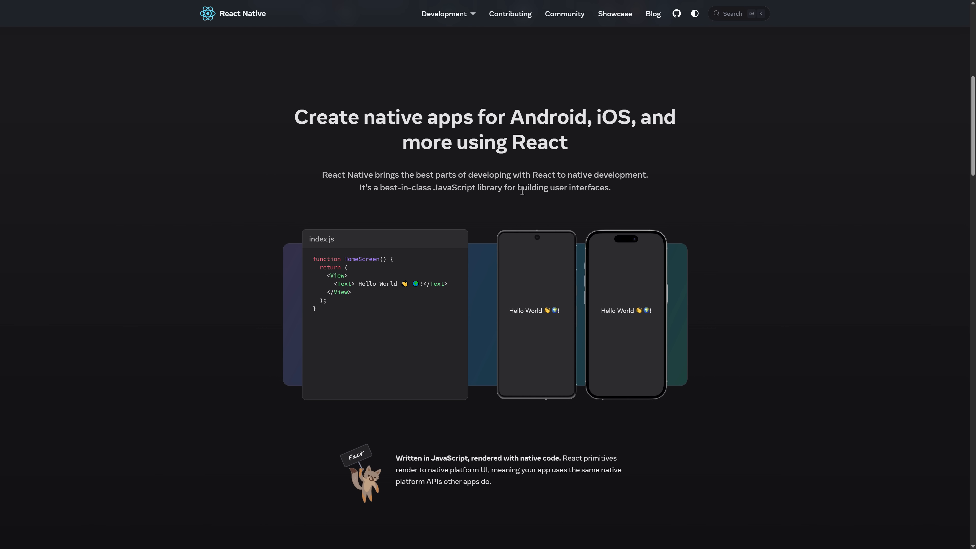
scroll("down", 3)
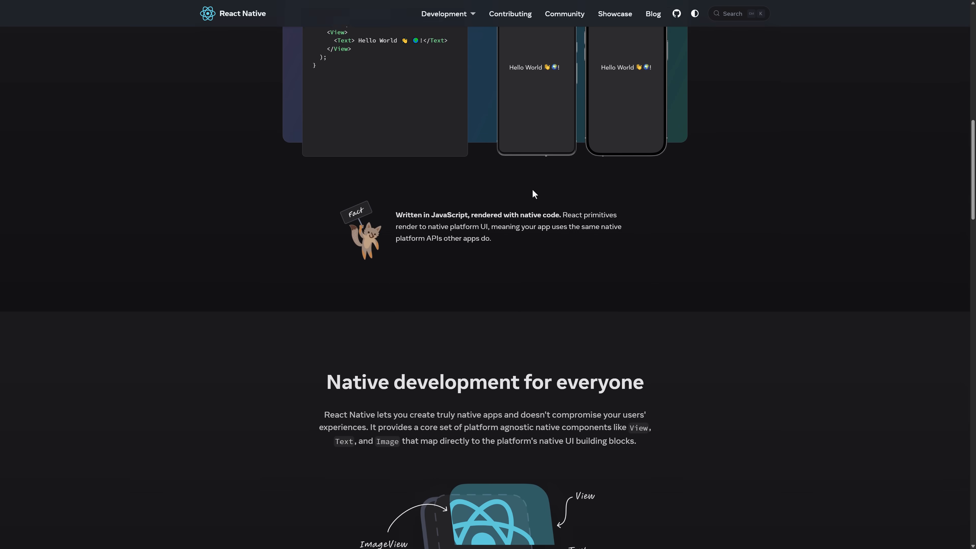
scroll("down", 3)
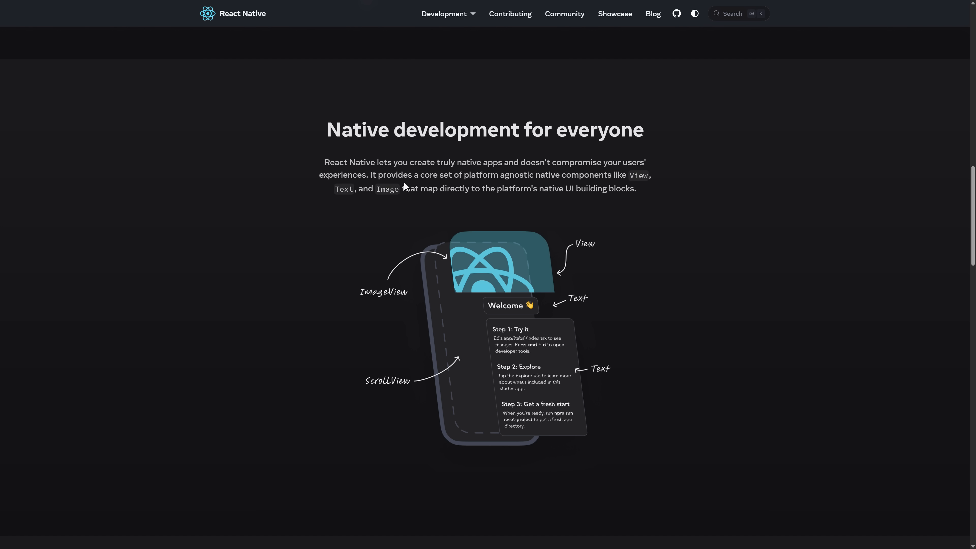
mouse_move(389, 167)
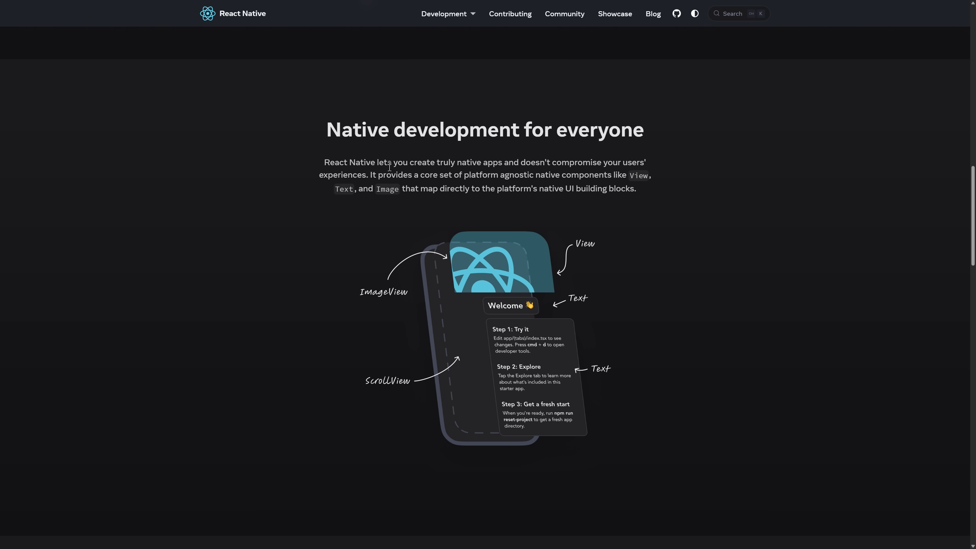
mouse_move(484, 194)
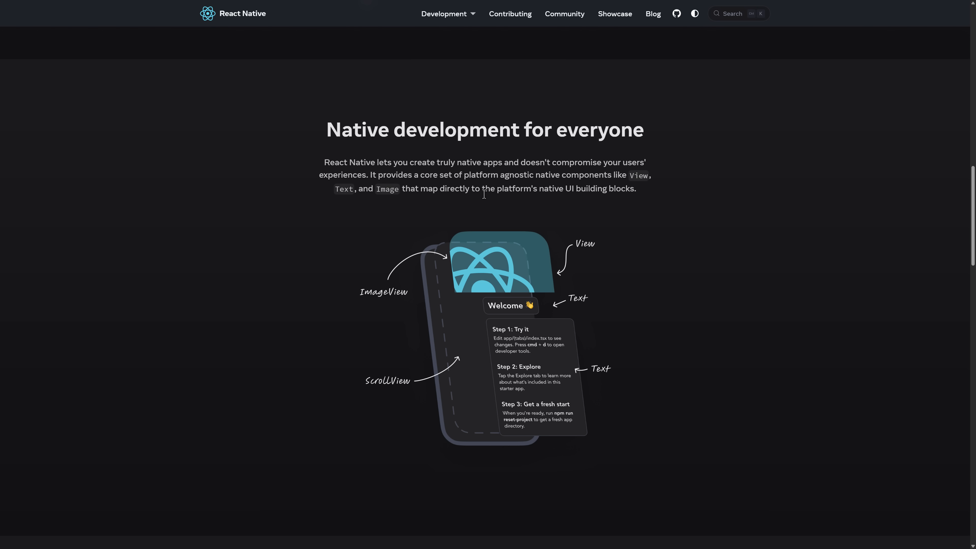
- Scroll through the framework and video sections to the app logo grid and community footer
scroll("down", 3)
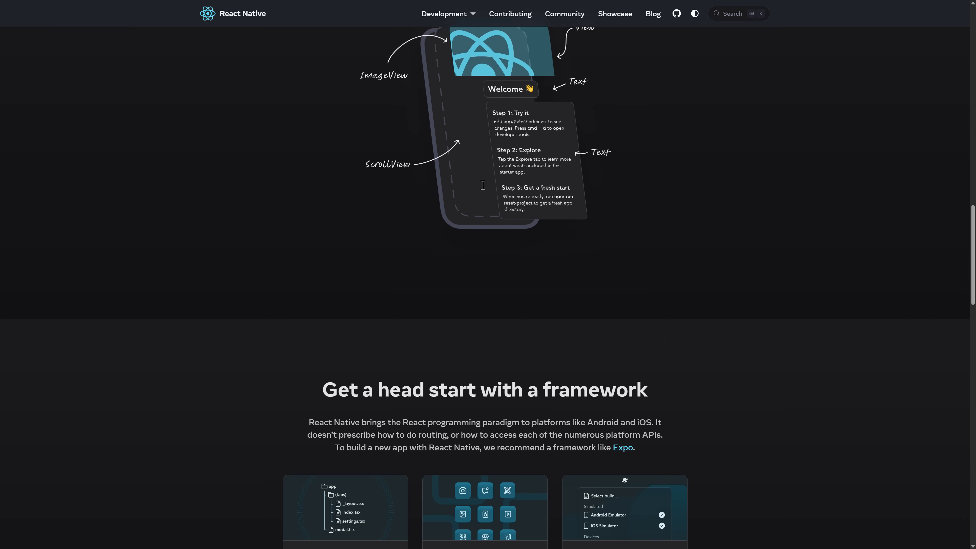
scroll("down", 3)
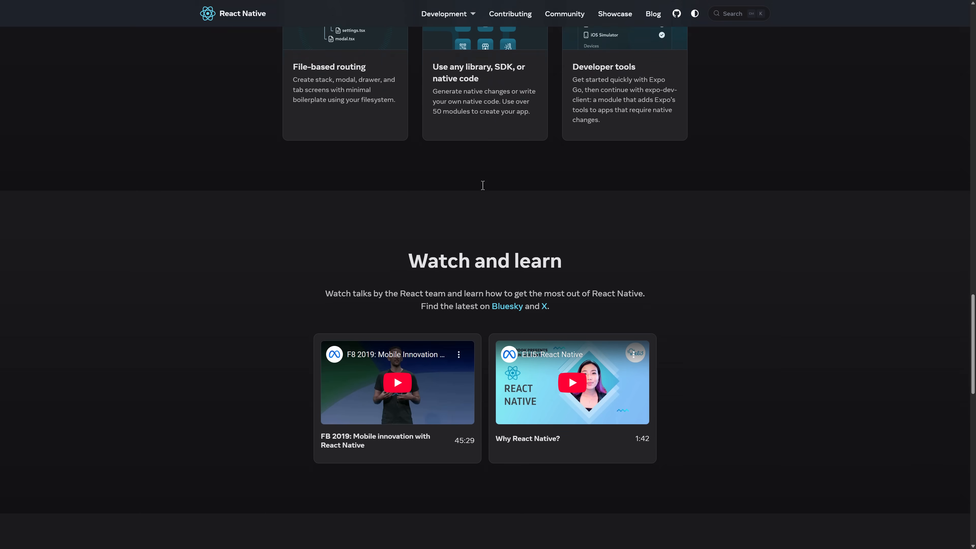
scroll("down", 3)
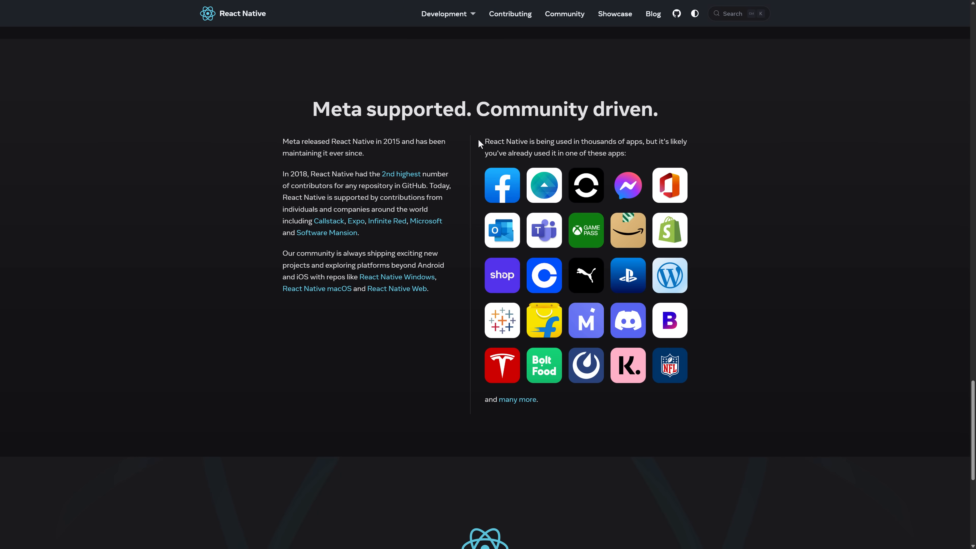
mouse_move(380, 140)
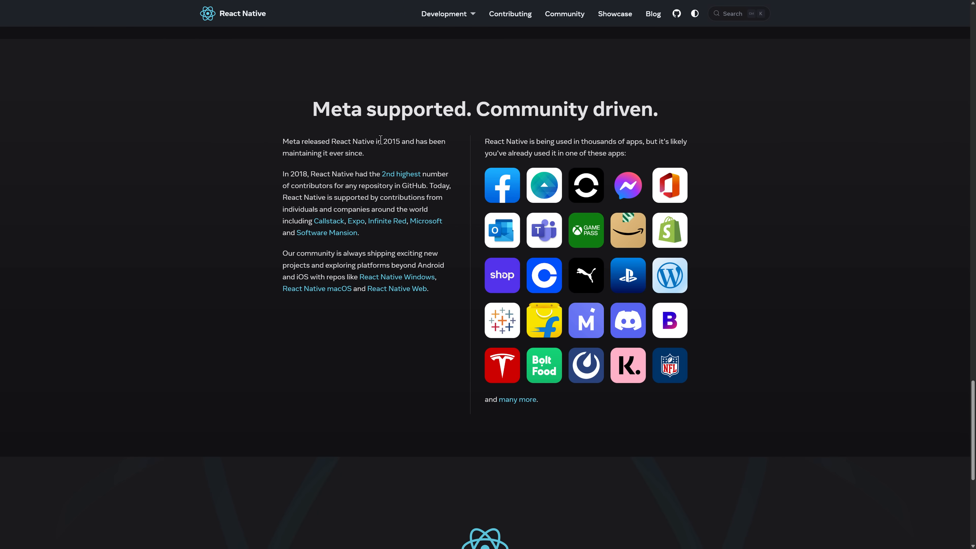
mouse_move(316, 158)
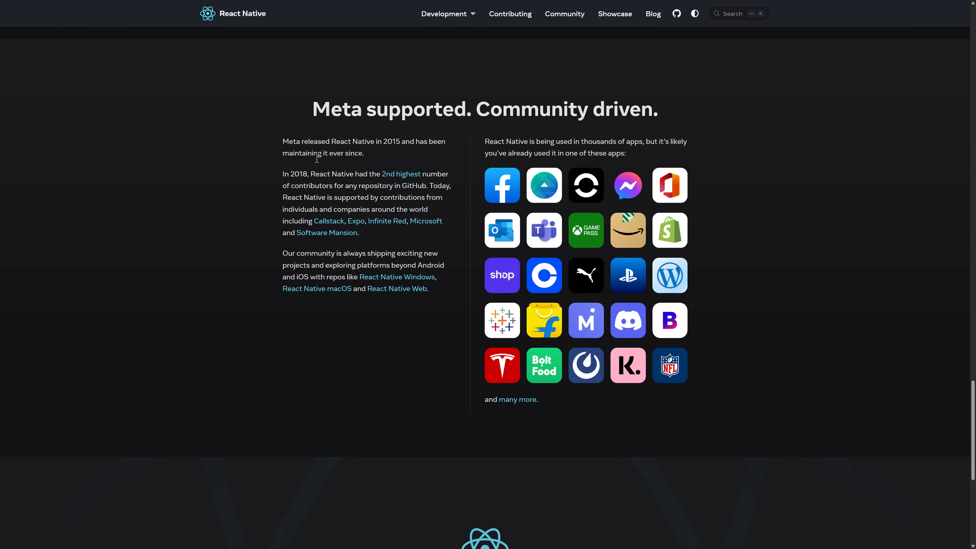
mouse_move(422, 226)
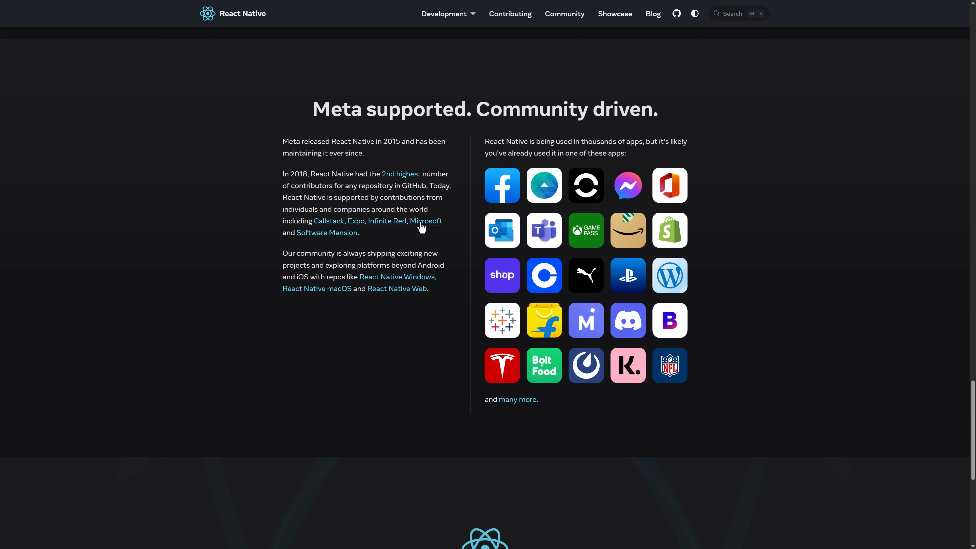
mouse_move(298, 197)
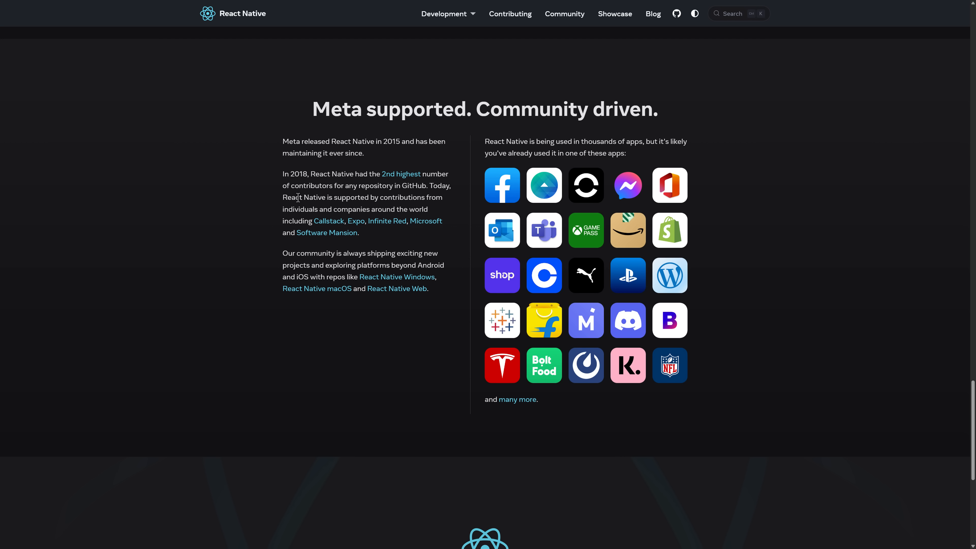
mouse_move(639, 286)
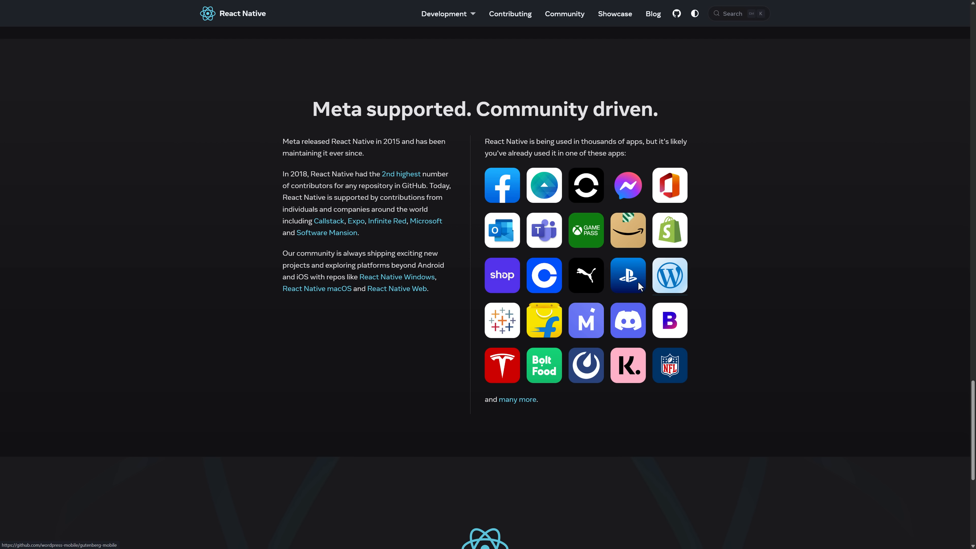
mouse_move(502, 366)
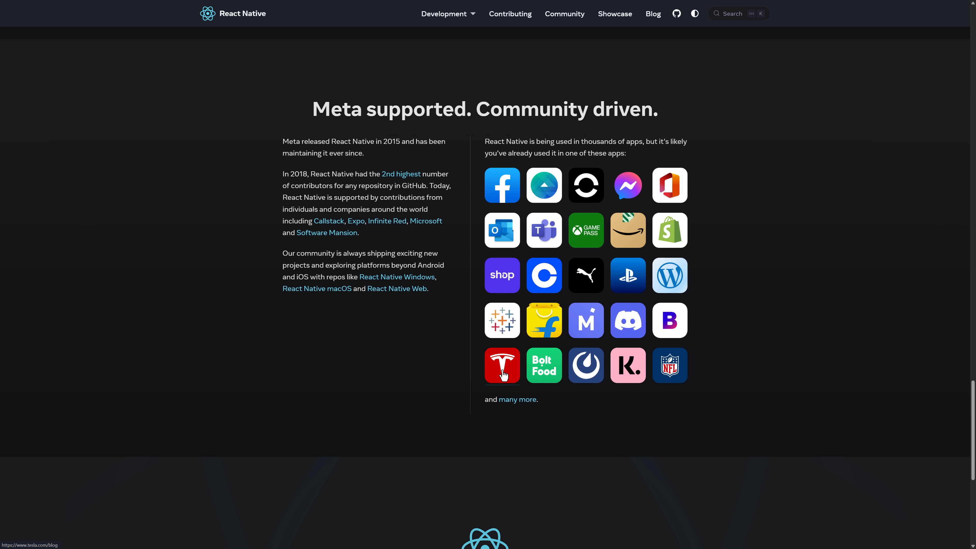
mouse_move(749, 321)
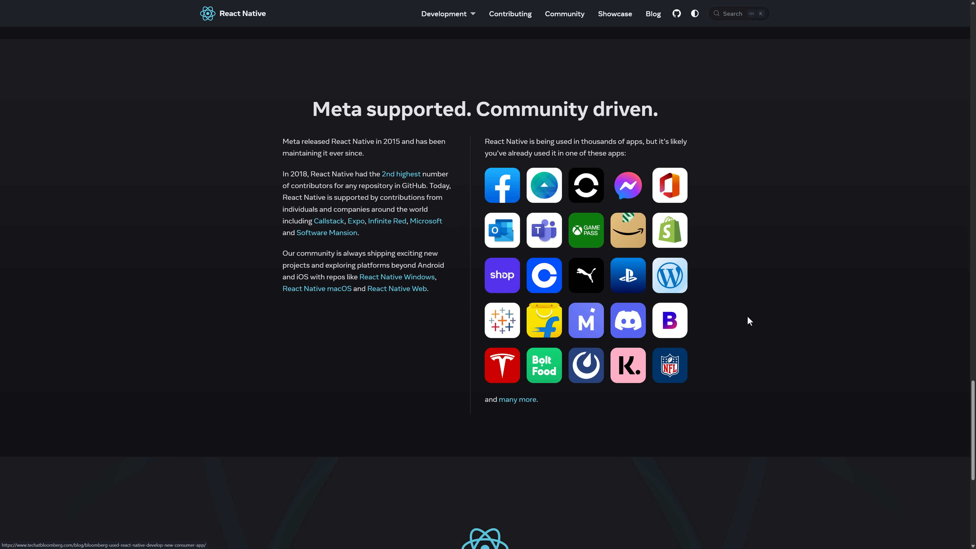
scroll("down", 3)
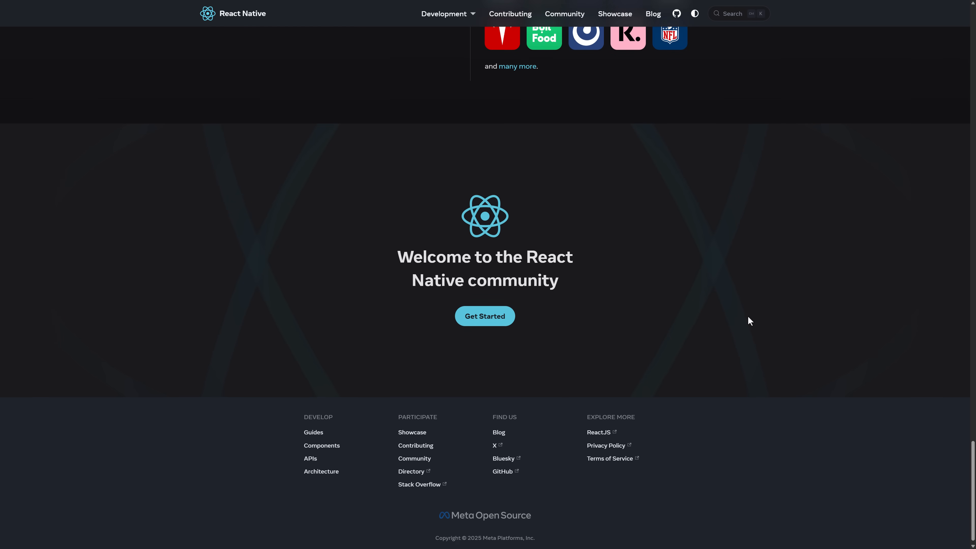
scroll("up", 3)
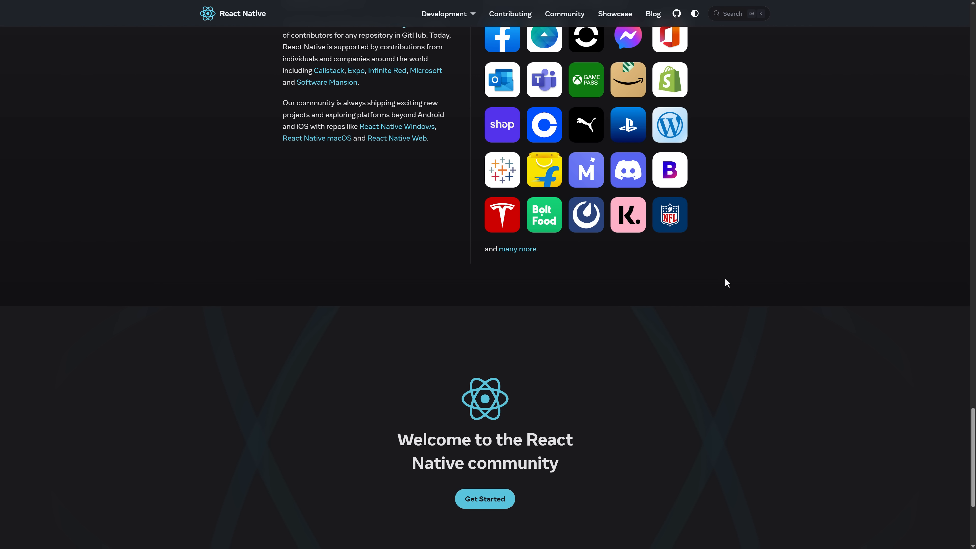
mouse_move(727, 269)
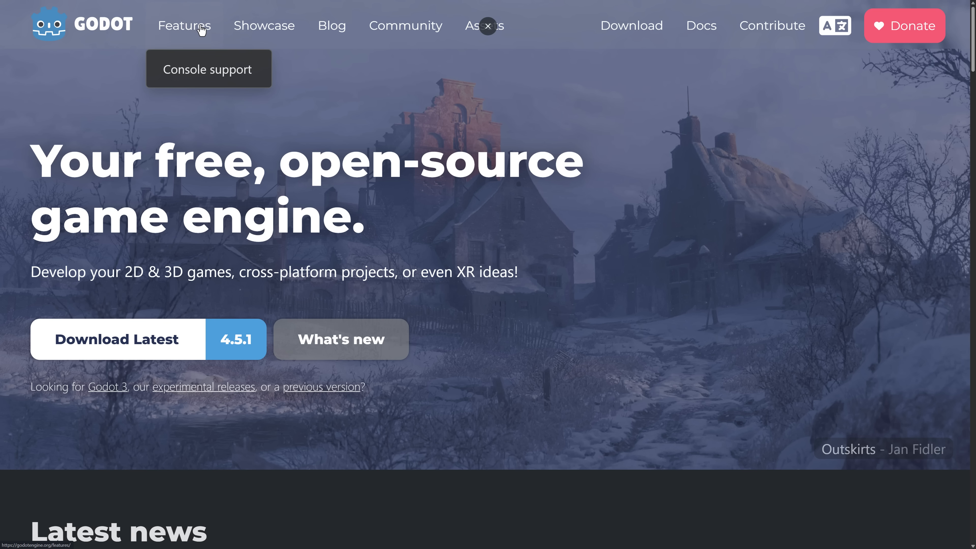
- Scroll down the Godot showcase page browsing game cards like Brotato and City Game Studio
scroll("down", 3)
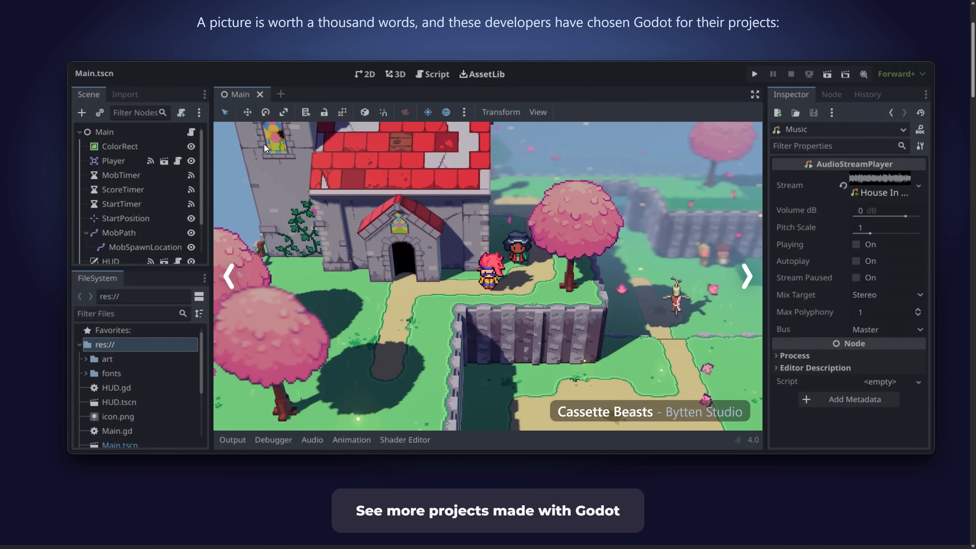
scroll("down", 3)
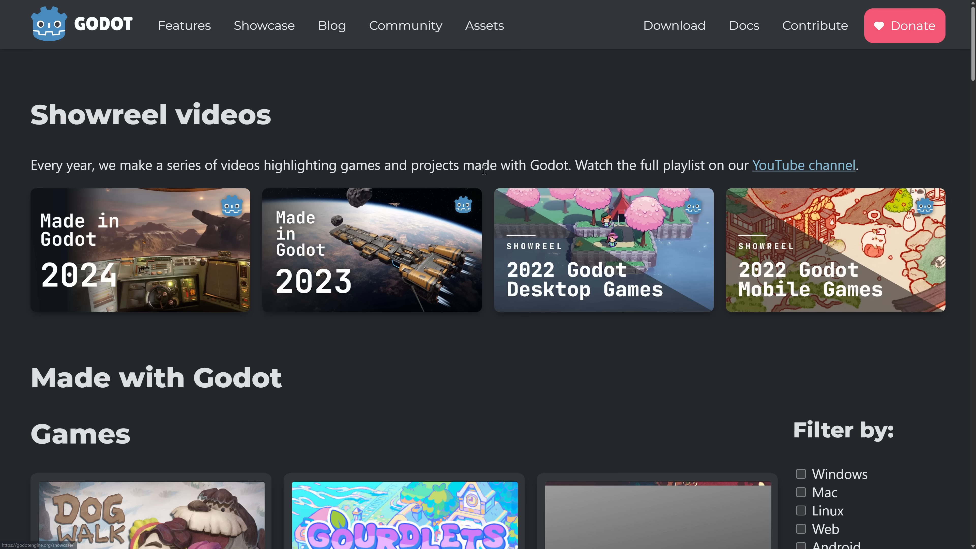
scroll("down", 3)
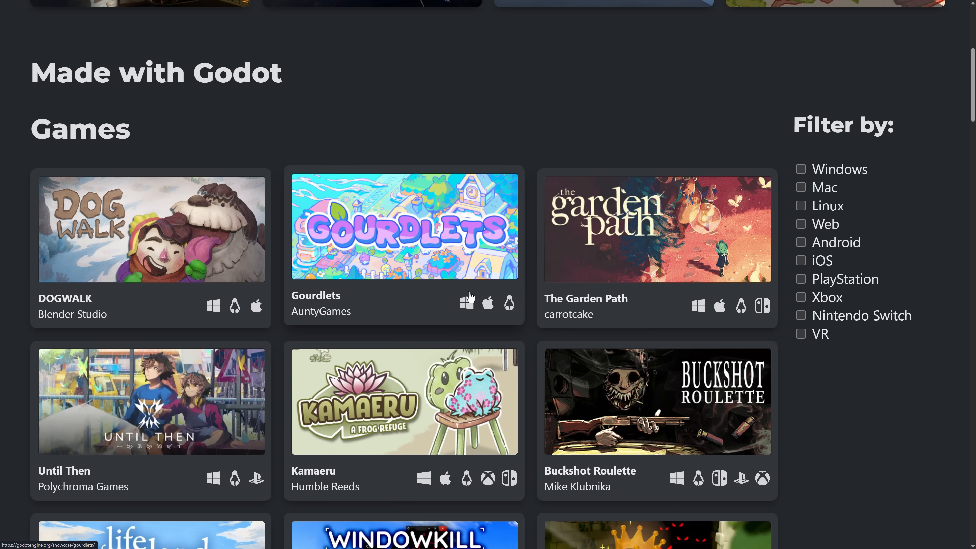
scroll("down", 3)
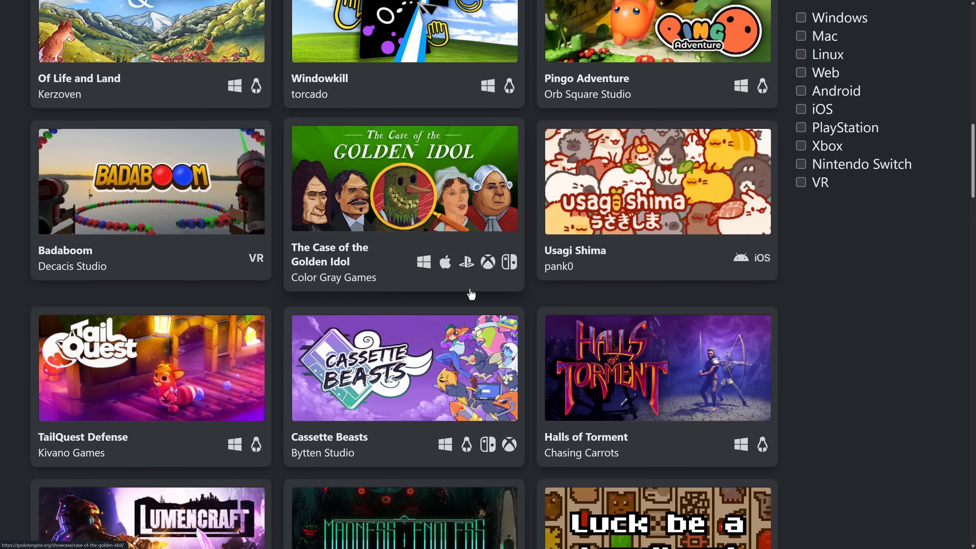
scroll("down", 3)
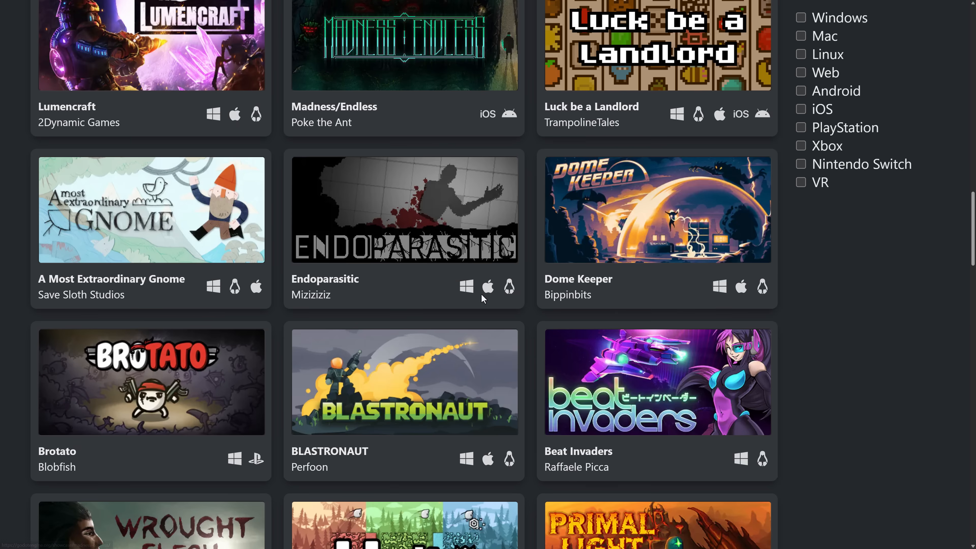
scroll("down", 3)
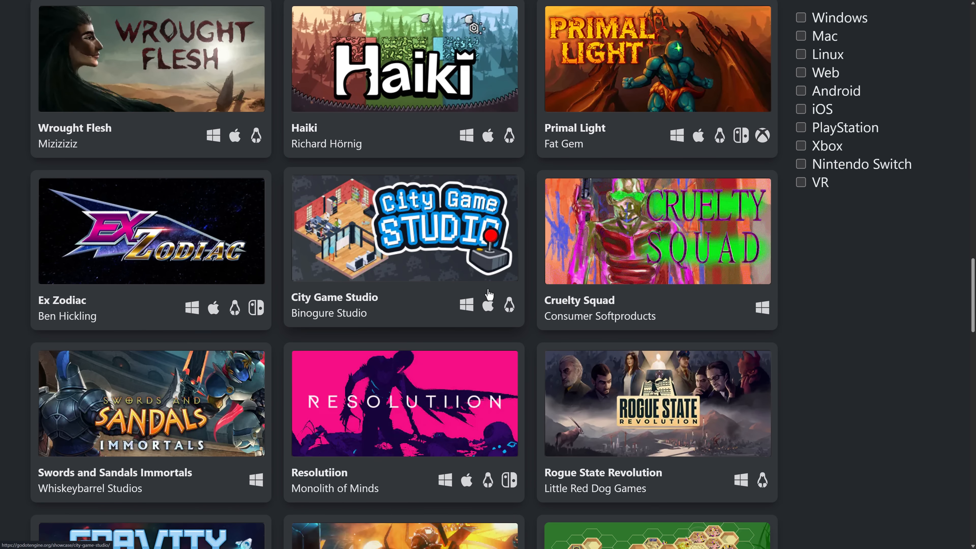
scroll("down", 3)
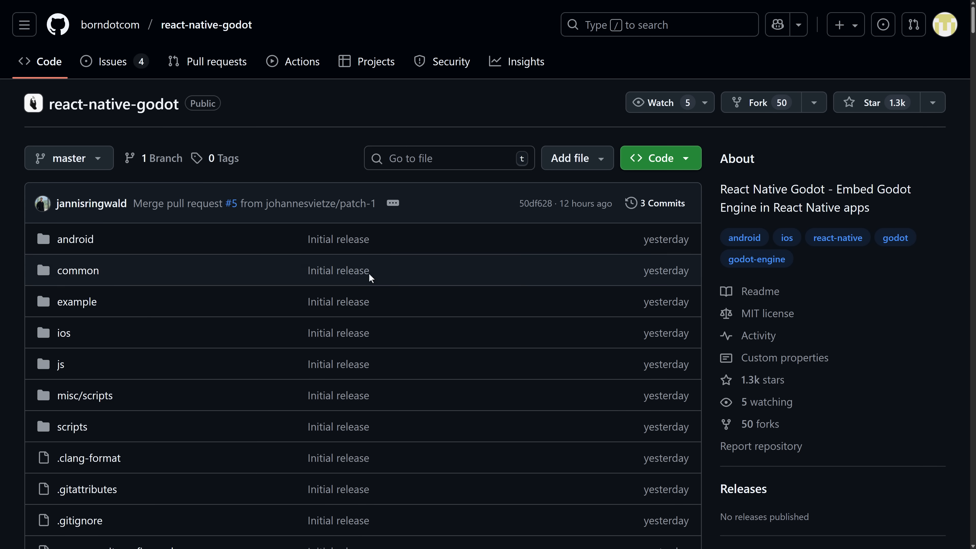
mouse_move(249, 95)
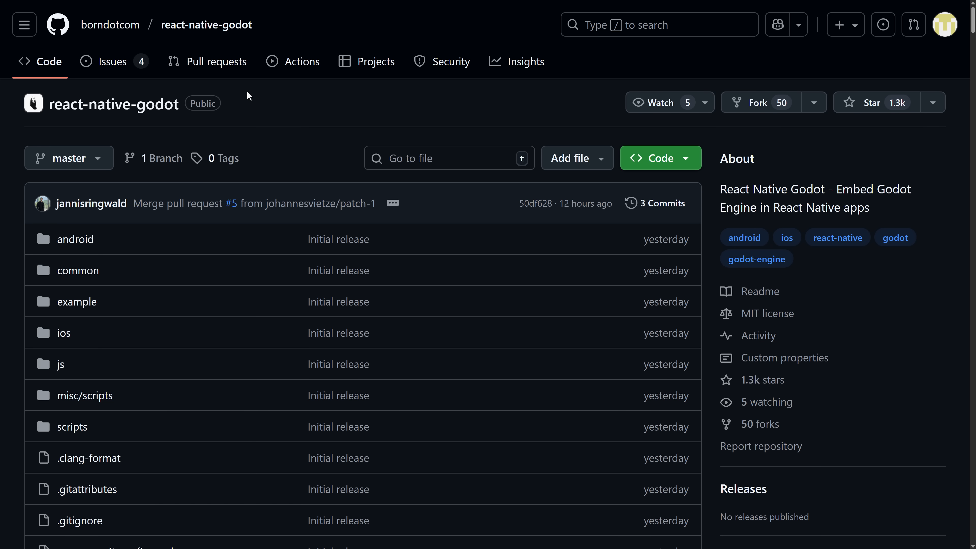
mouse_move(206, 25)
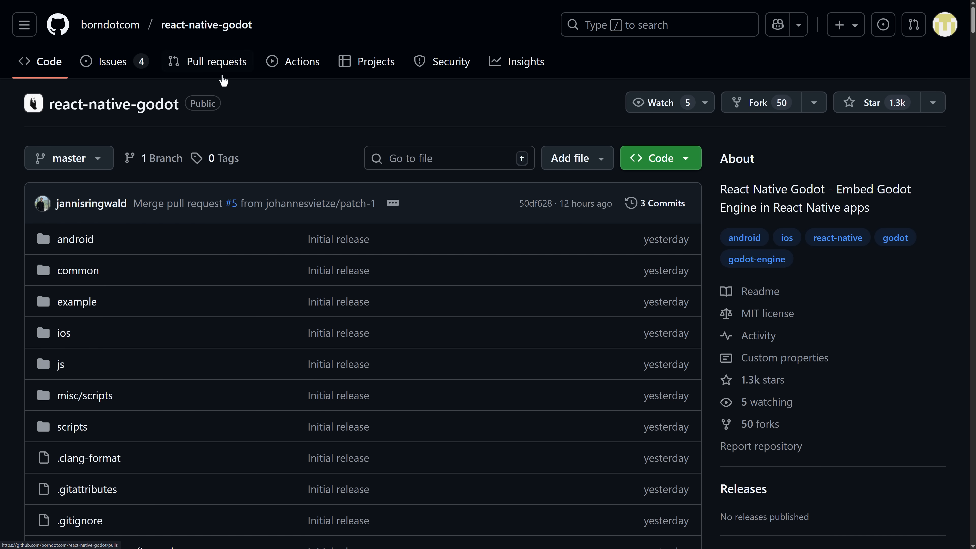
mouse_move(503, 281)
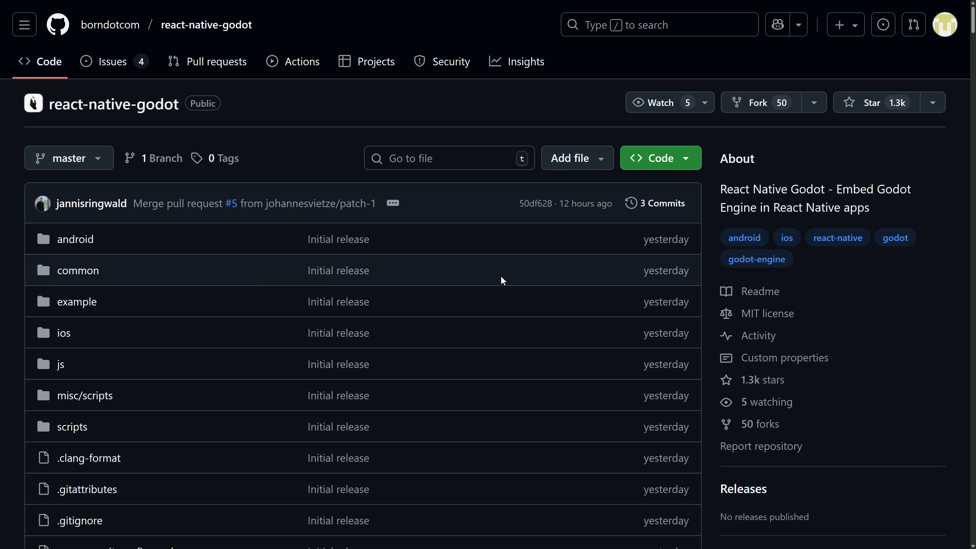
- Scroll past the react-native-godot file list to the contributors and Languages sidebar
scroll("down", 3)
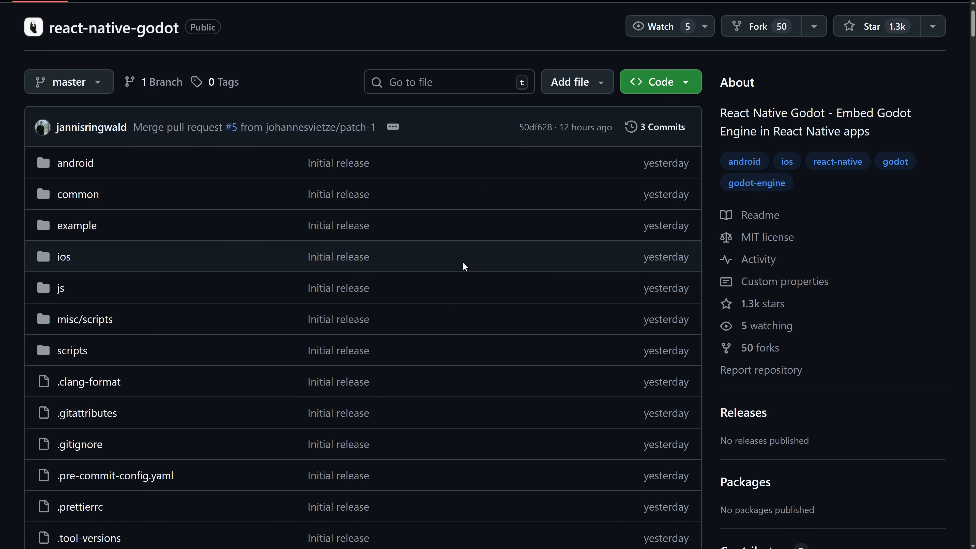
mouse_move(560, 242)
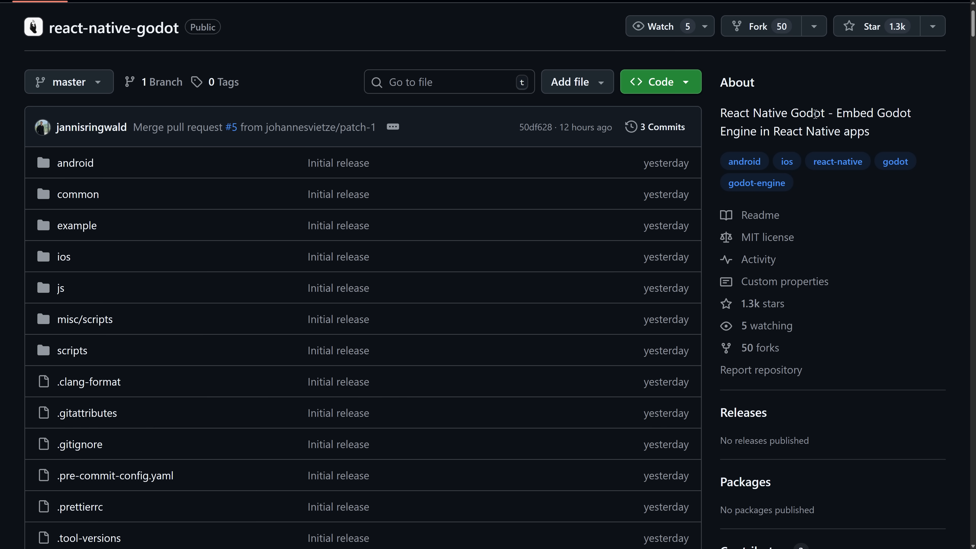
mouse_move(831, 206)
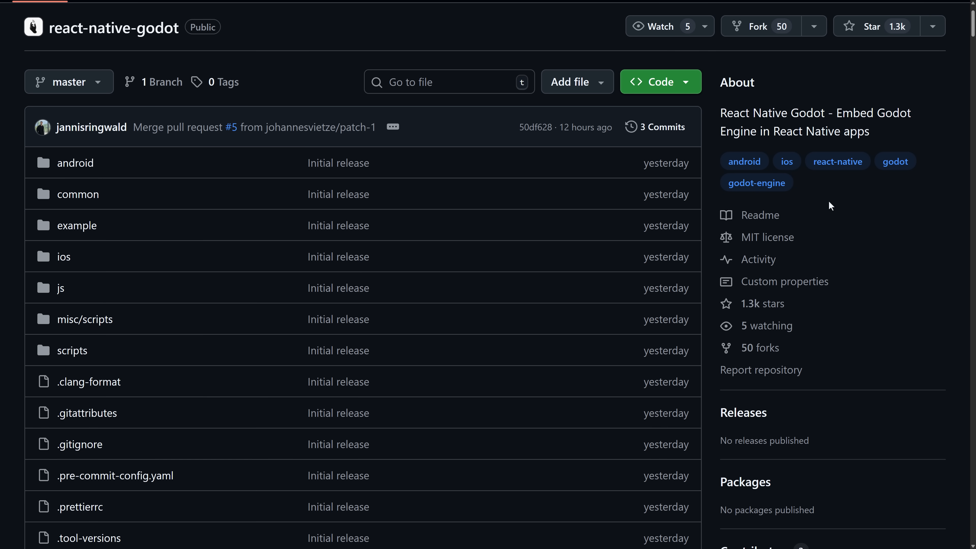
scroll("down", 3)
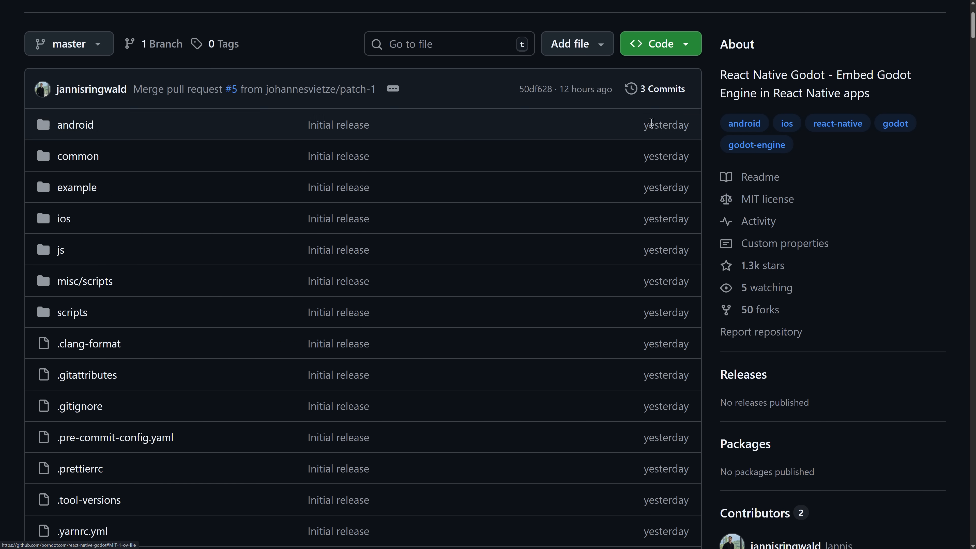
scroll("down", 3)
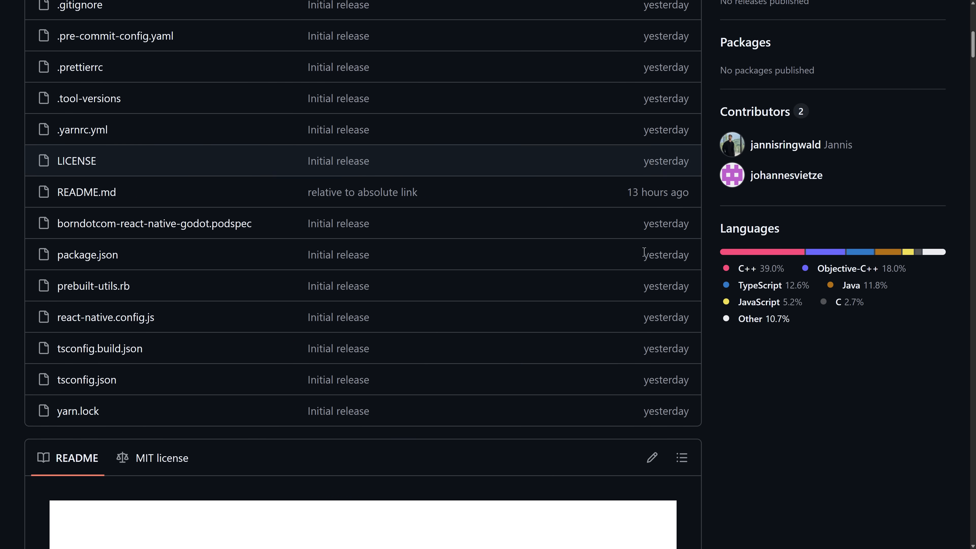
- Scroll to the README's Born React Native Godot intro and Main Features list
scroll("down", 3)
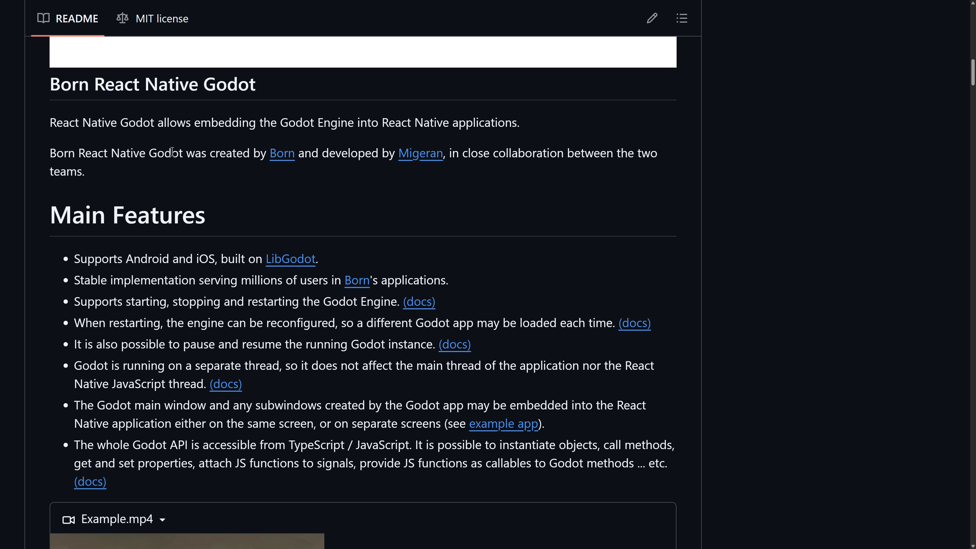
mouse_move(159, 123)
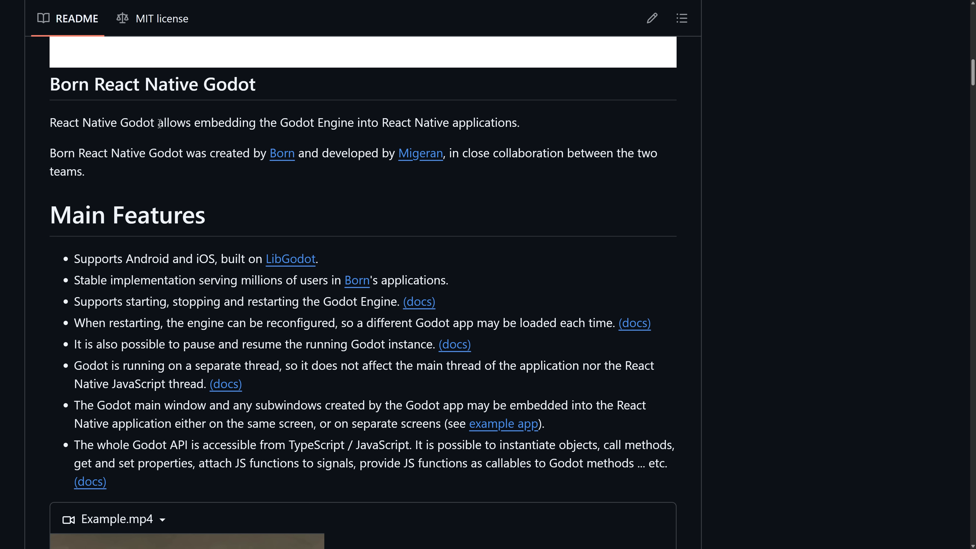
mouse_move(388, 147)
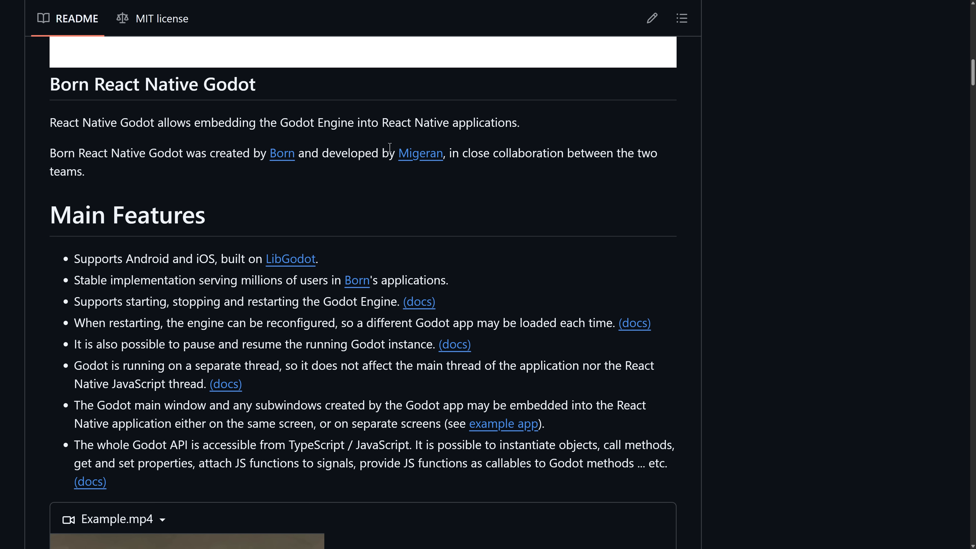
mouse_move(97, 152)
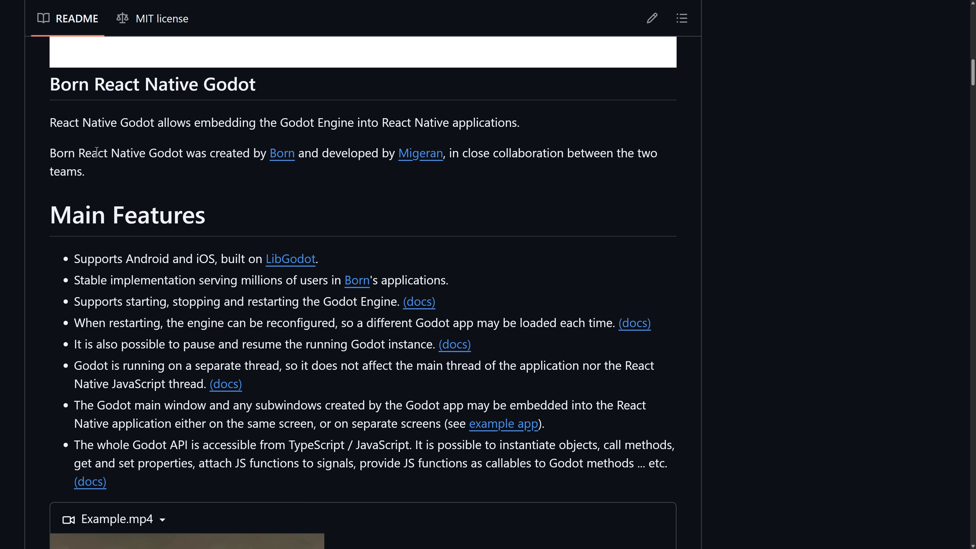
scroll("down", 3)
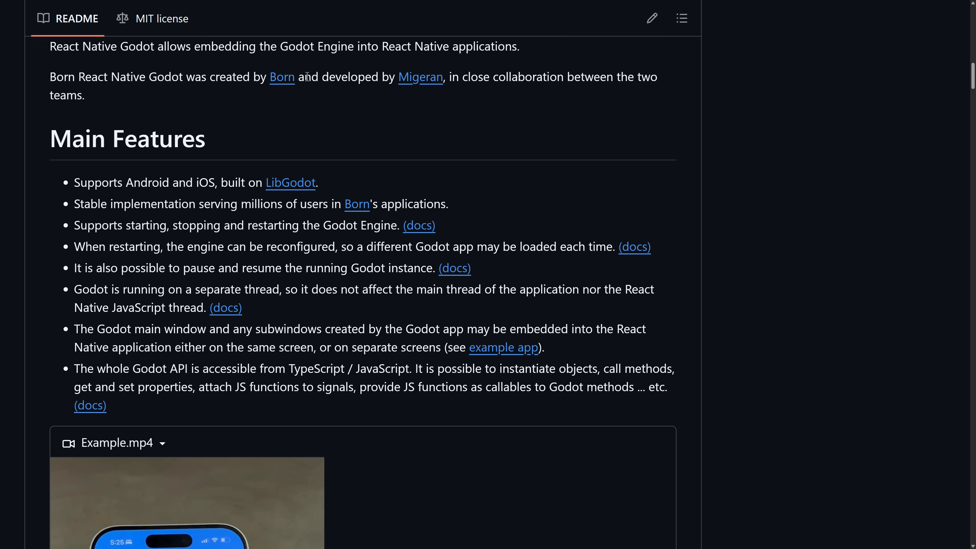
mouse_move(281, 80)
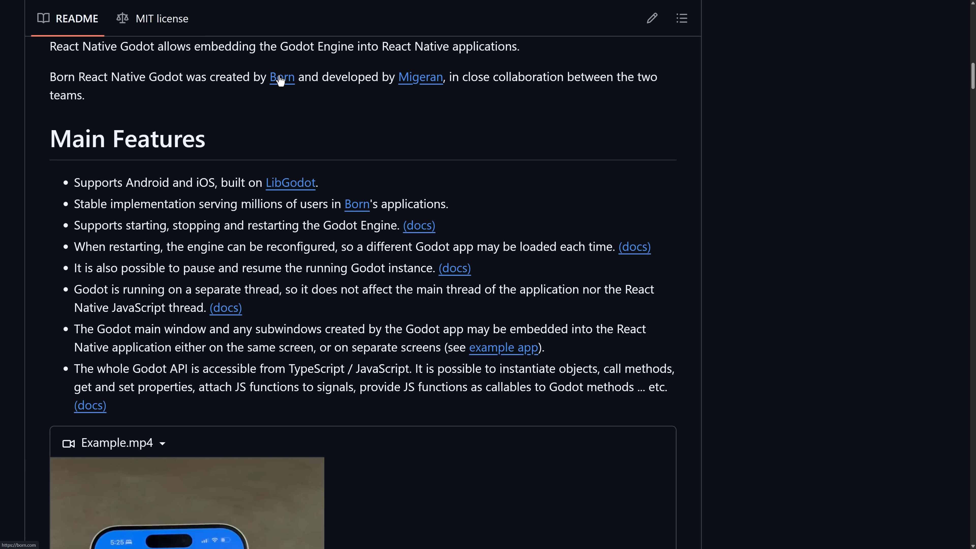
mouse_move(430, 80)
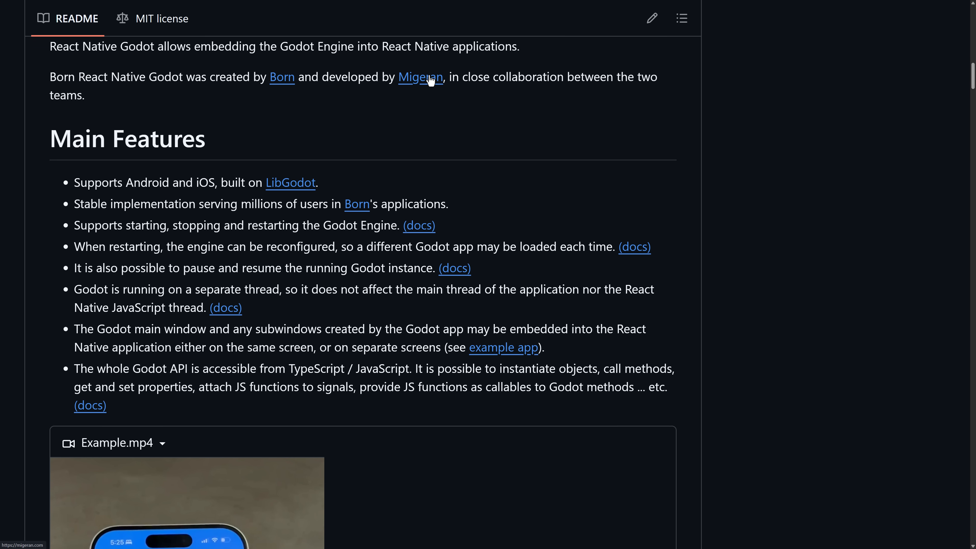
scroll("down", 3)
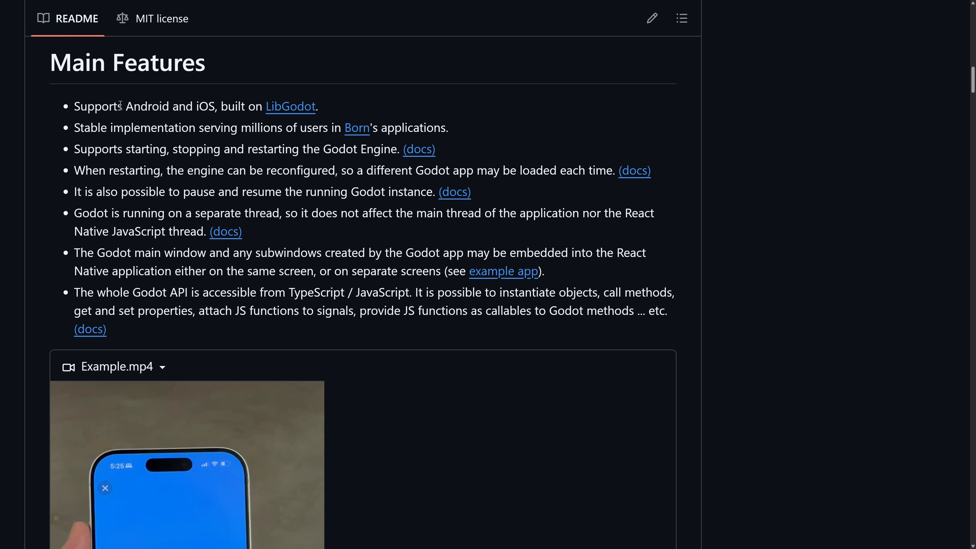
- Scroll the README down until the Example.mp4 demo video is visible
scroll("down", 3)
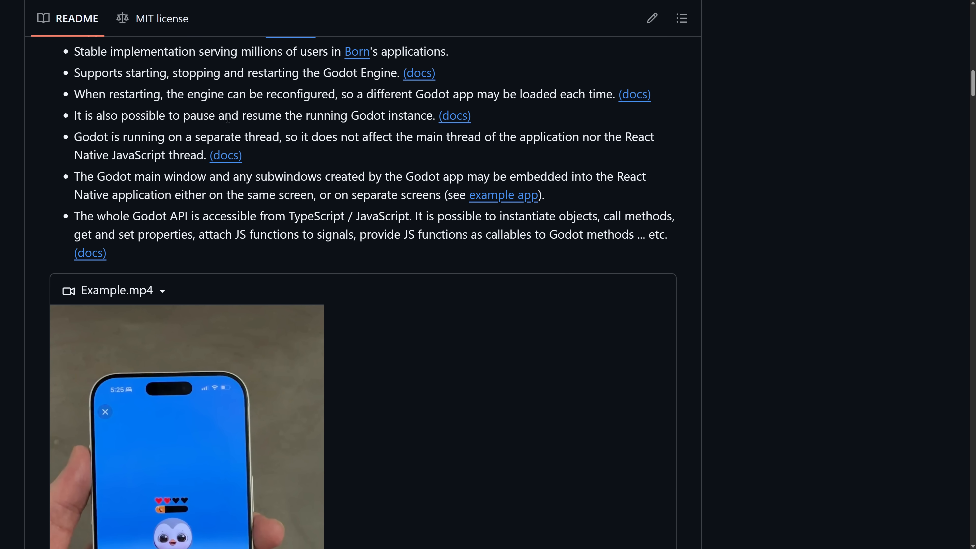
scroll("down", 3)
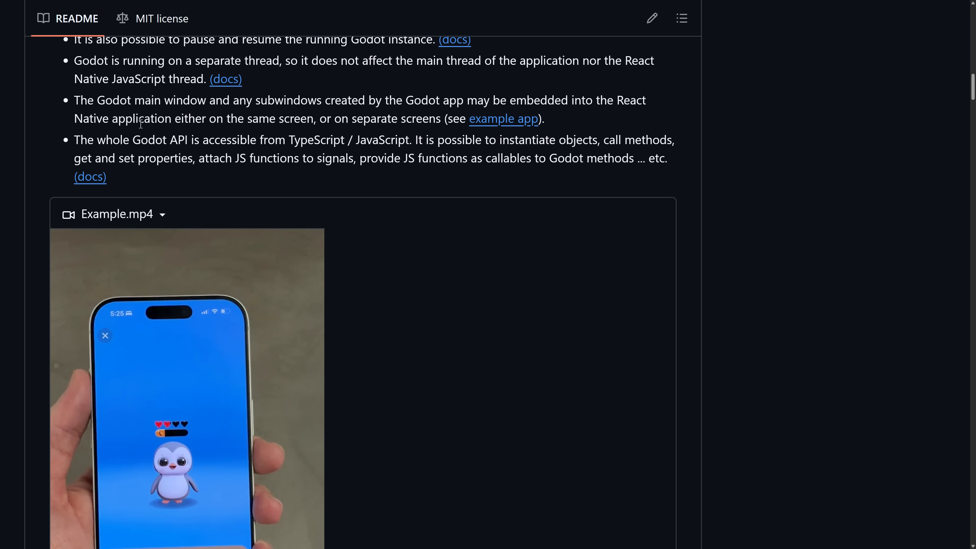
mouse_move(418, 100)
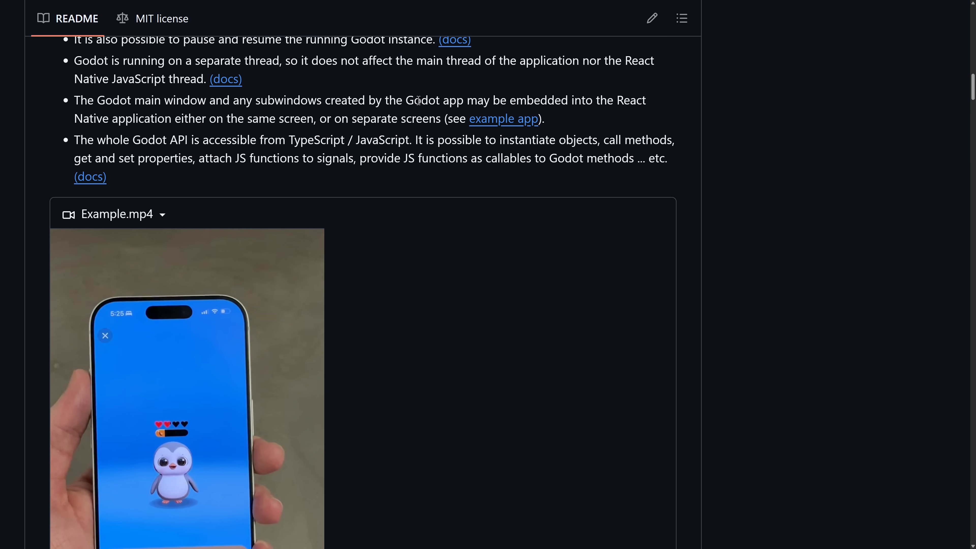
mouse_move(385, 80)
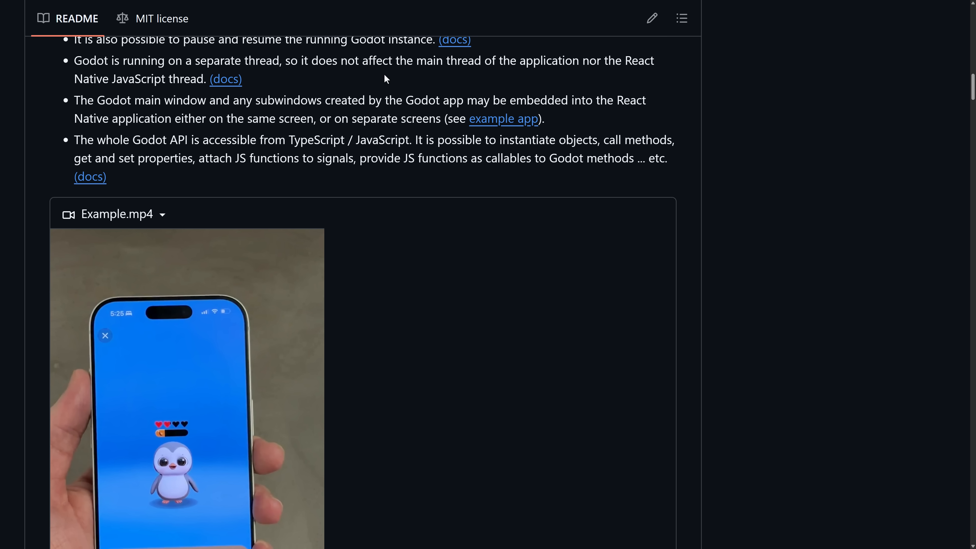
mouse_move(195, 198)
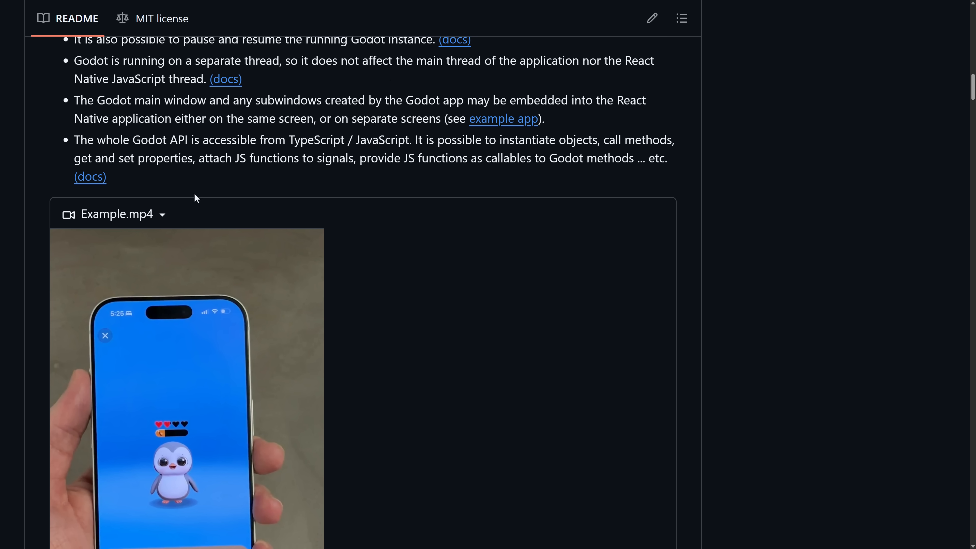
mouse_move(280, 153)
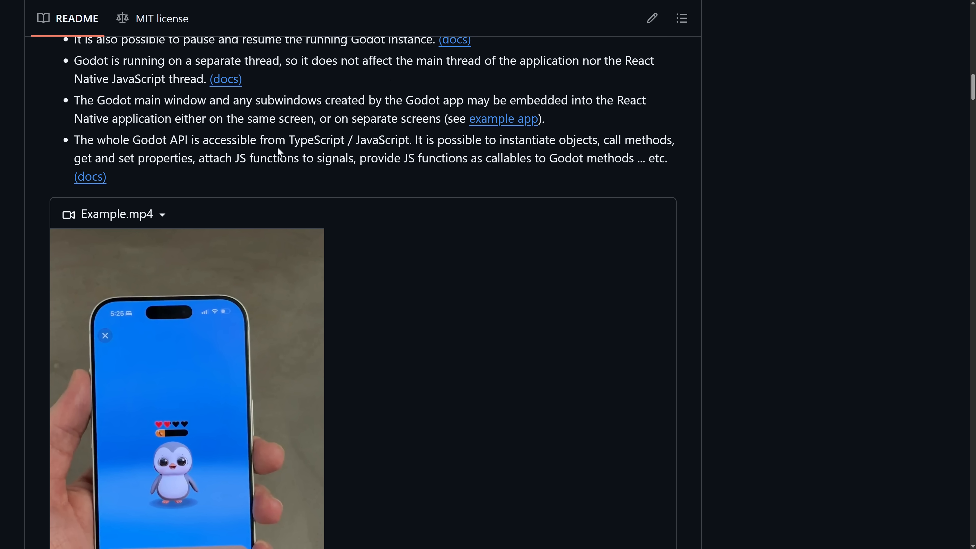
mouse_move(357, 153)
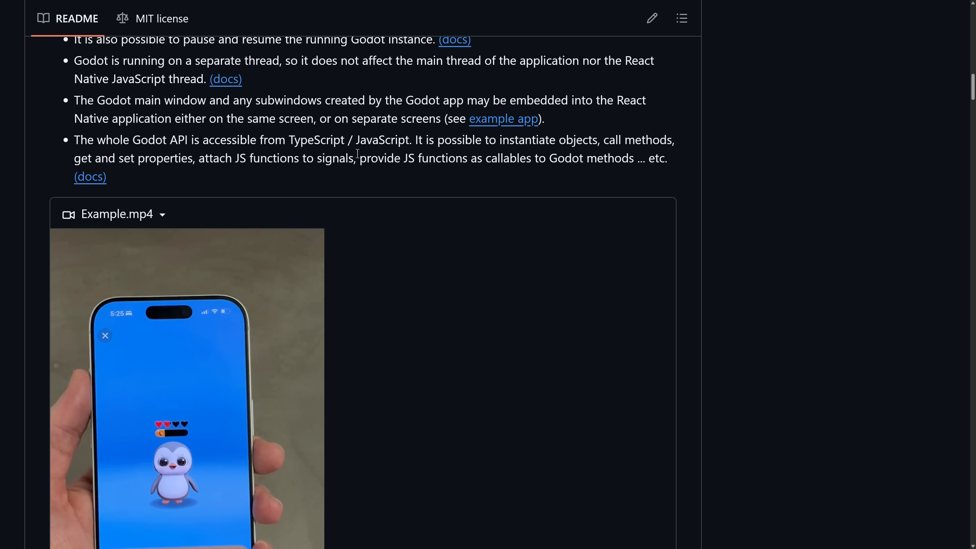
- Scroll past 'Use your native IDEs' and the convenience script to 'Your first React Native Godot App'
scroll("down", 3)
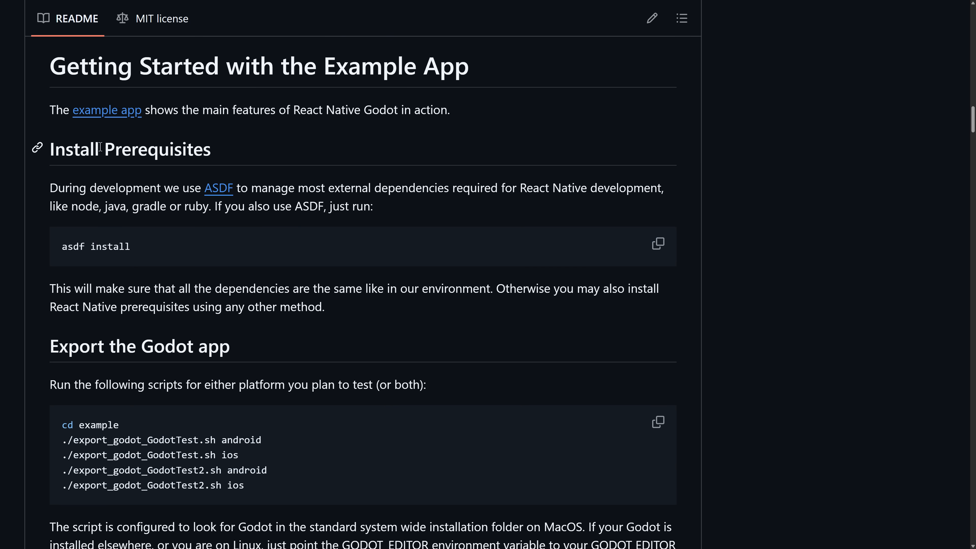
mouse_move(395, 171)
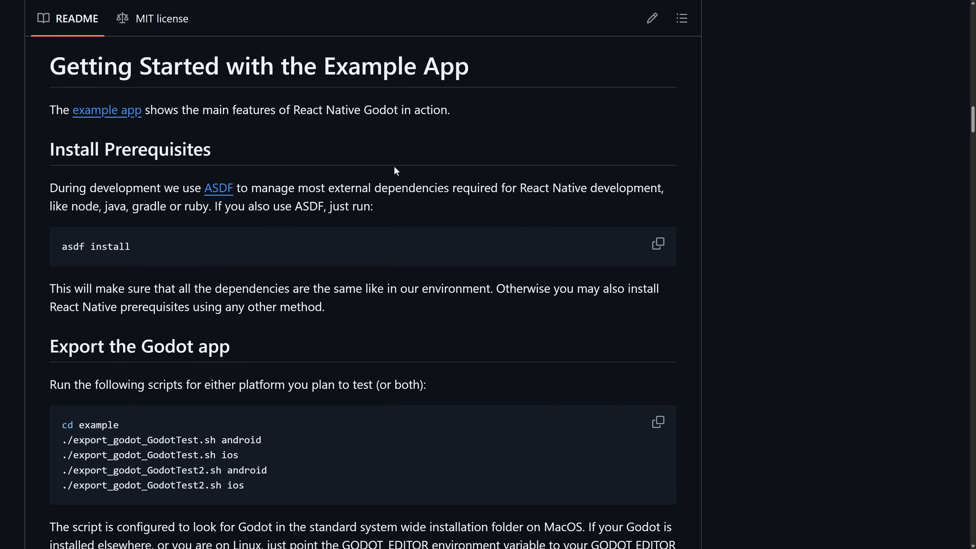
scroll("down", 3)
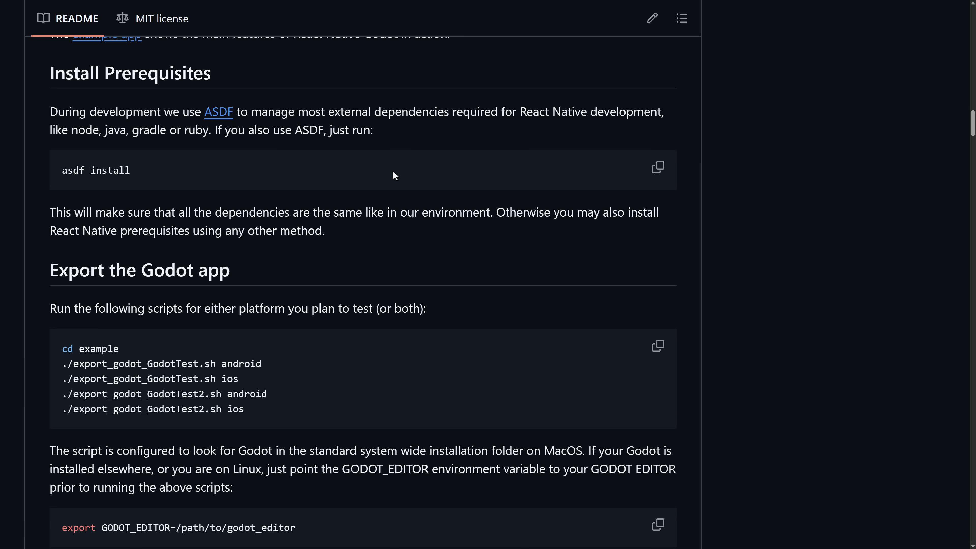
mouse_move(186, 126)
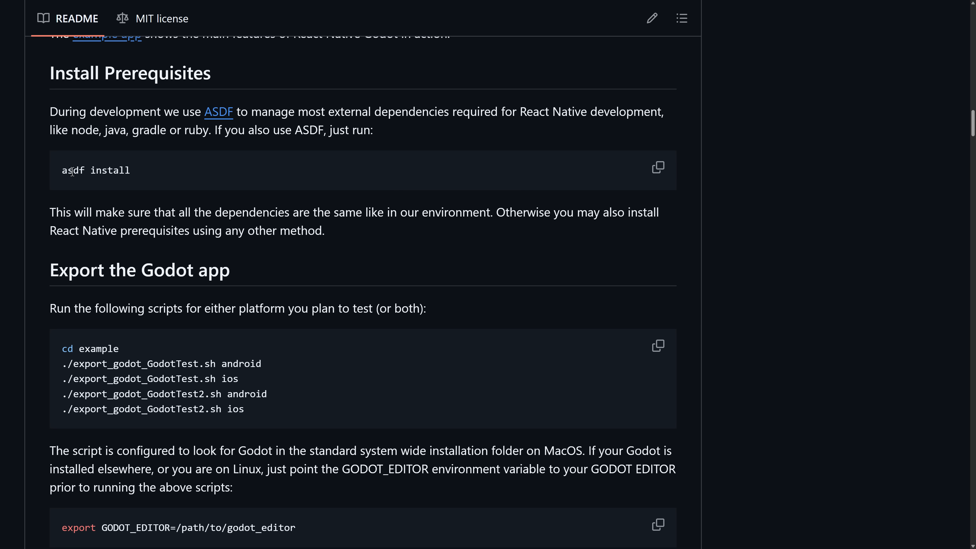
scroll("down", 3)
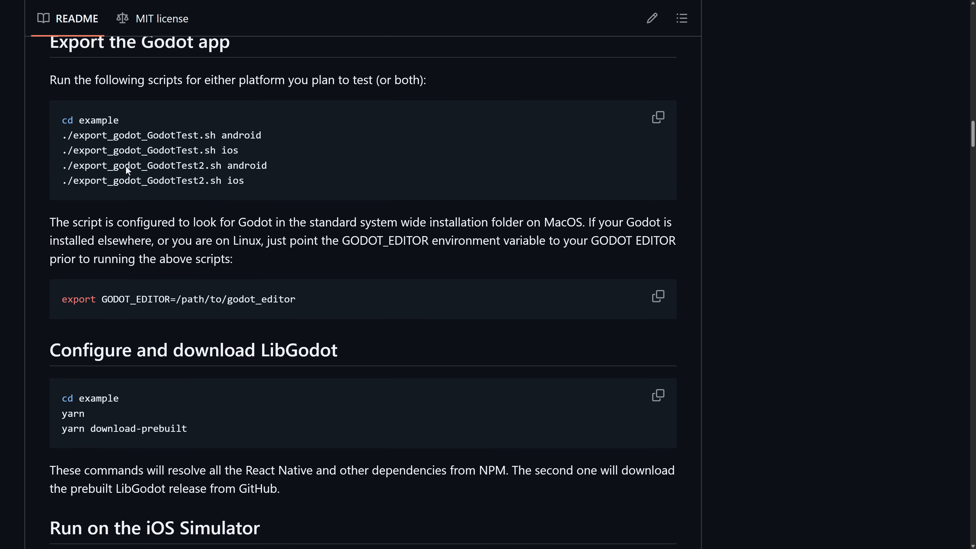
scroll("down", 3)
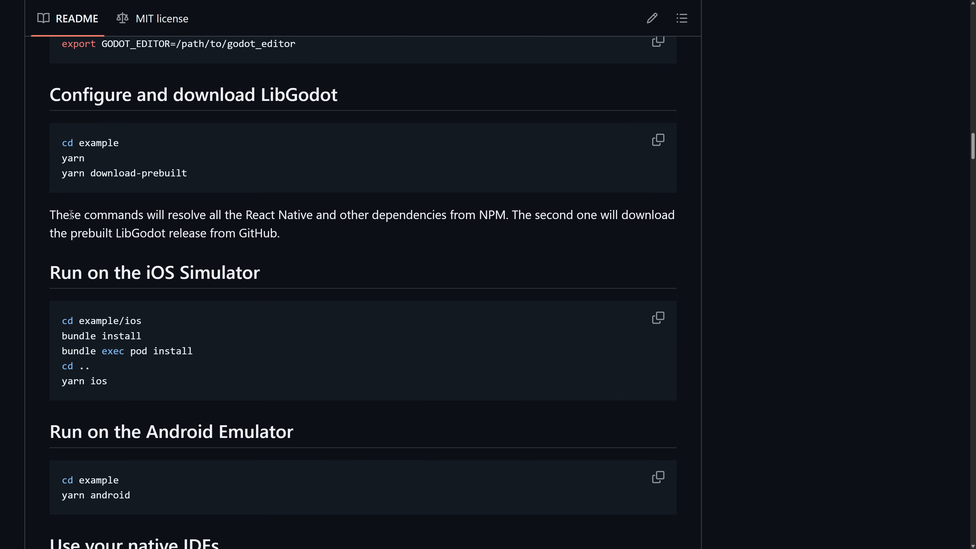
scroll("down", 3)
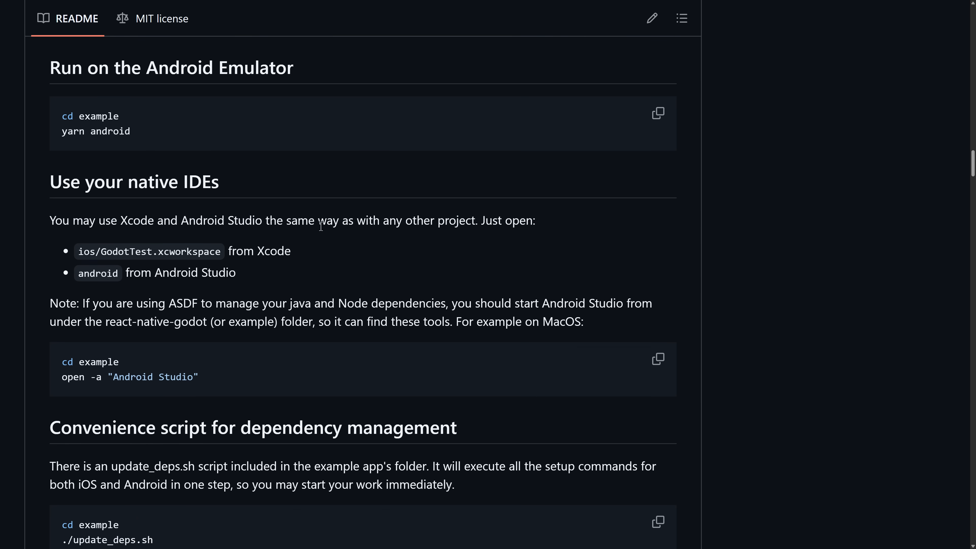
scroll("down", 3)
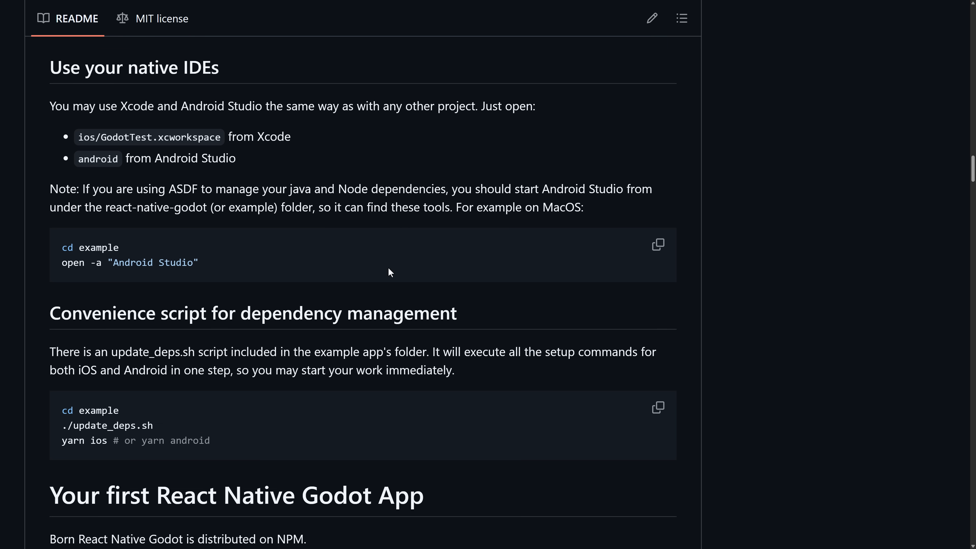
scroll("down", 3)
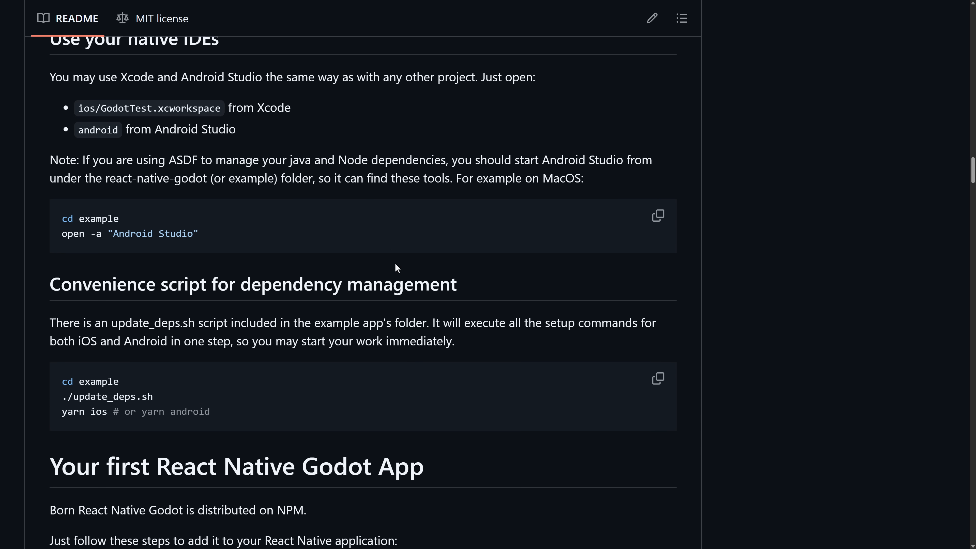
scroll("down", 3)
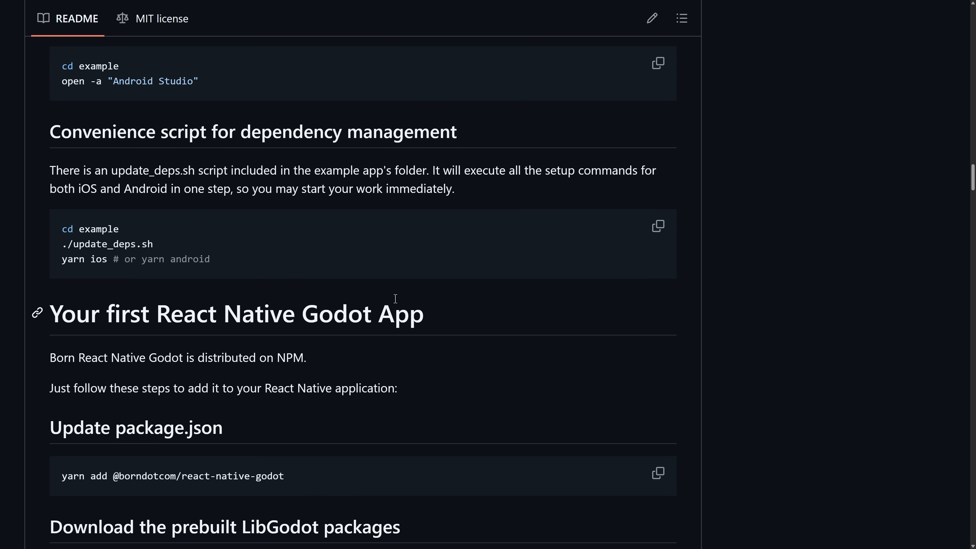
- Read through the app setup and Godot initialization sections, clearing the code-block highlight
scroll("down", 3)
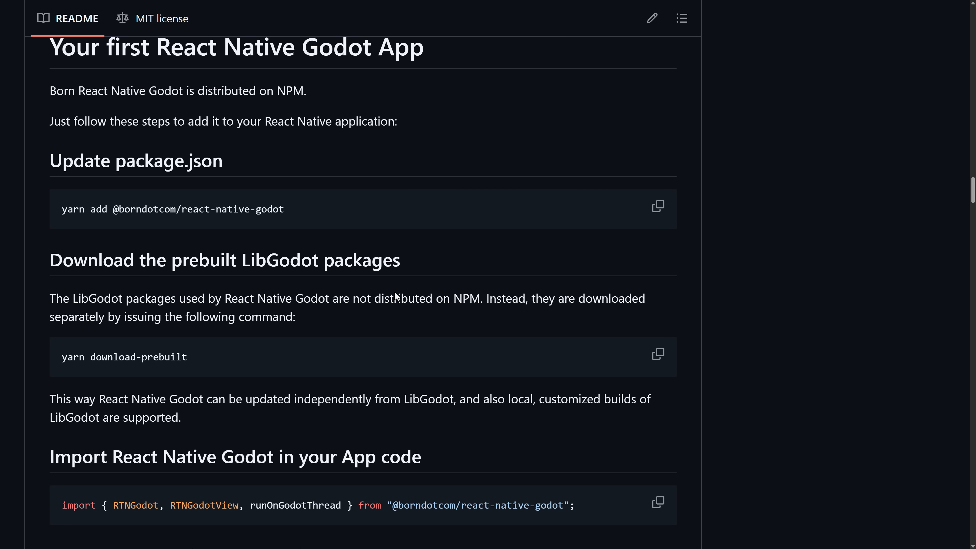
scroll("down", 3)
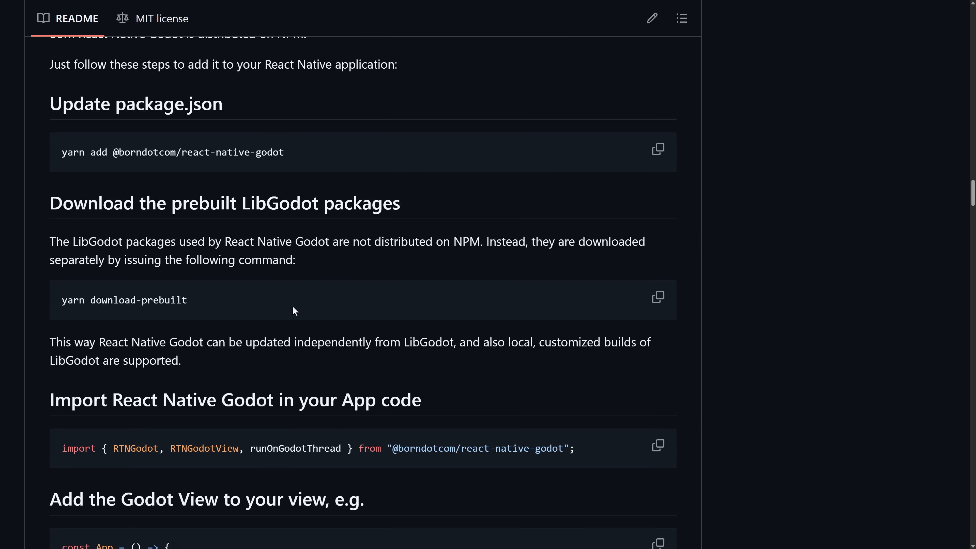
scroll("down", 3)
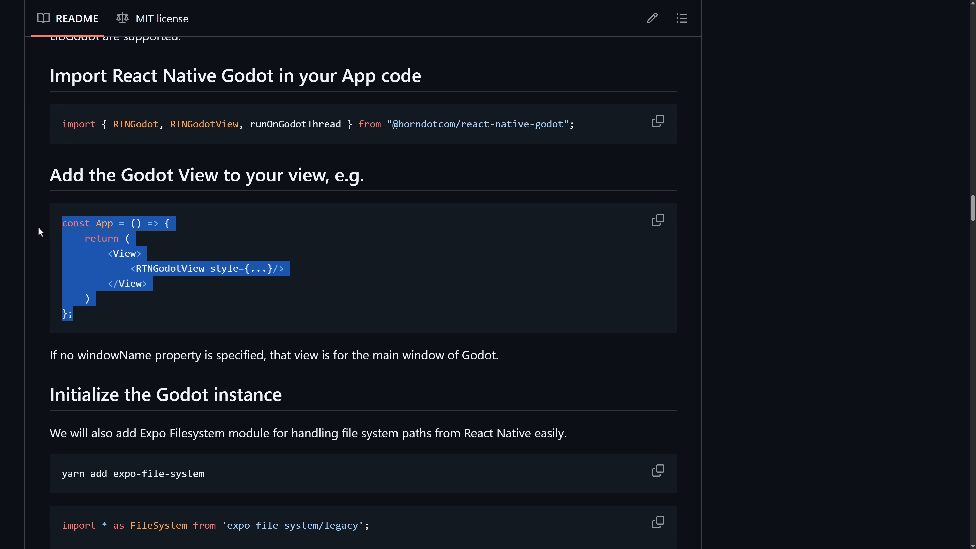
mouse_move(161, 283)
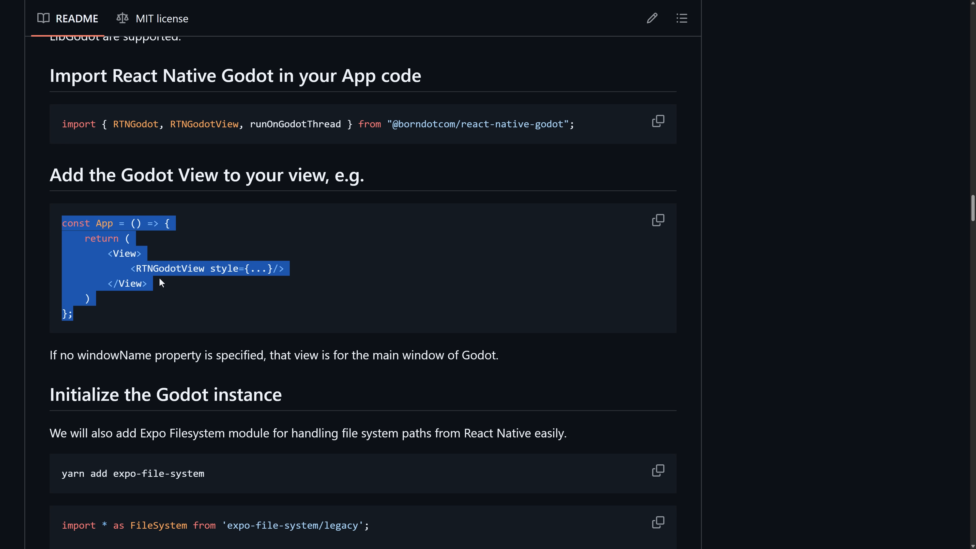
left_click(159, 269)
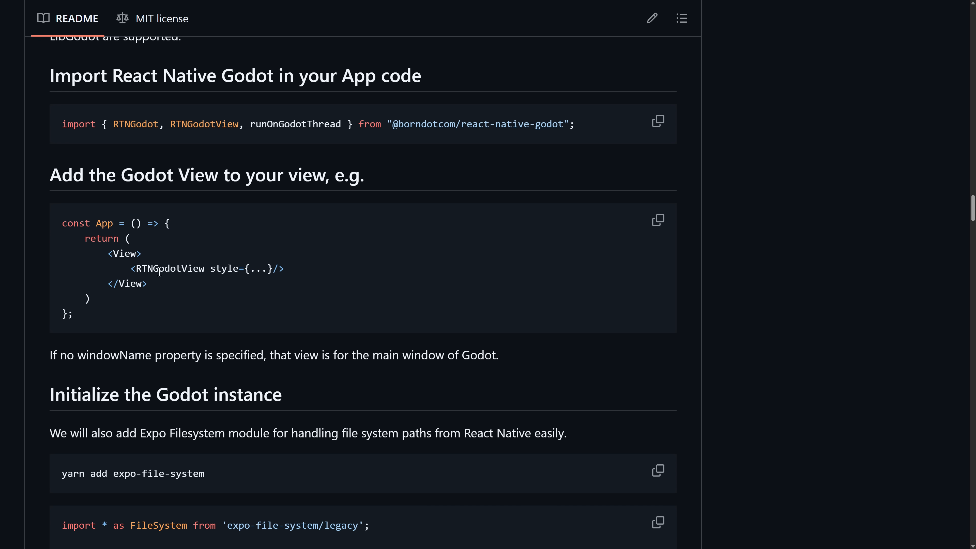
scroll("down", 3)
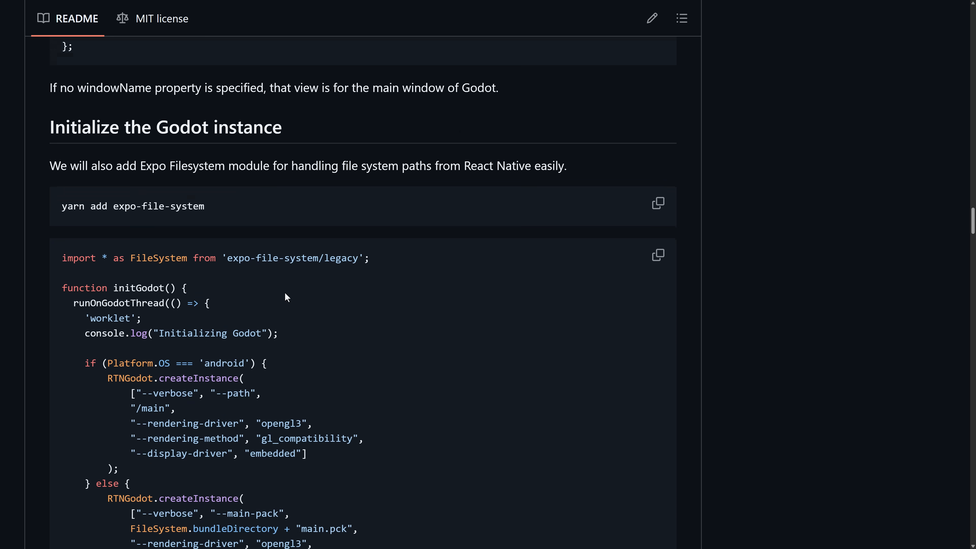
scroll("down", 3)
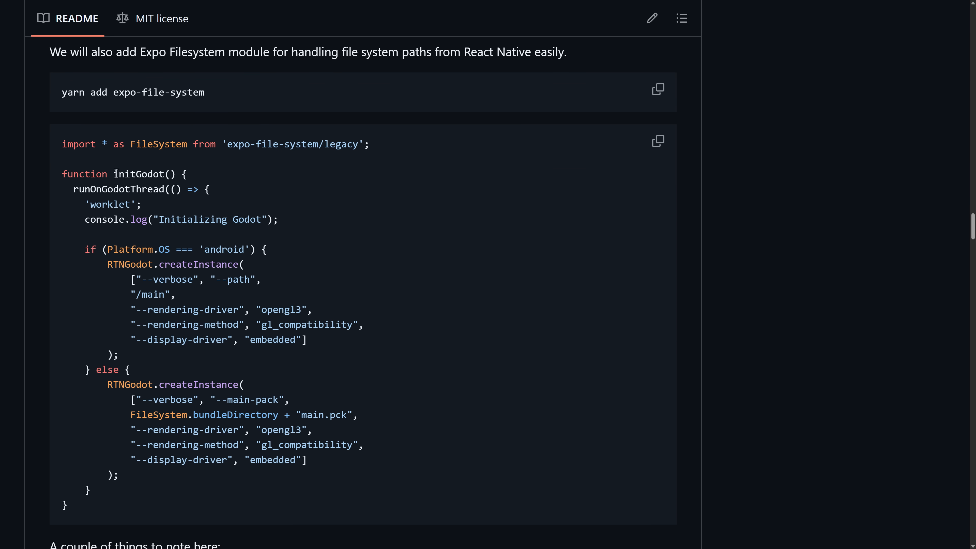
scroll("down", 3)
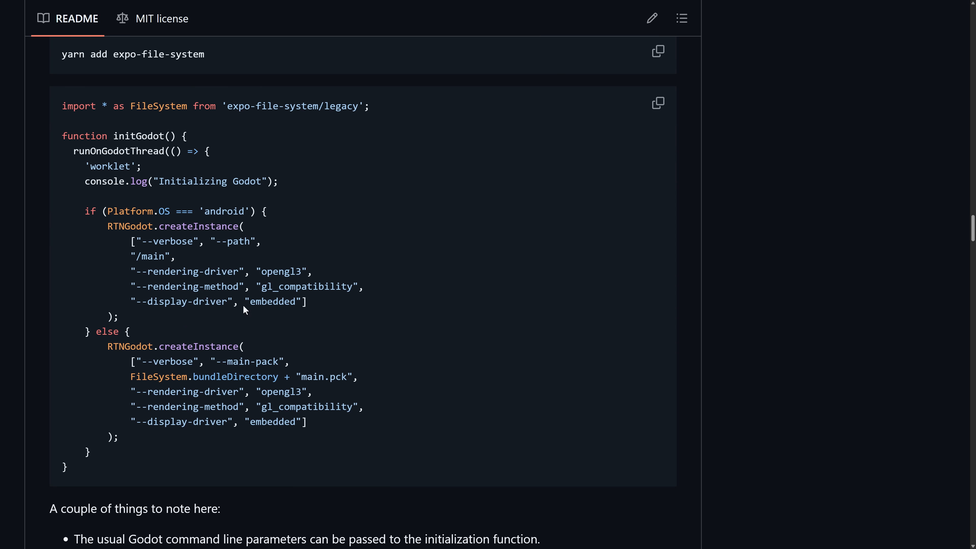
scroll("down", 3)
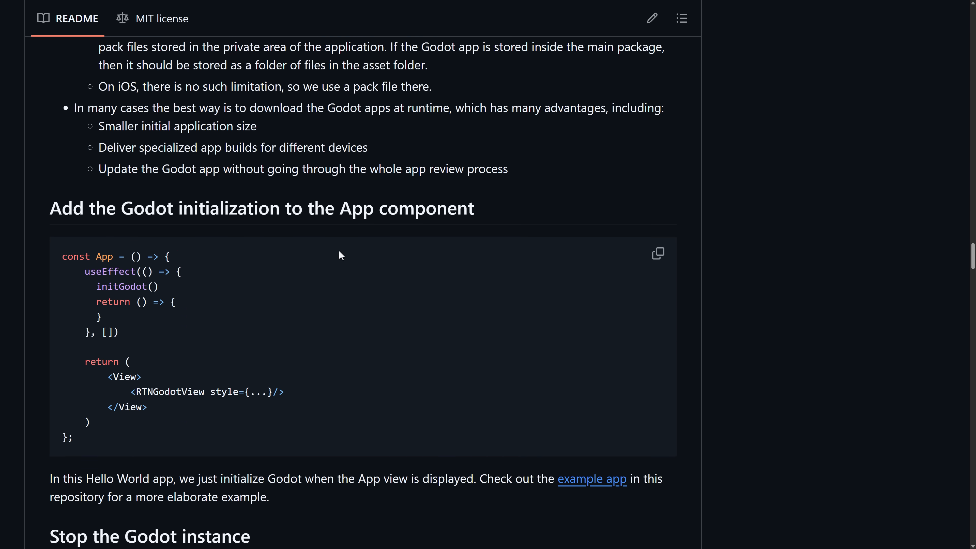
- Continue through the export section to Godot API Usage with Instantiate Objects and Call methods
scroll("down", 3)
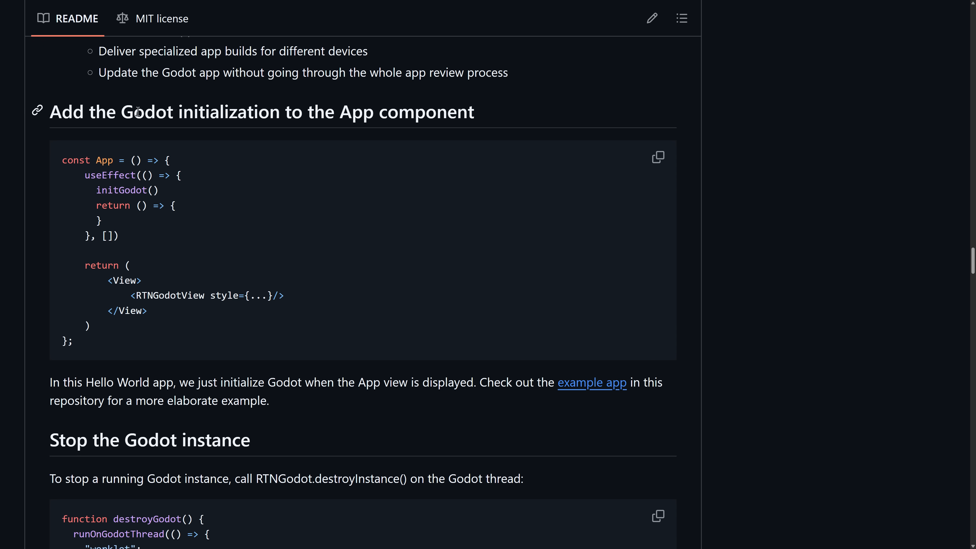
scroll("down", 3)
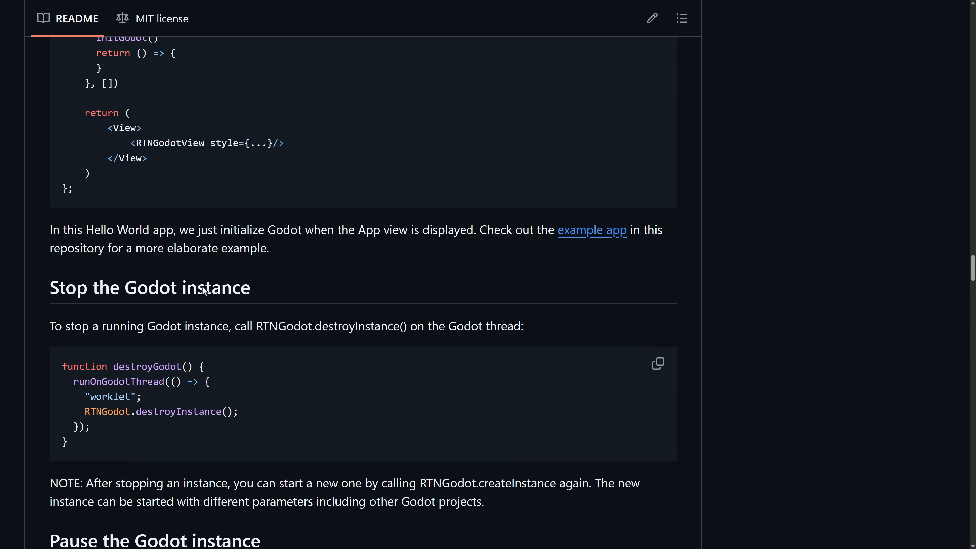
scroll("down", 3)
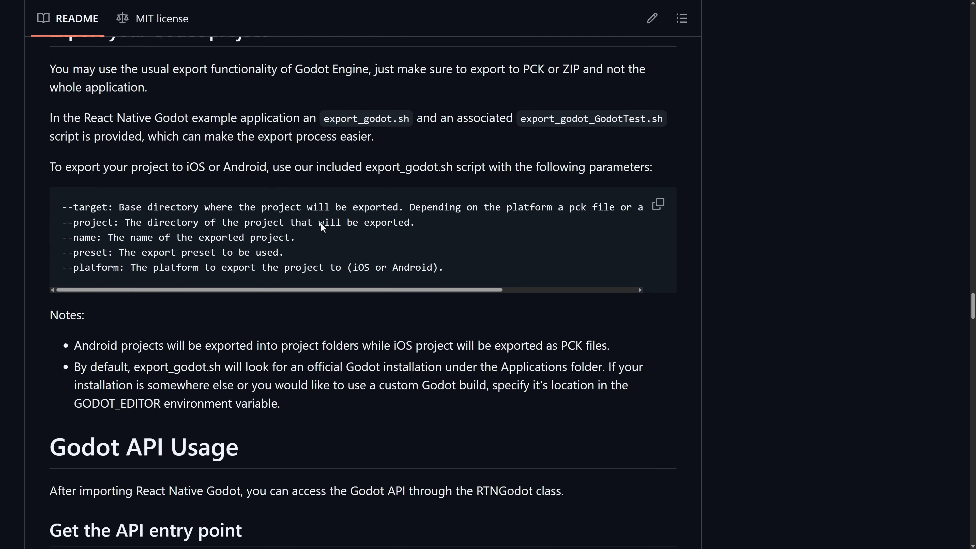
scroll("down", 3)
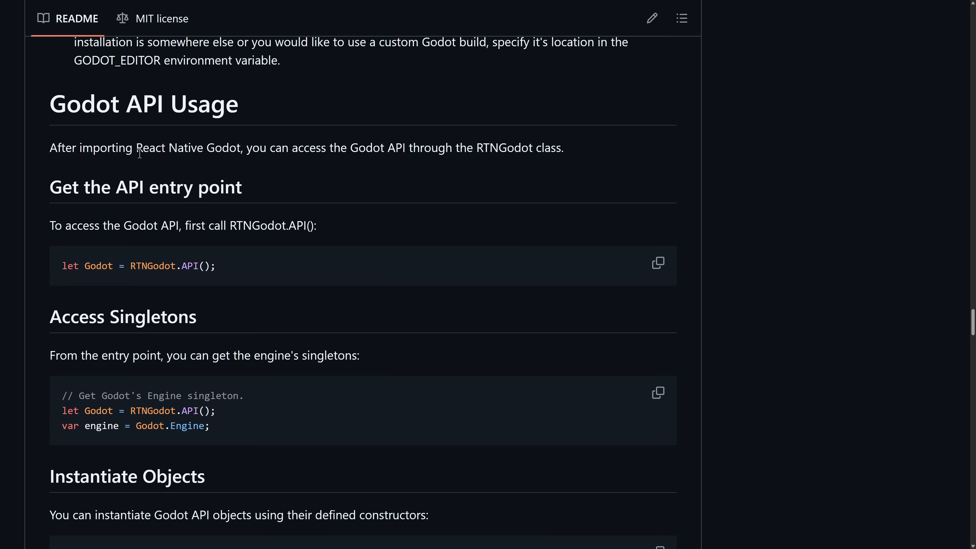
scroll("down", 3)
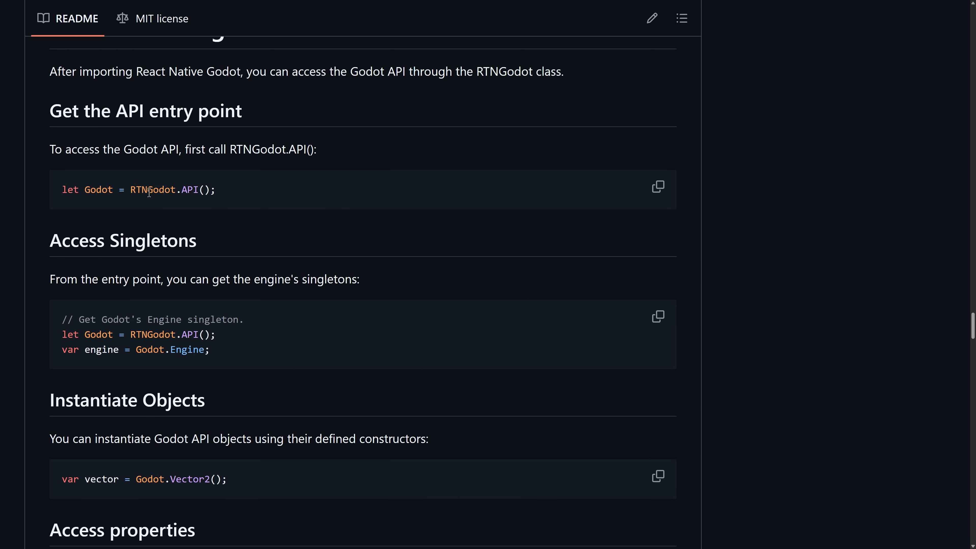
mouse_move(156, 190)
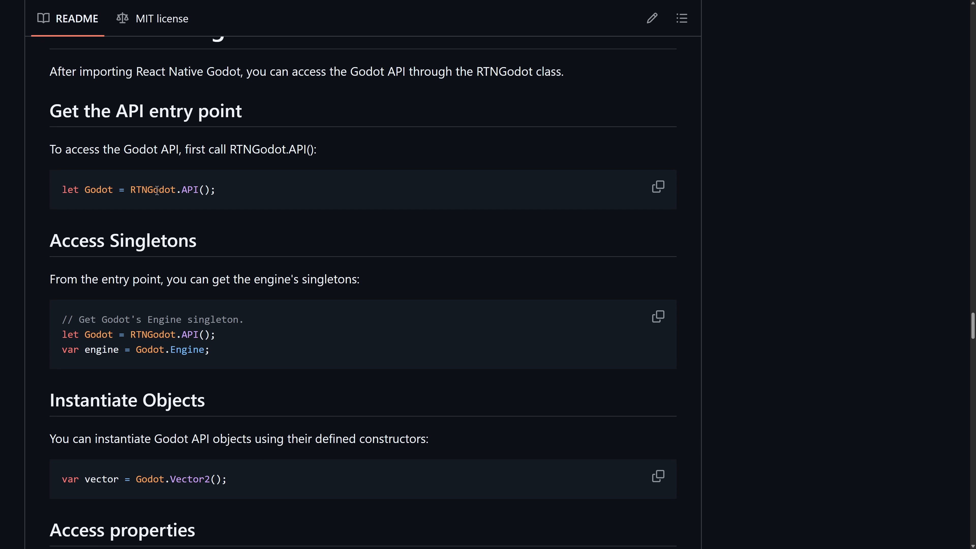
scroll("down", 3)
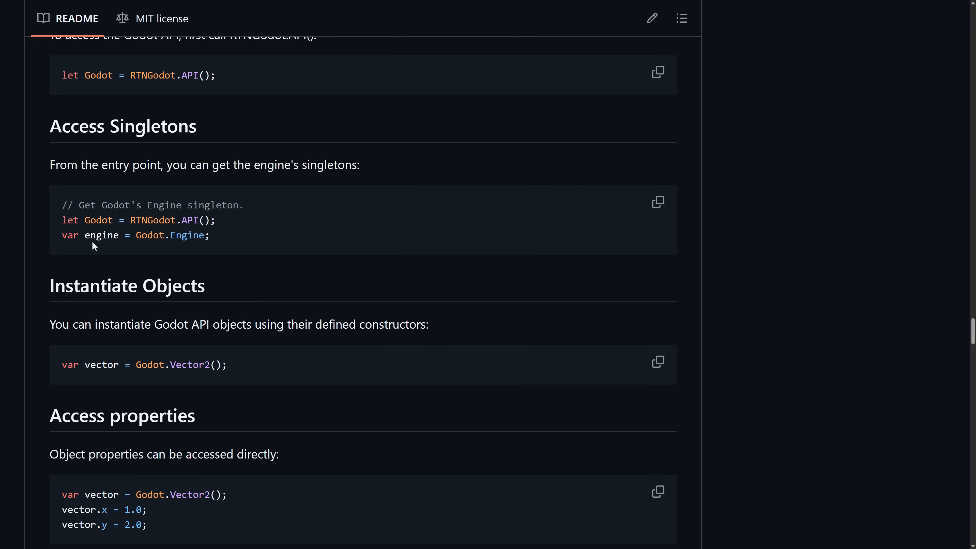
mouse_move(187, 240)
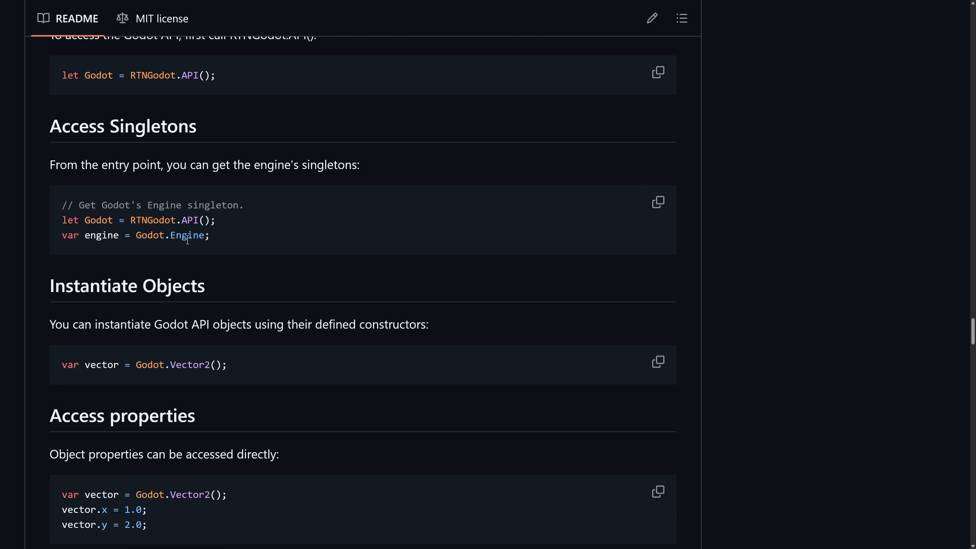
mouse_move(133, 216)
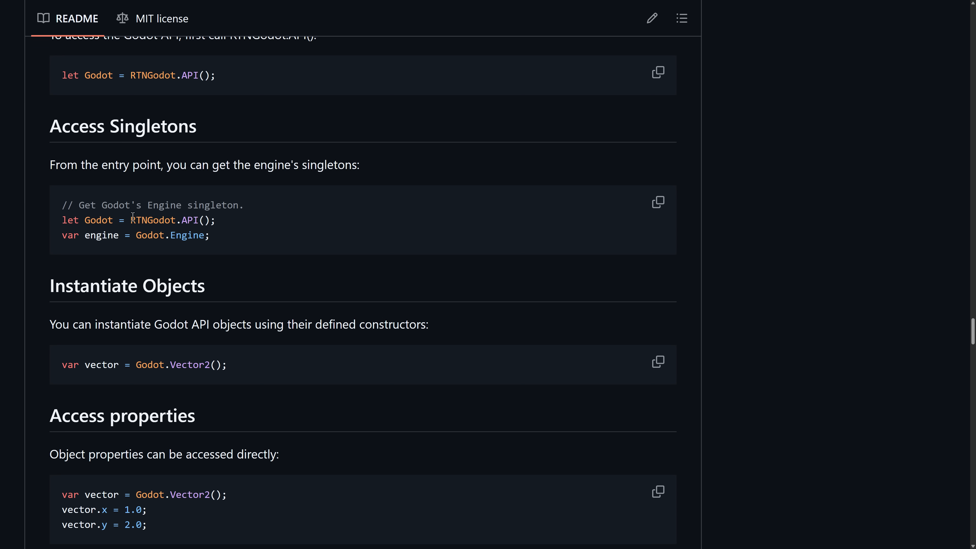
mouse_move(188, 236)
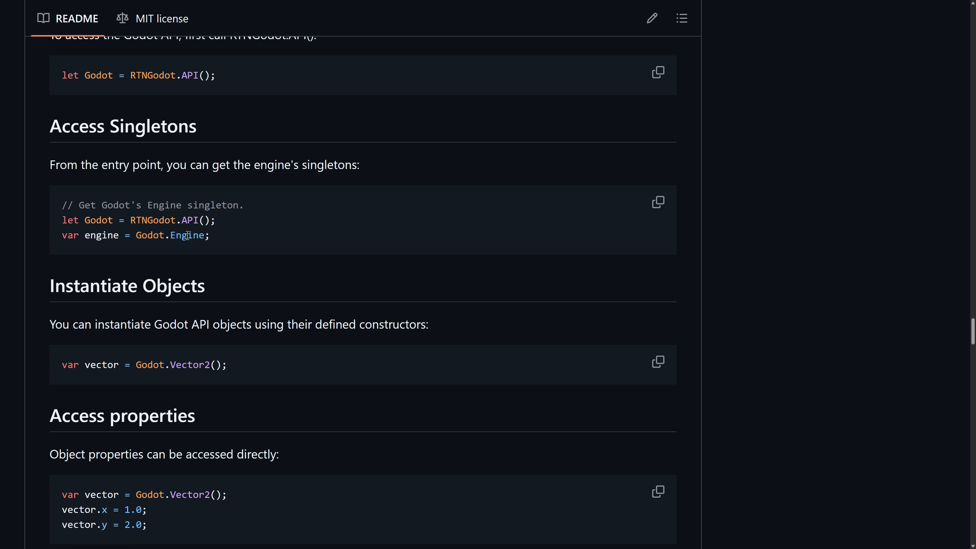
scroll("down", 3)
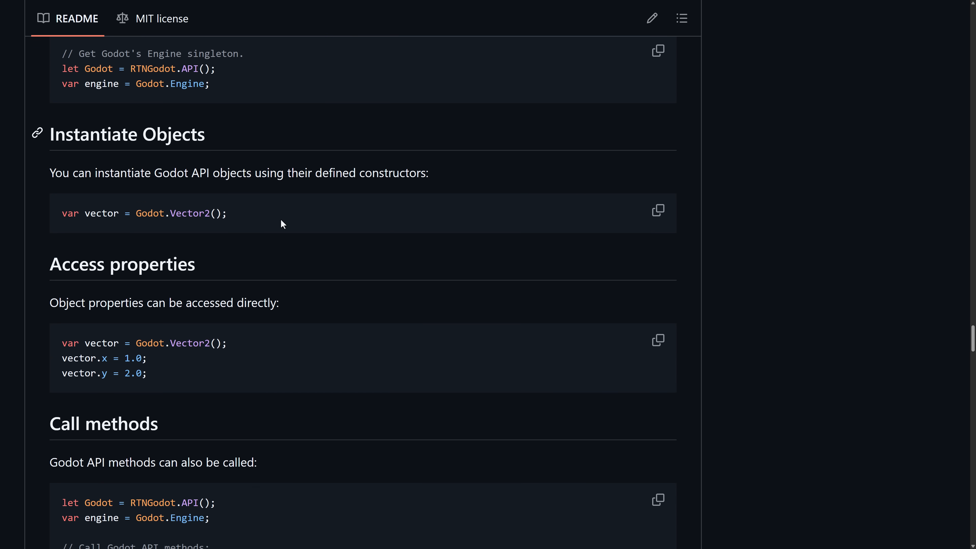
- Scroll past Attach to signals and Pass JS functions to Godot to the TypeScript RNInterface snippet
scroll("down", 3)
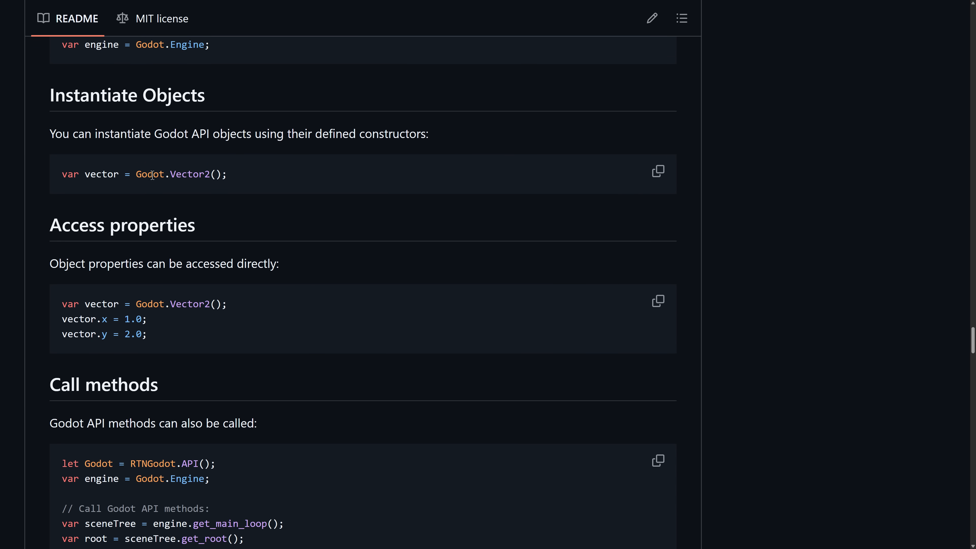
mouse_move(284, 205)
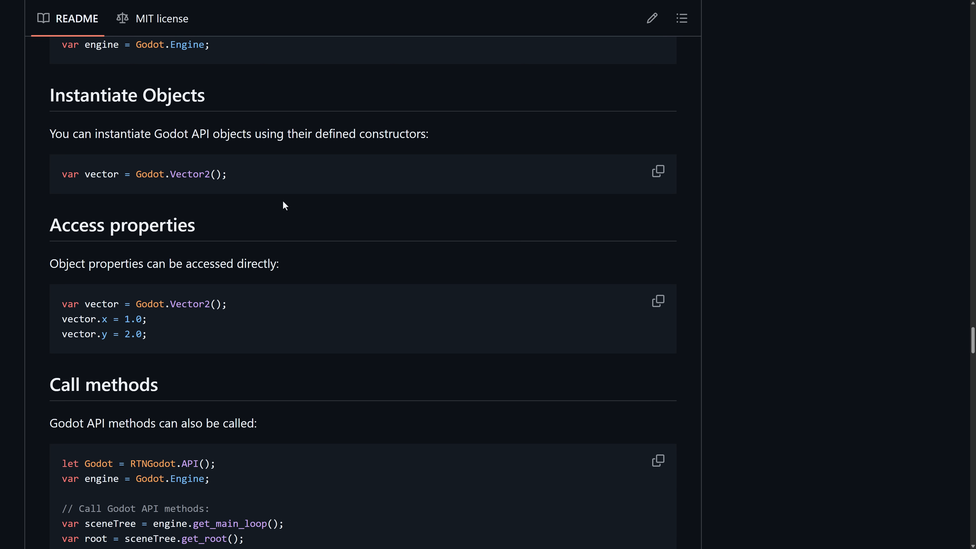
scroll("down", 3)
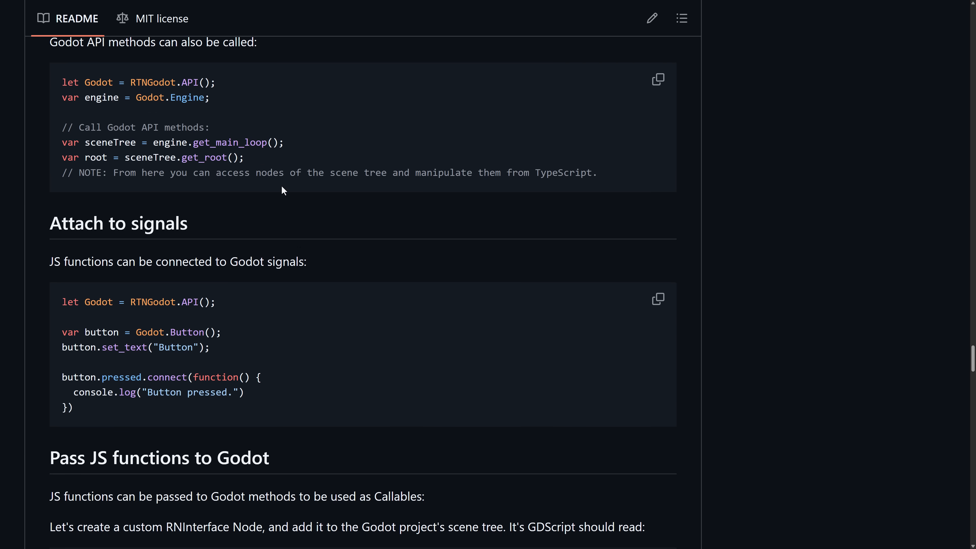
scroll("down", 3)
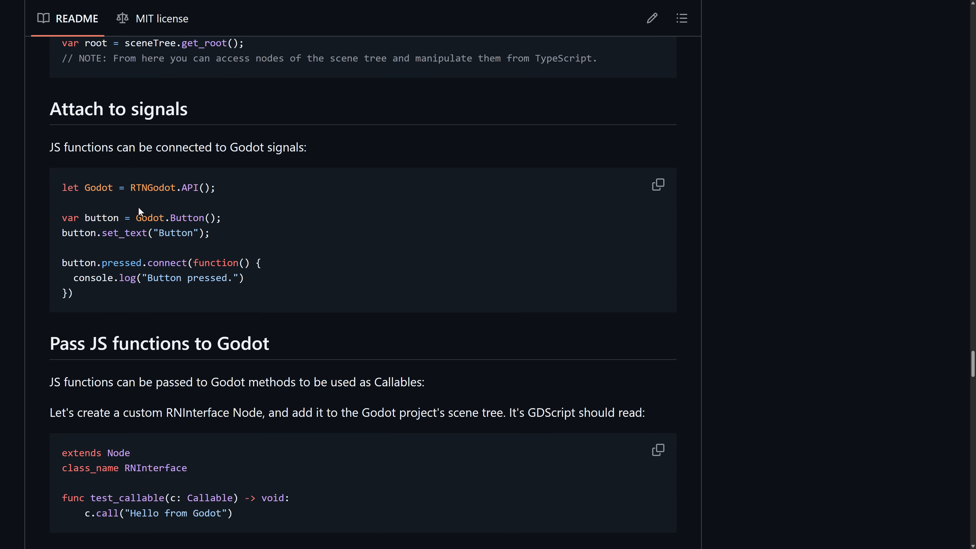
mouse_move(124, 146)
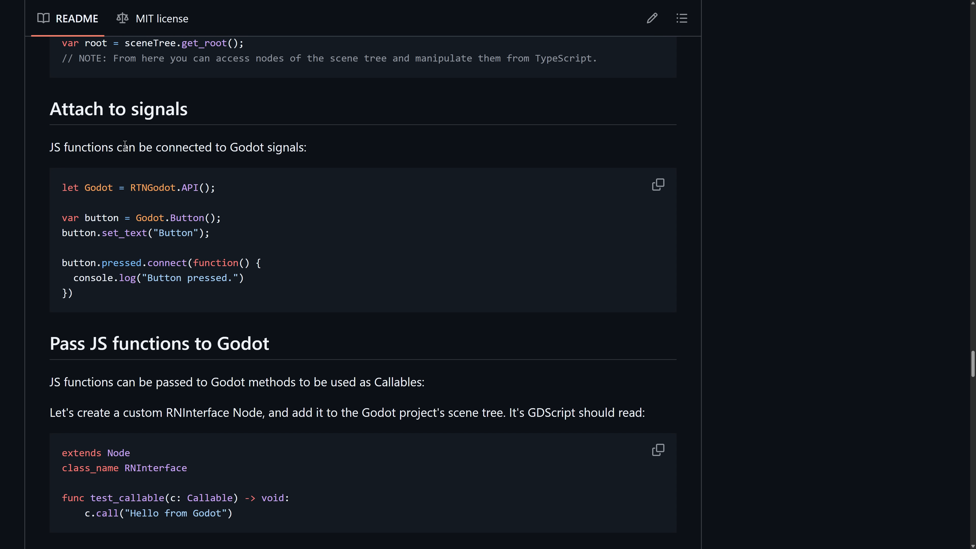
double_click(167, 262)
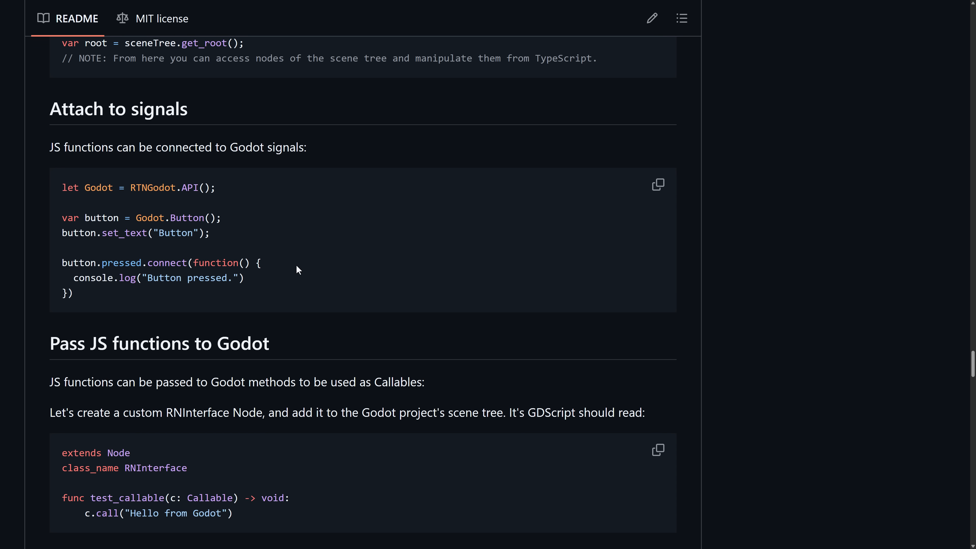
scroll("down", 3)
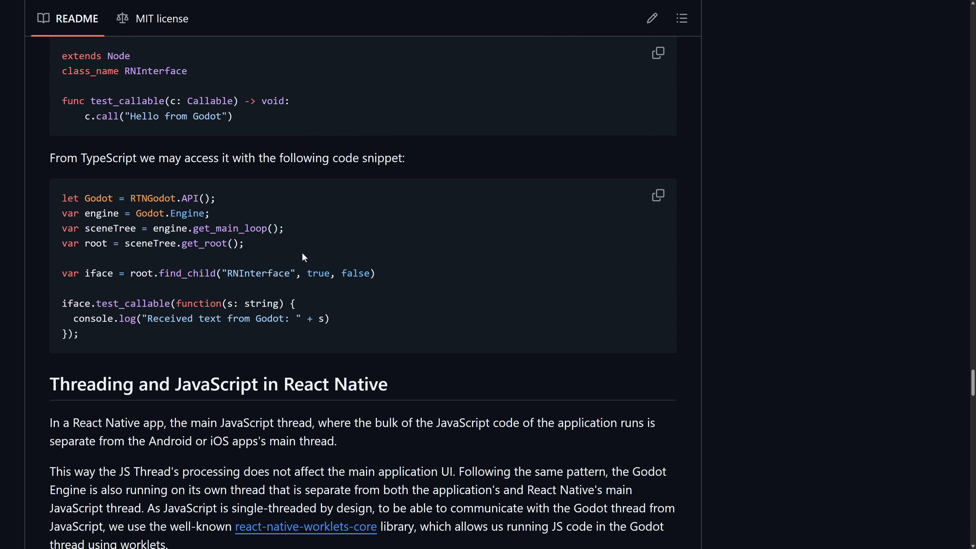
- Scroll to the README's License section and land on the libgodot repository page
scroll("down", 3)
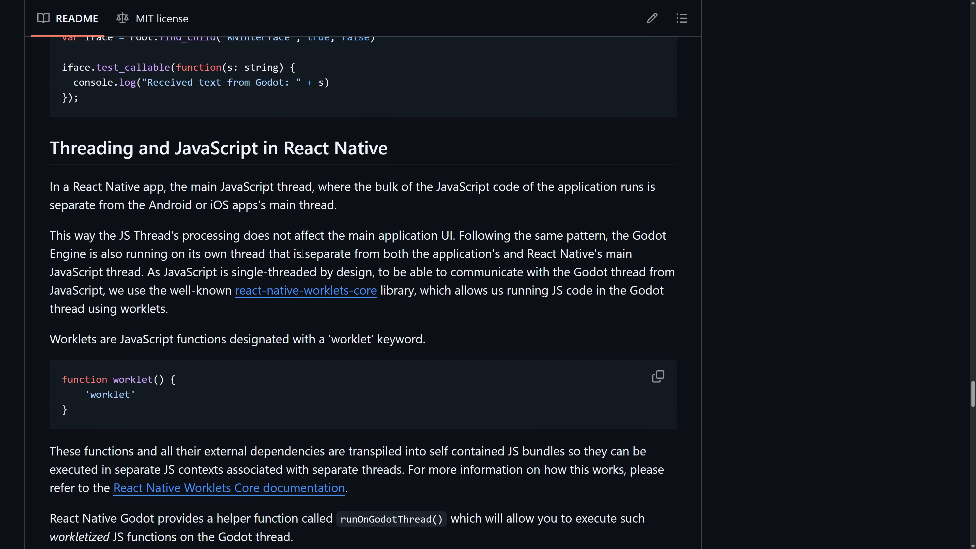
scroll("down", 3)
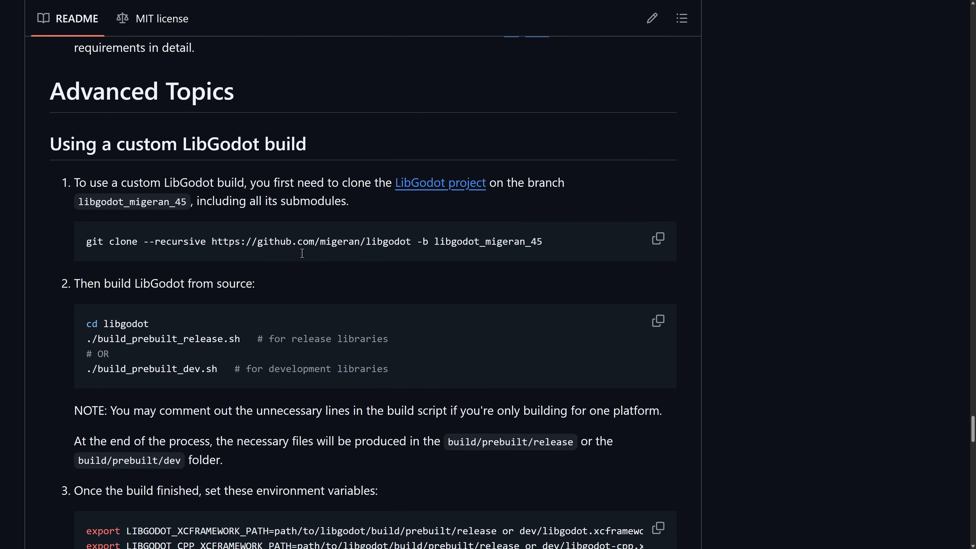
scroll("down", 3)
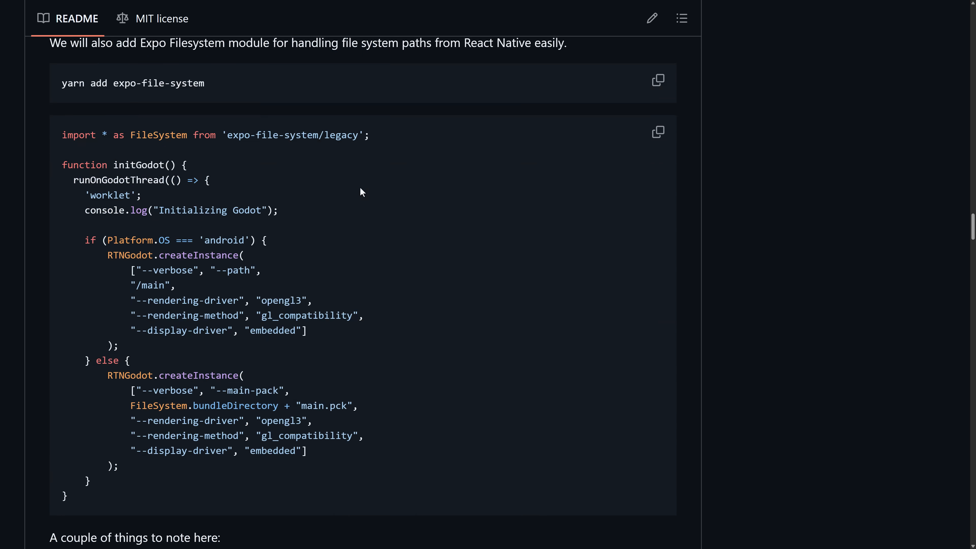
scroll("down", 3)
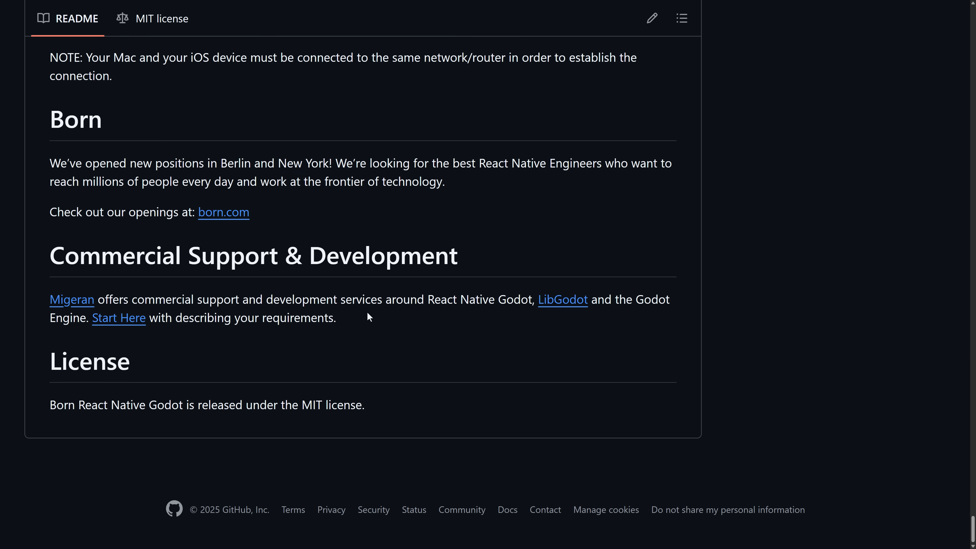
mouse_move(73, 305)
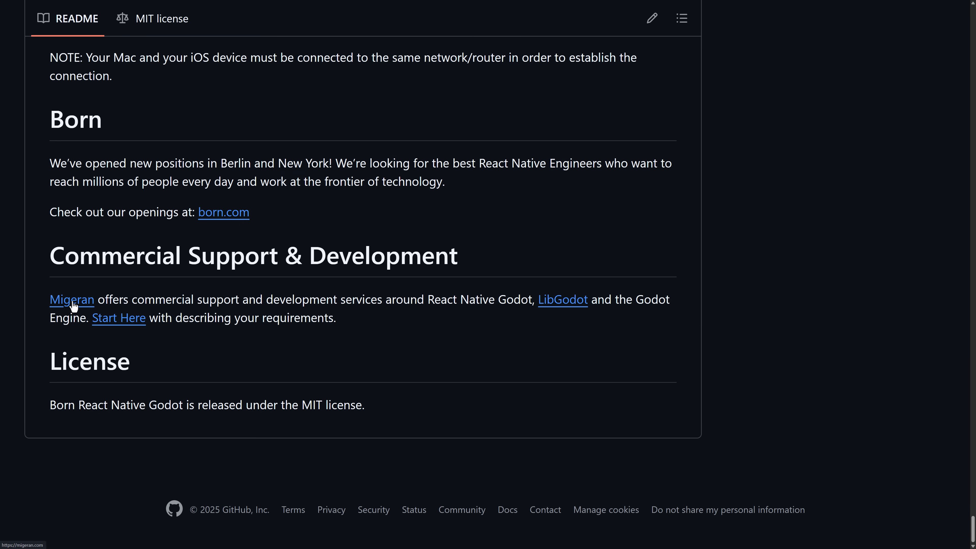
mouse_move(371, 311)
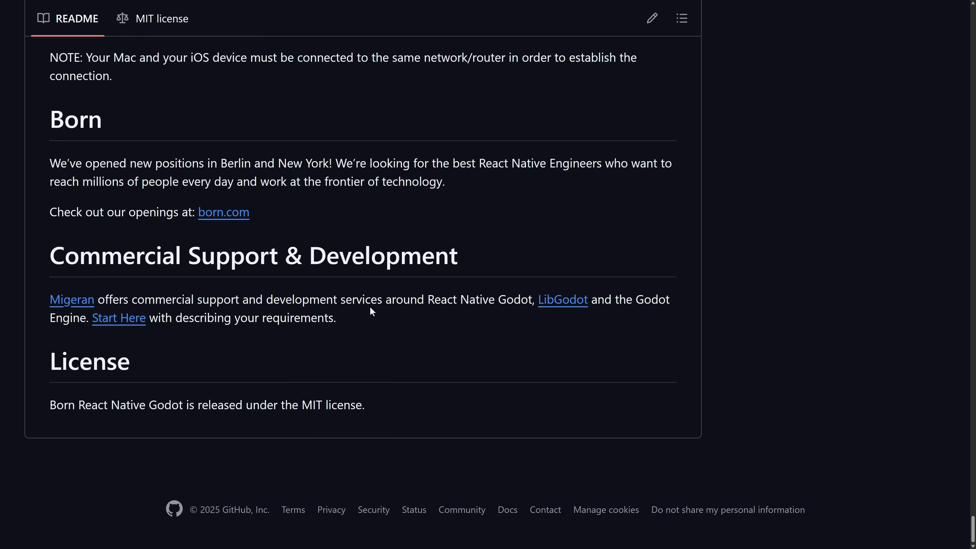
mouse_move(398, 399)
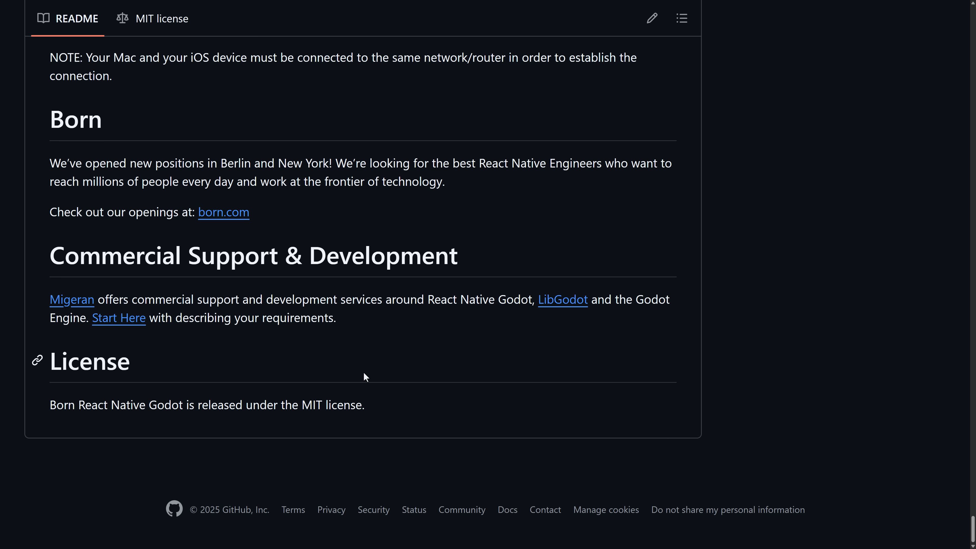
scroll("up", 3)
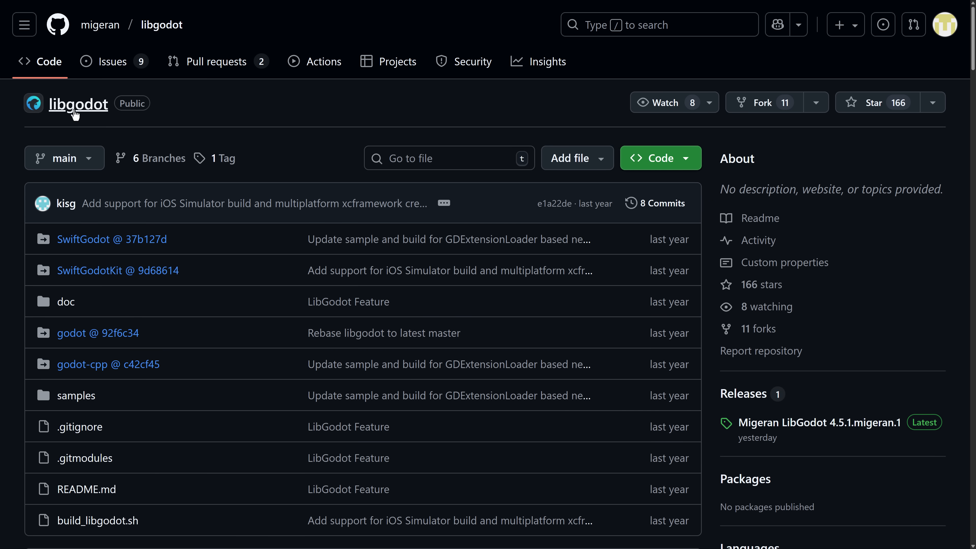
mouse_move(416, 223)
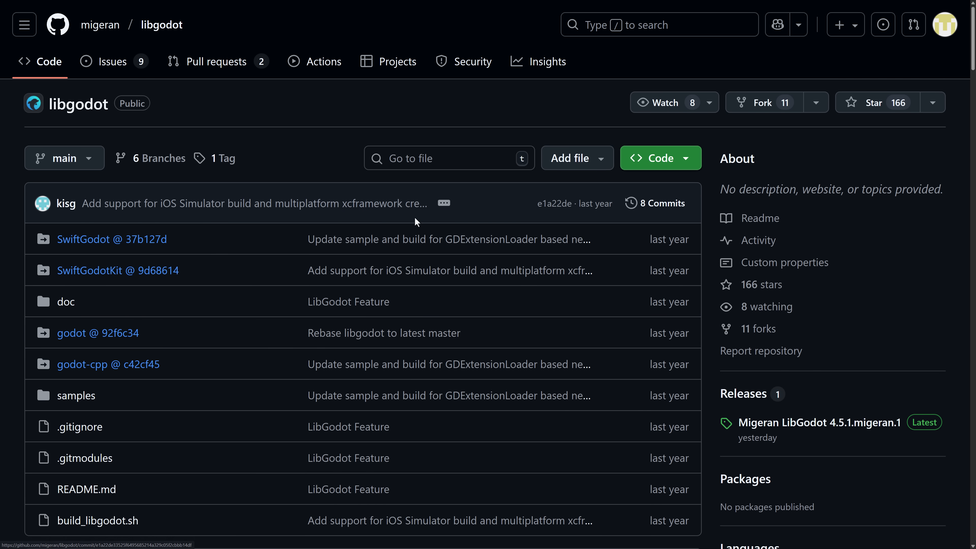
- Switch the libgodot repository to the libgodot_migeran_45 branch via the branch dropdown
scroll("down", 3)
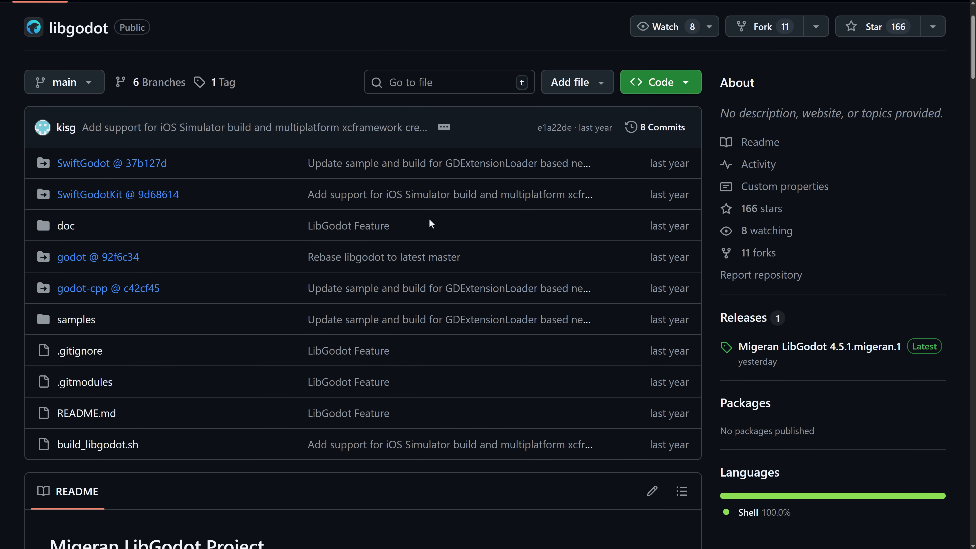
scroll("down", 3)
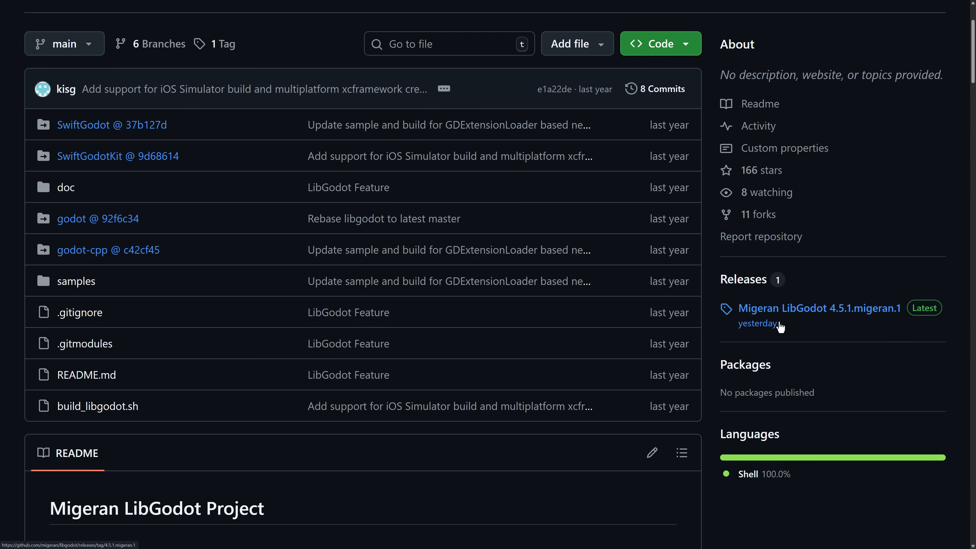
scroll("up", 3)
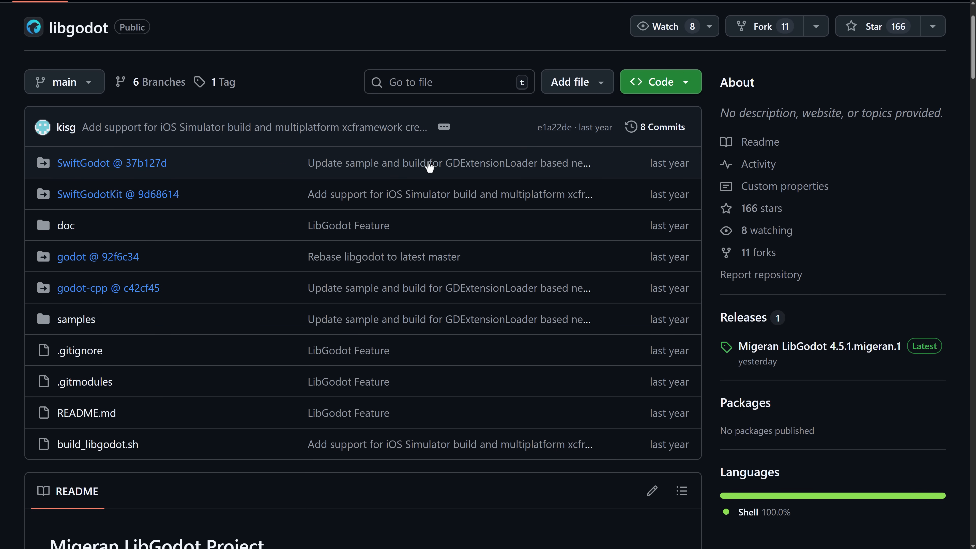
mouse_move(632, 219)
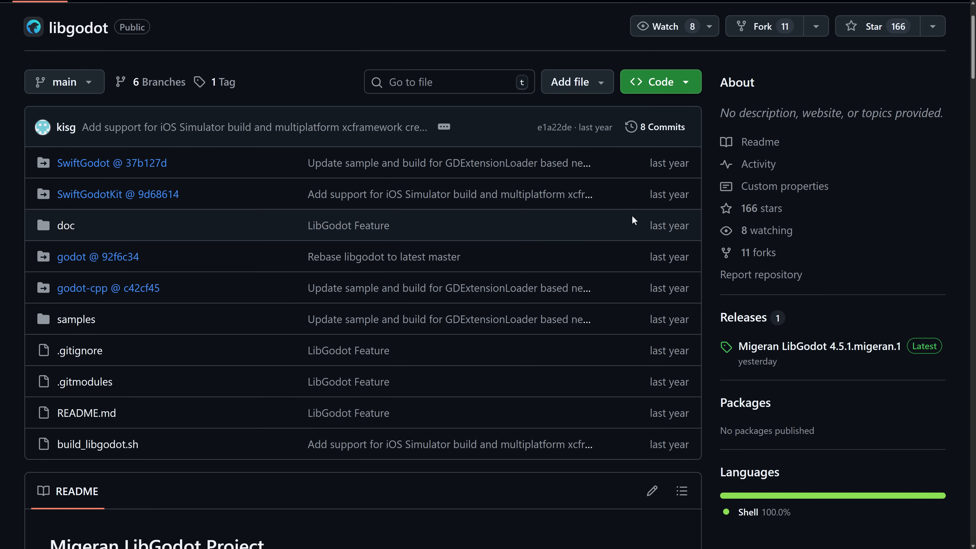
left_click(64, 81)
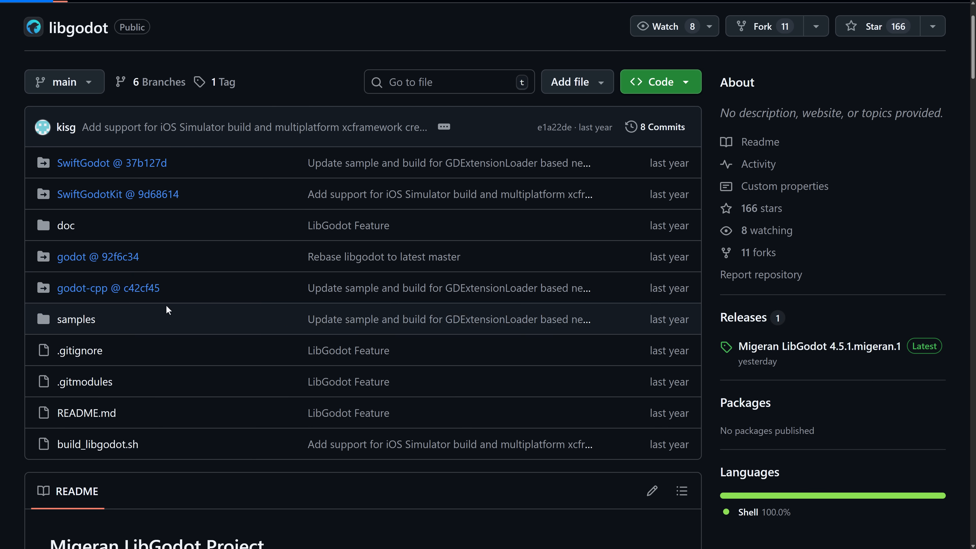
mouse_move(730, 194)
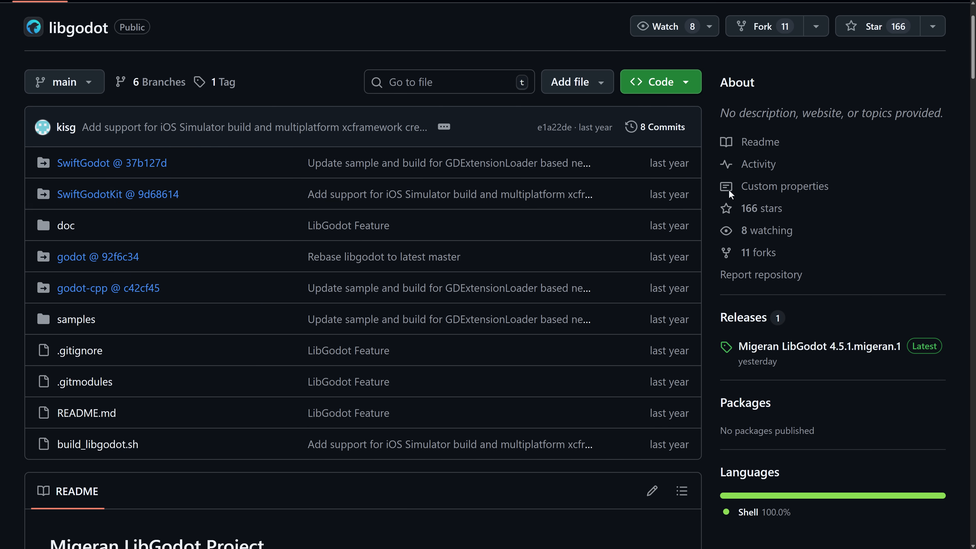
left_click(64, 81)
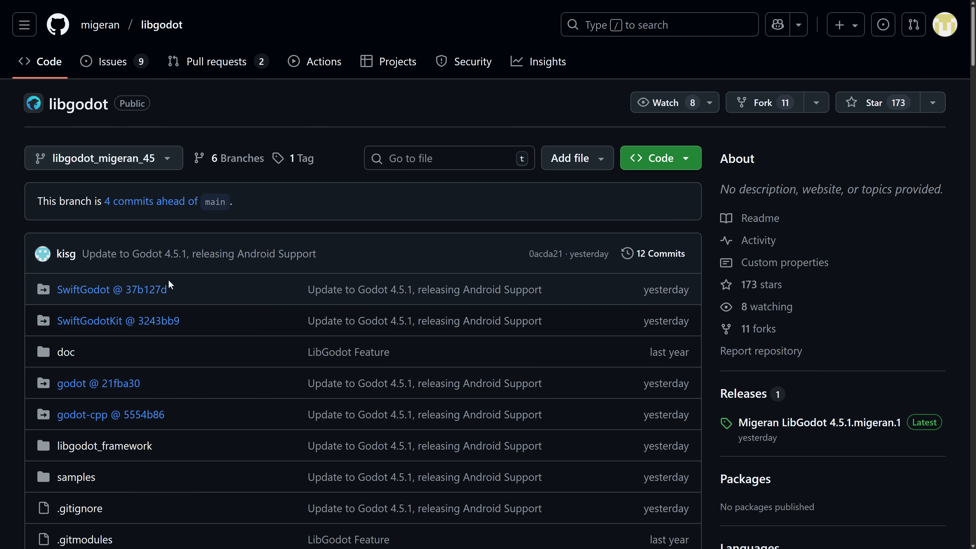
- Bring the branch README's Features and "Why LibGodot?" sections into view
scroll("down", 3)
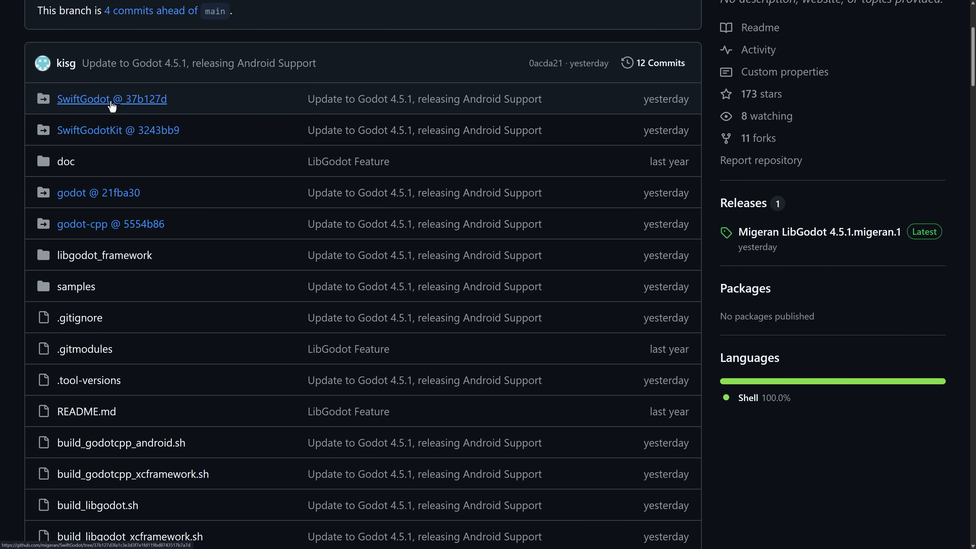
scroll("down", 3)
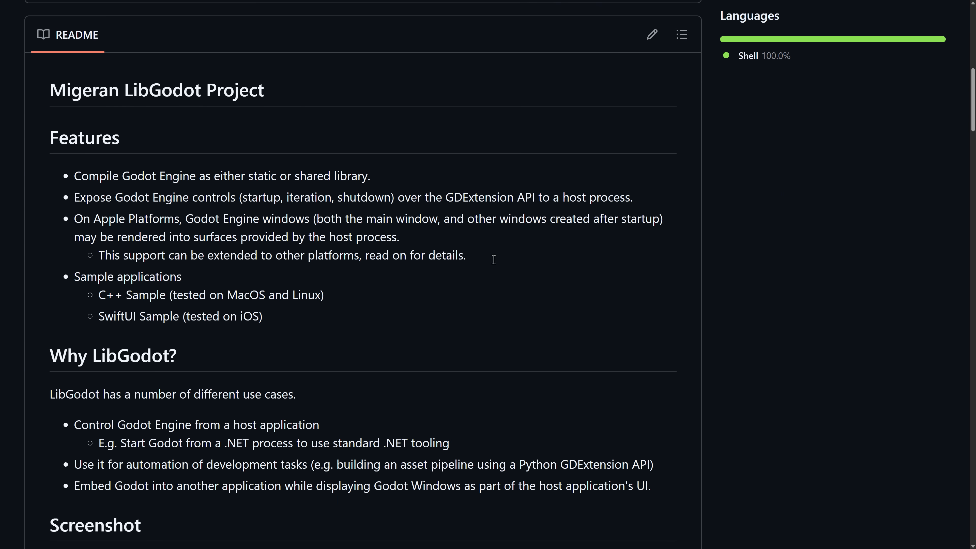
- Highlight the static/shared library and exposed Godot Engine controls feature lines in the README
scroll("down", 3)
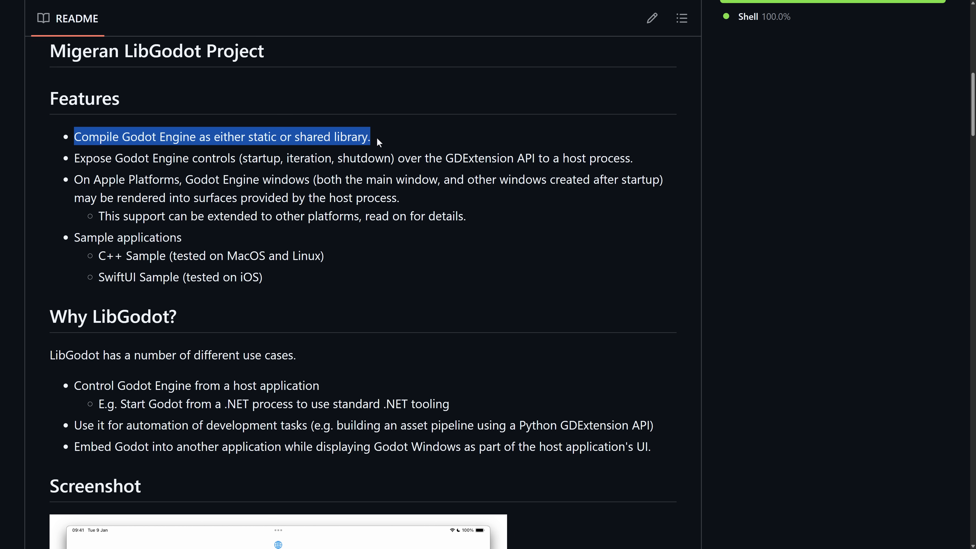
left_click(99, 158)
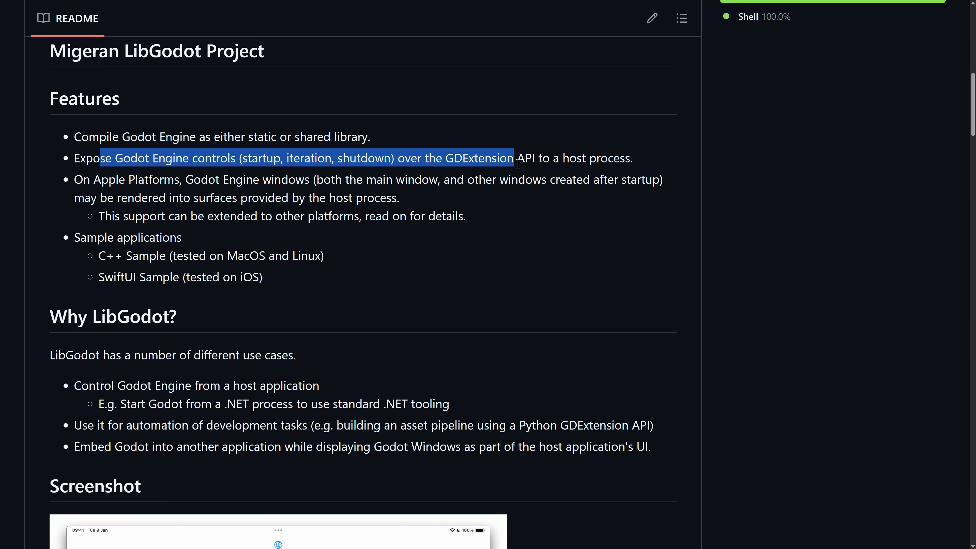
left_click(446, 202)
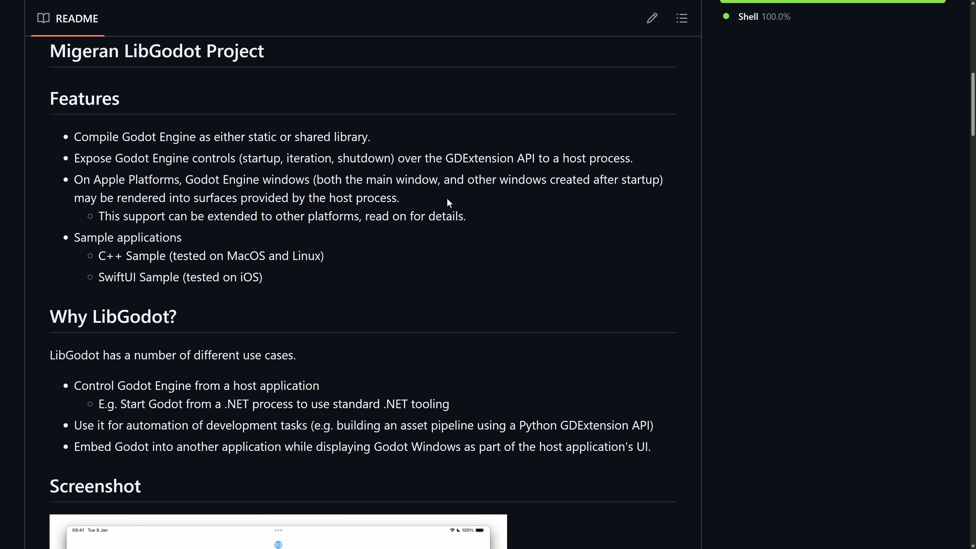
- Read down the rest of the LibGodot README toward the react-native-godot example App.tsx
scroll("down", 3)
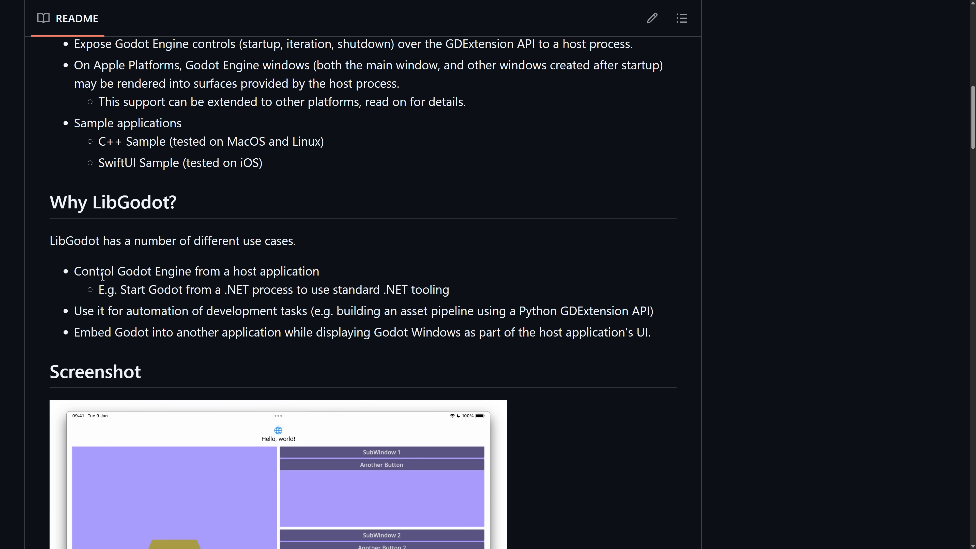
scroll("down", 3)
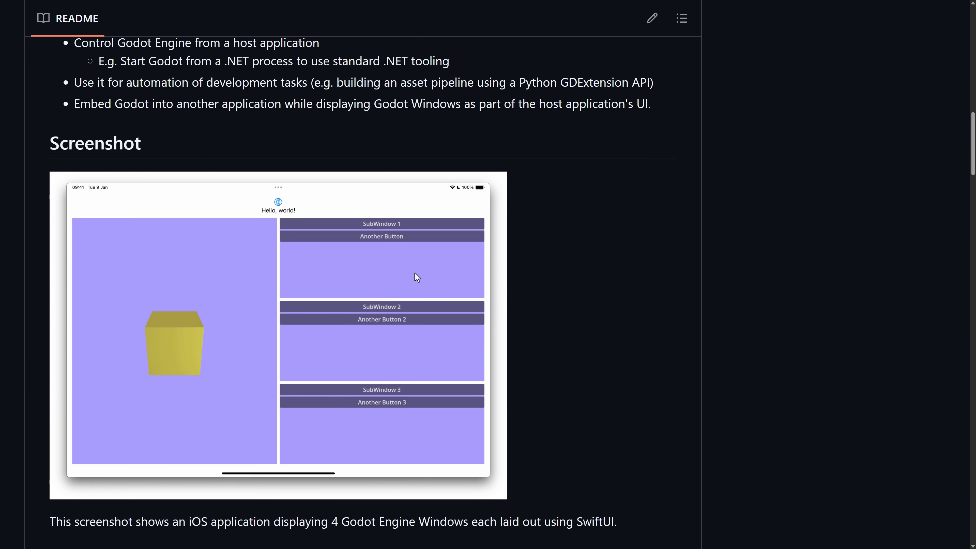
scroll("down", 3)
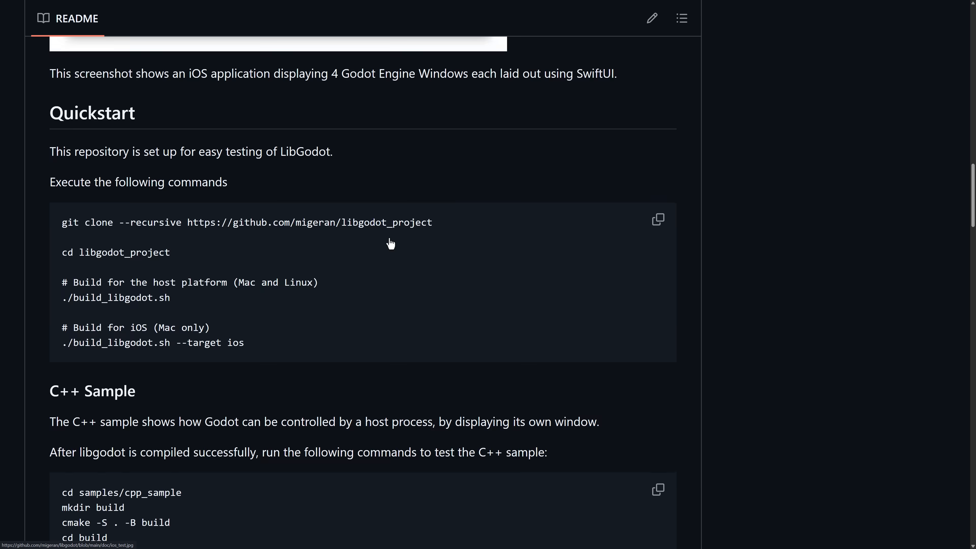
scroll("down", 3)
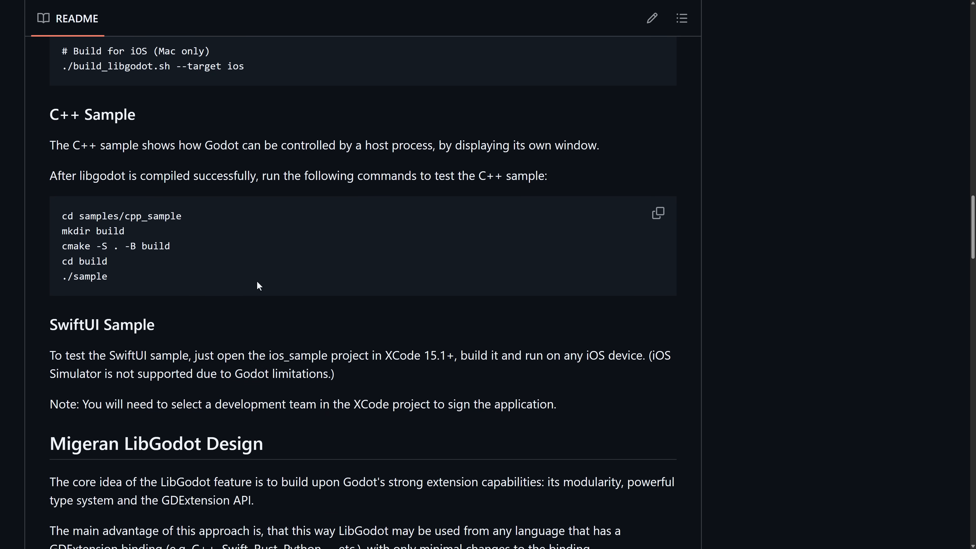
scroll("down", 3)
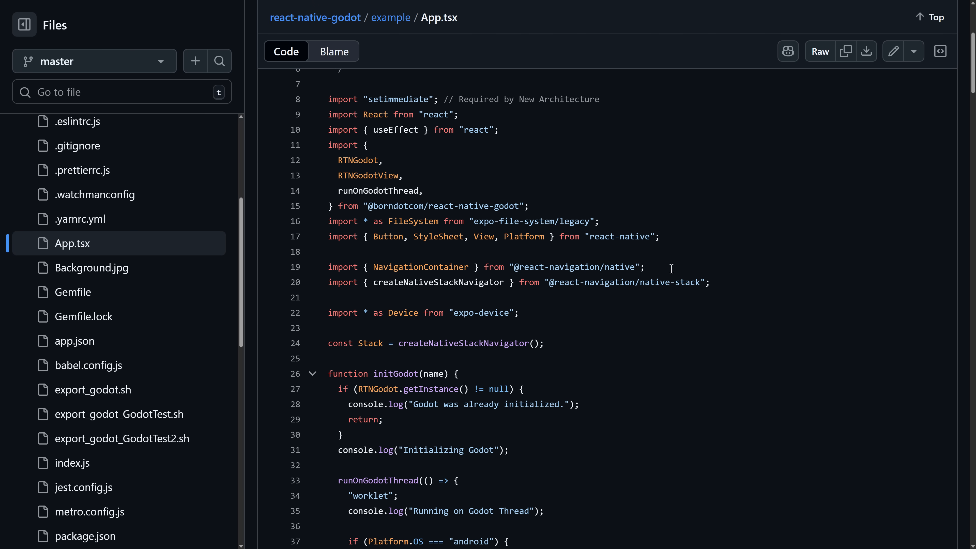
- Scroll App.tsx past initGodot to the pauseGodot, resumeGodot and destroyGodot functions
scroll("up", 3)
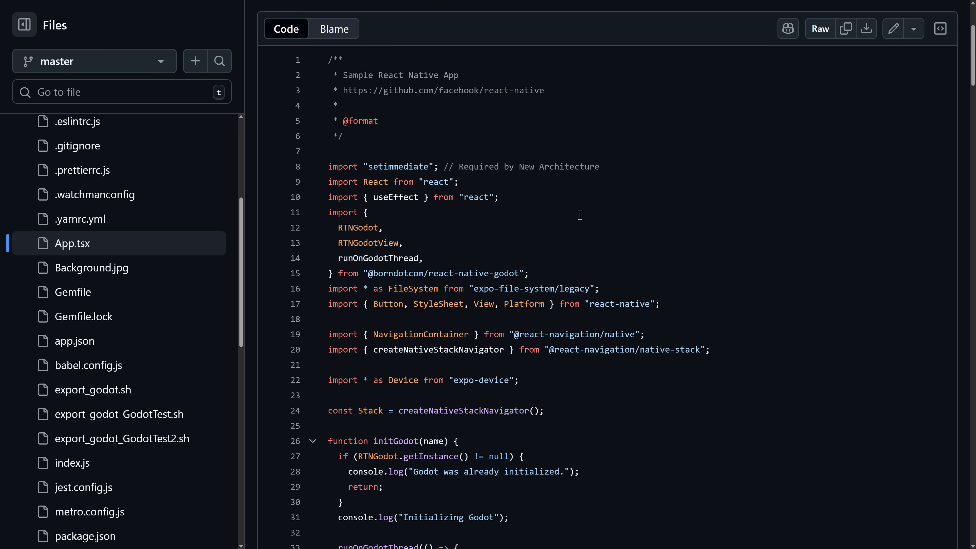
scroll("down", 3)
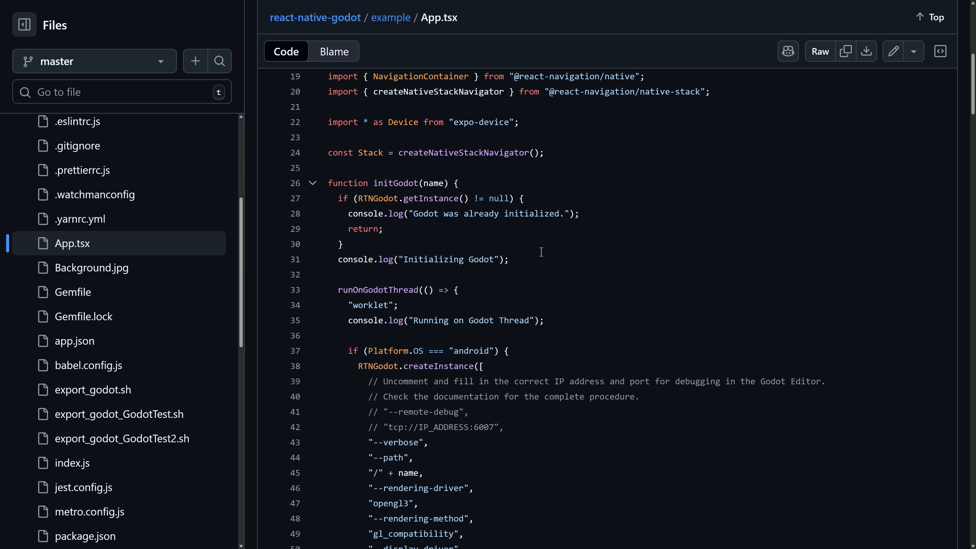
scroll("down", 3)
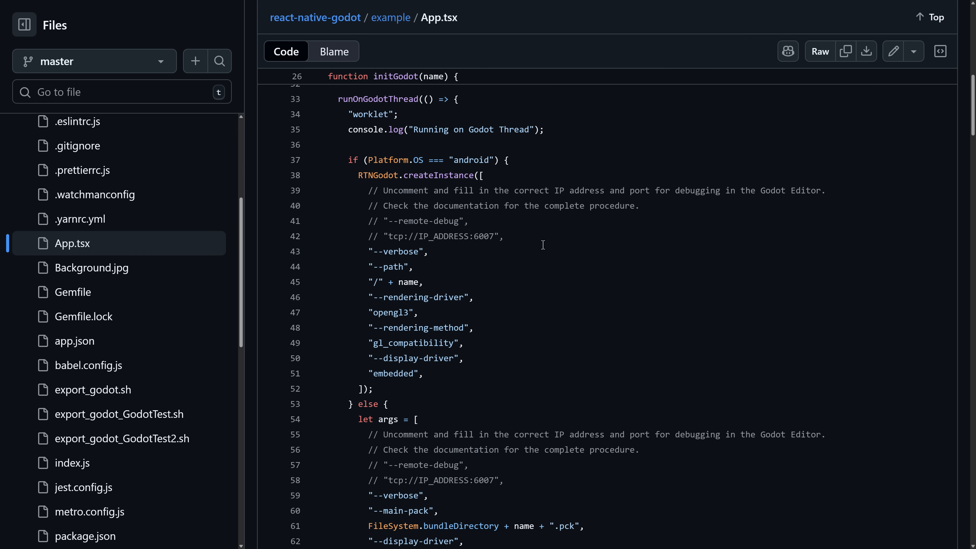
scroll("down", 3)
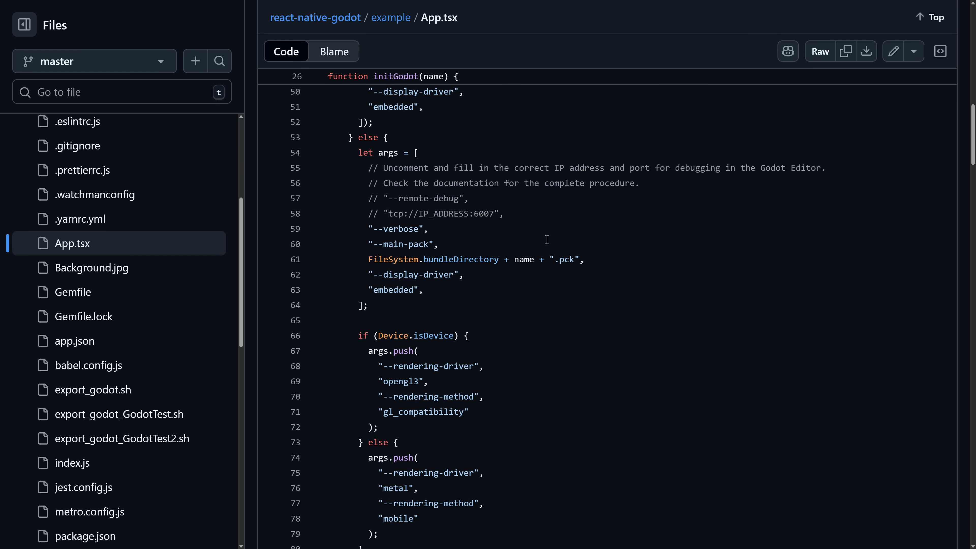
scroll("down", 3)
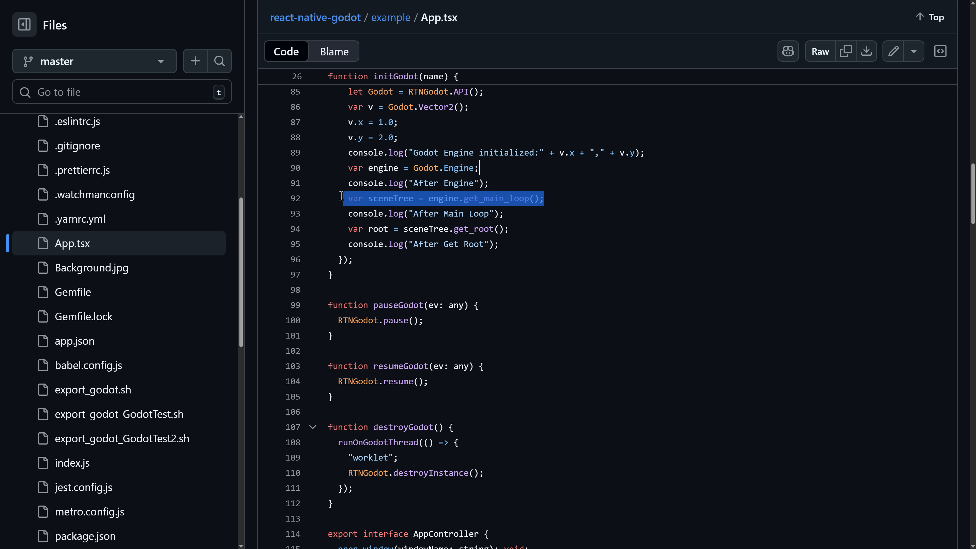
scroll("down", 3)
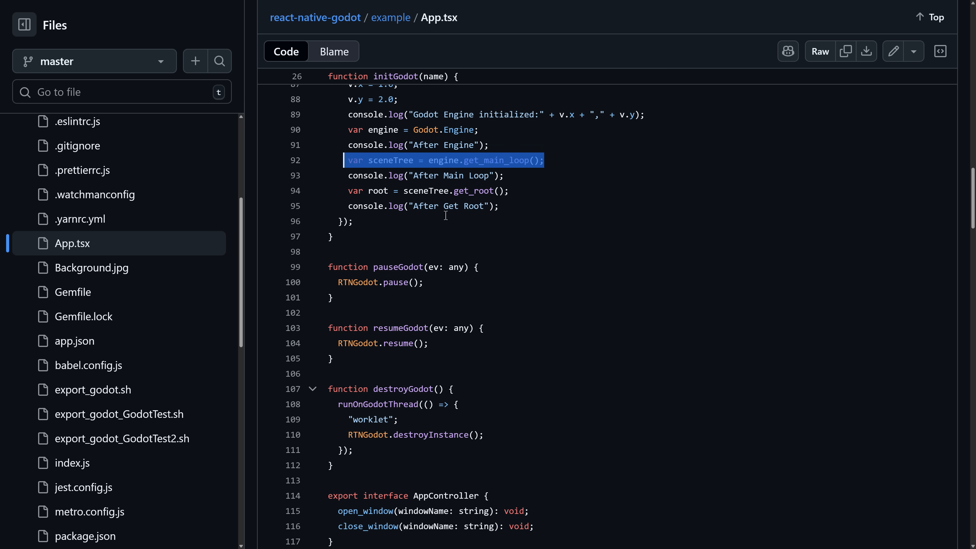
mouse_move(416, 196)
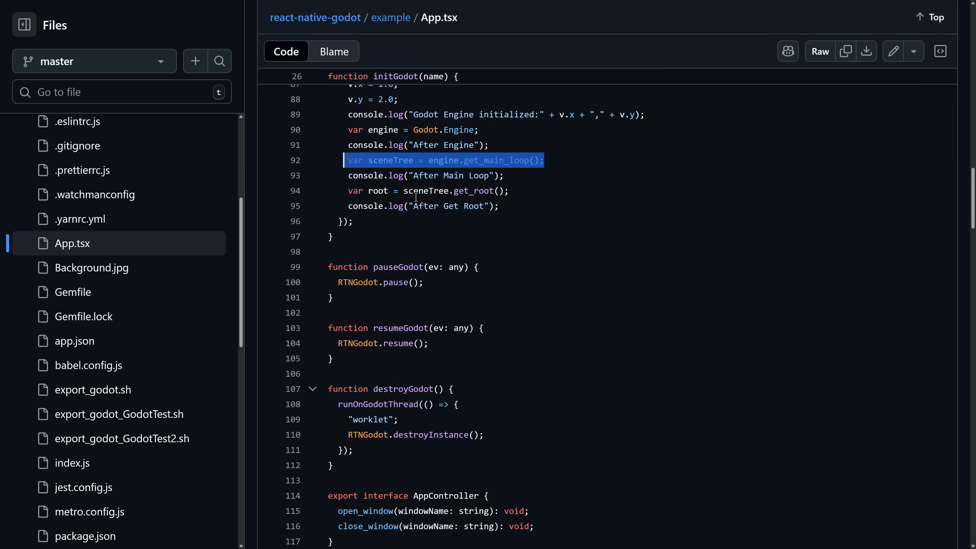
scroll("down", 3)
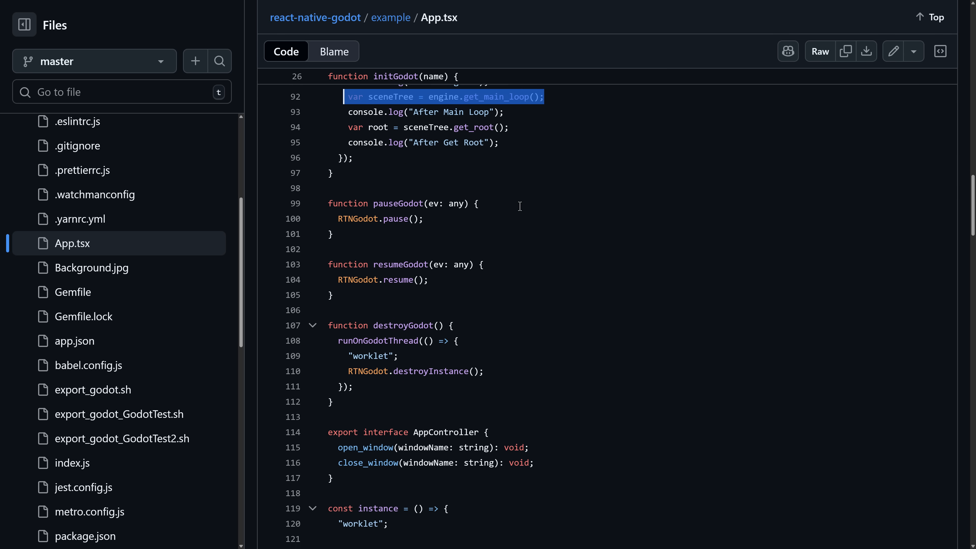
scroll("down", 3)
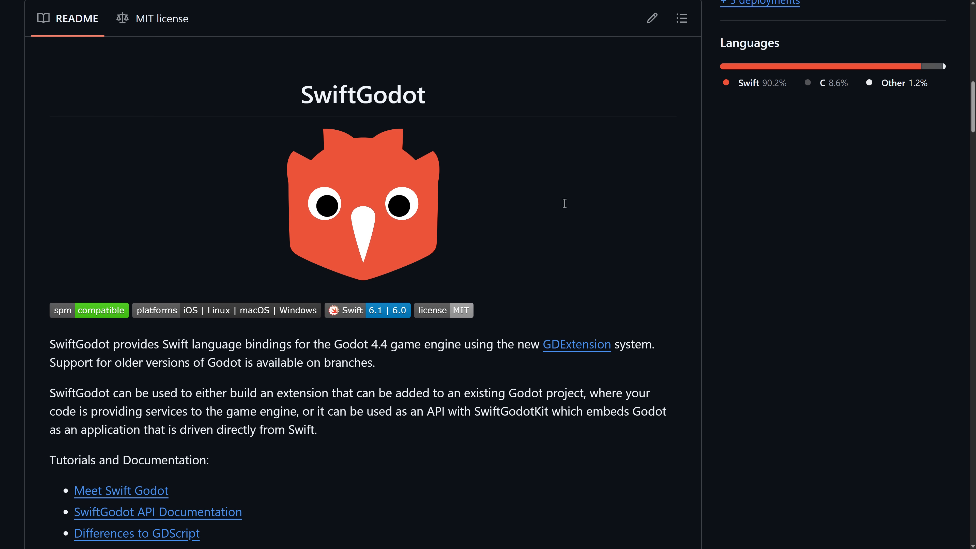
mouse_move(397, 191)
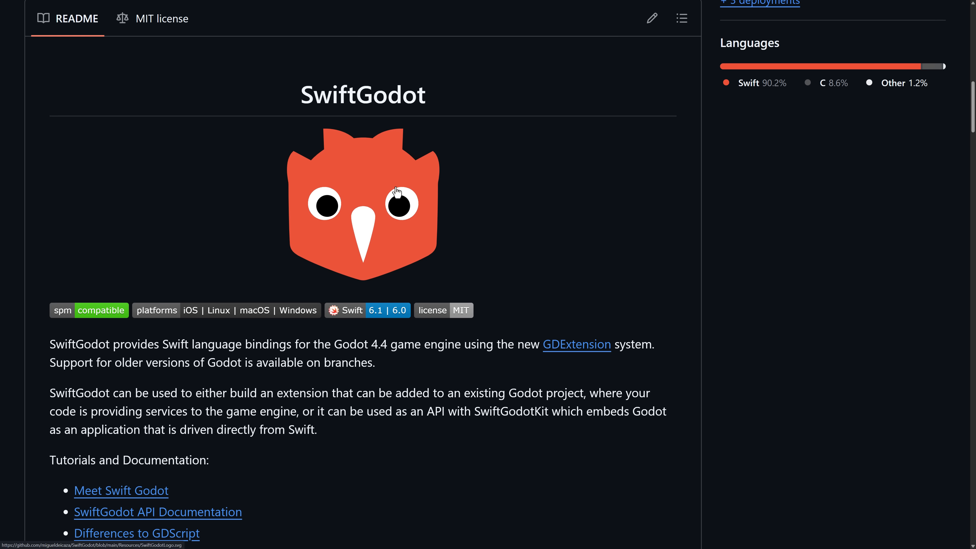
mouse_move(439, 277)
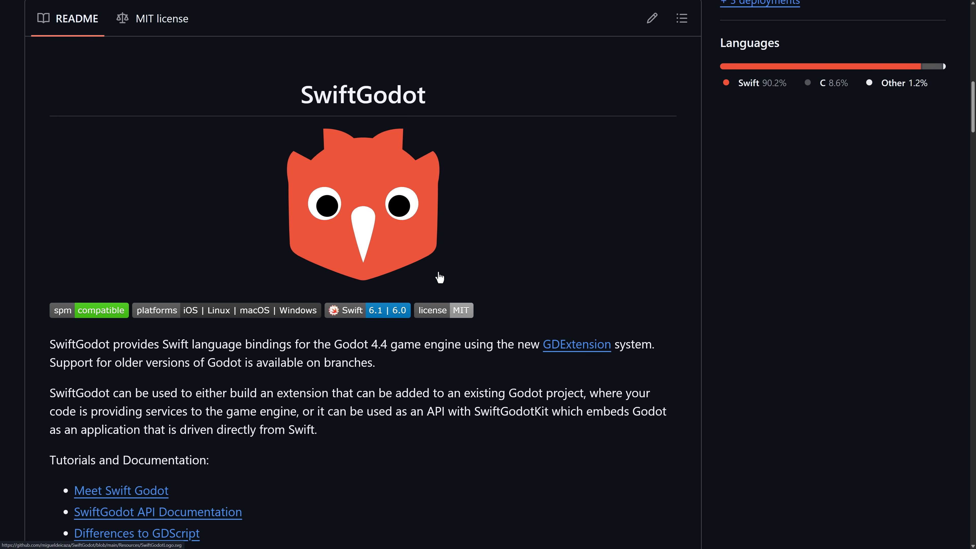
mouse_move(385, 120)
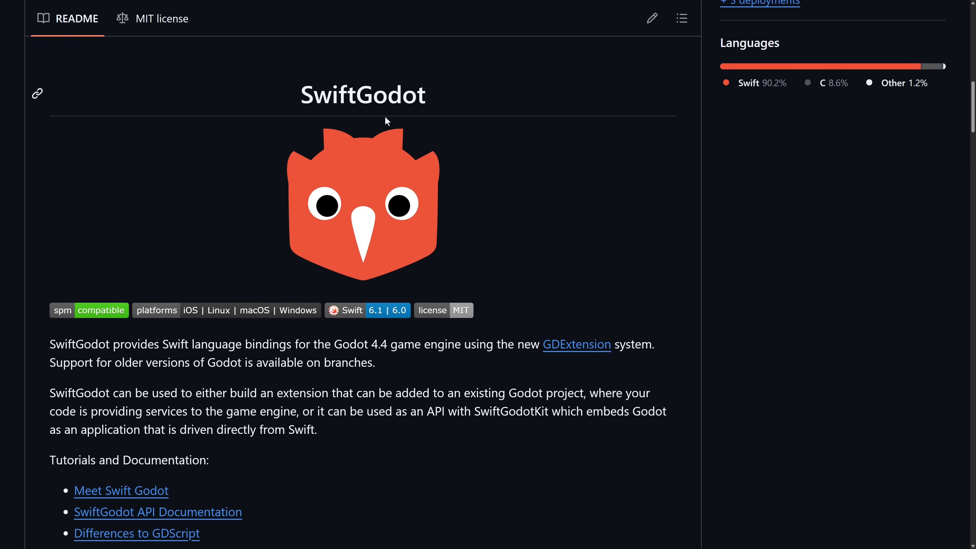
- Scroll the SwiftGodot README to its tutorials, community links and demo recording
scroll("down", 3)
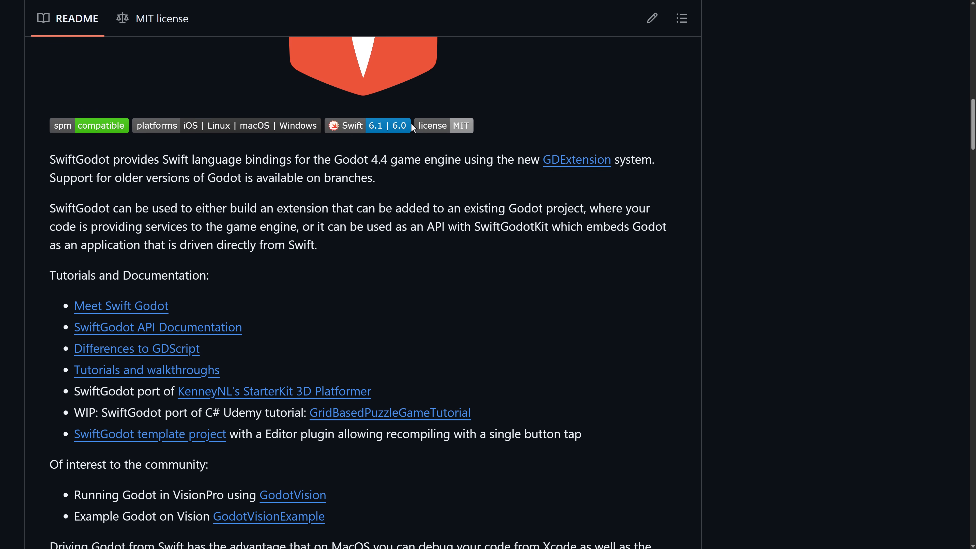
scroll("down", 3)
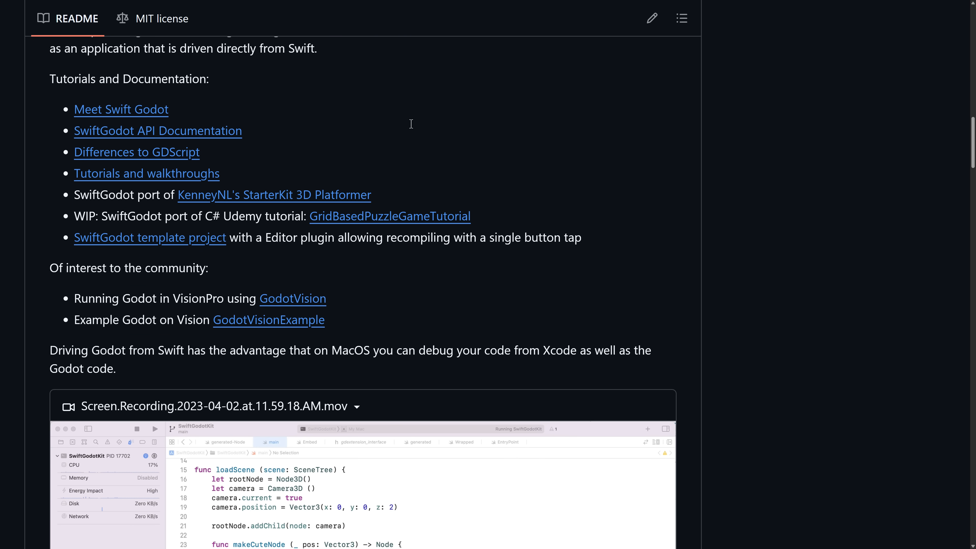
scroll("up", 3)
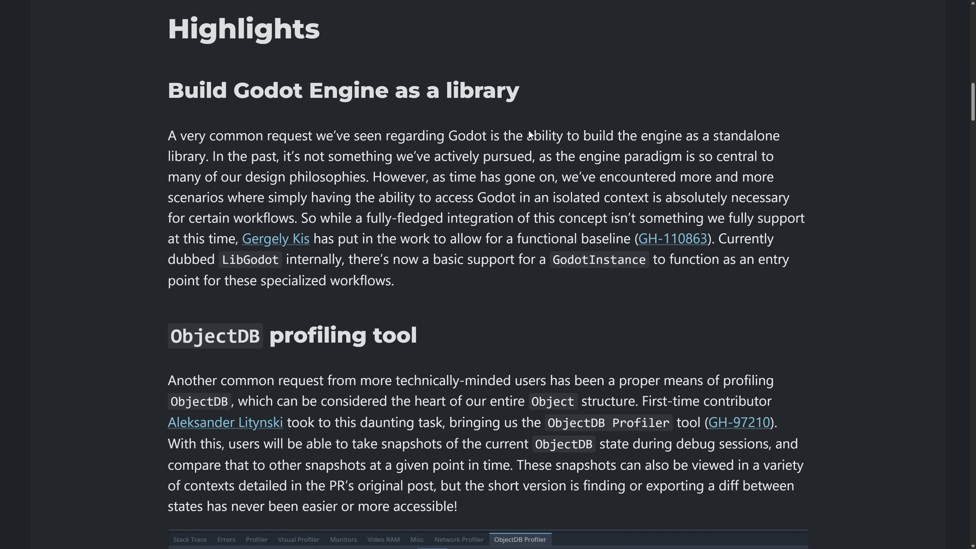
- Scroll the Godot 4.6 dev 2 post to Highlights and read the 'Build Godot Engine as a library' paragraph
scroll("up", 3)
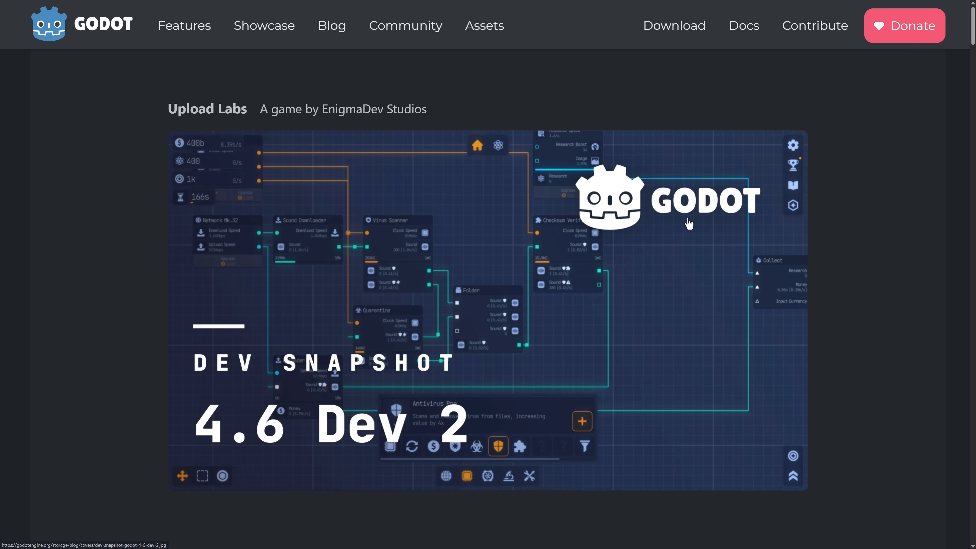
scroll("down", 3)
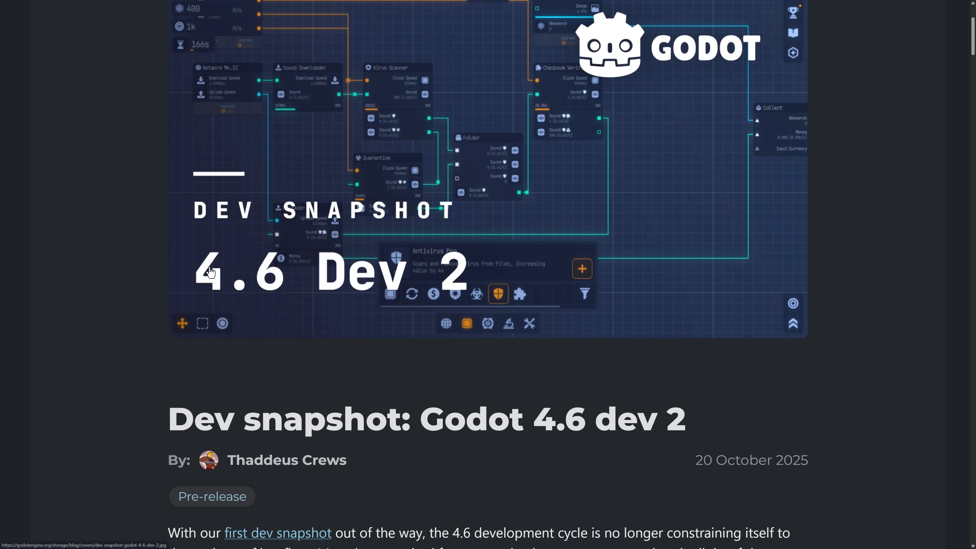
mouse_move(449, 272)
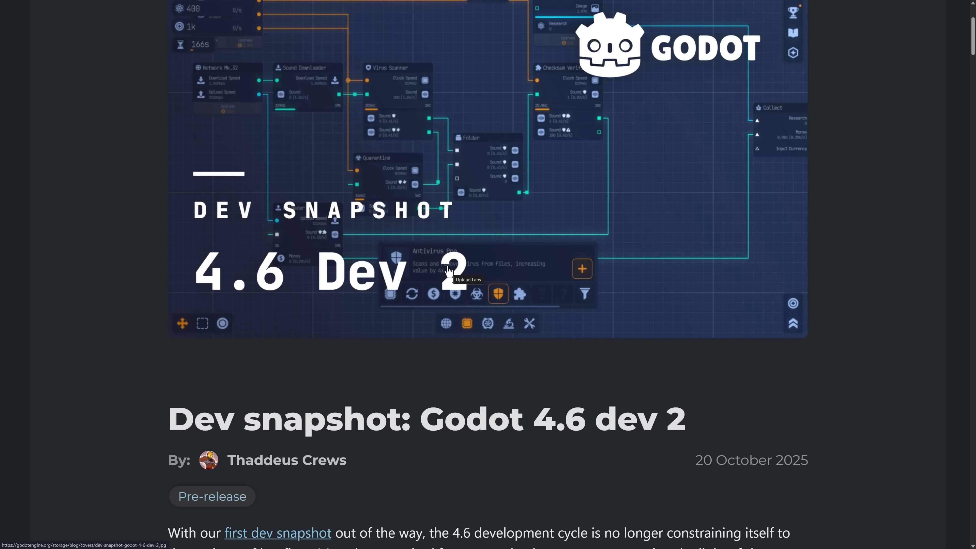
mouse_move(226, 282)
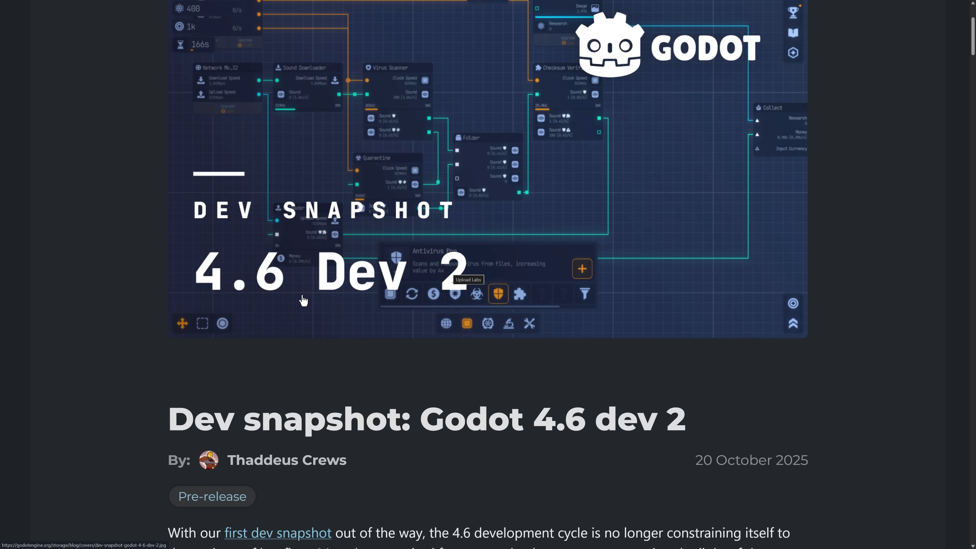
scroll("down", 3)
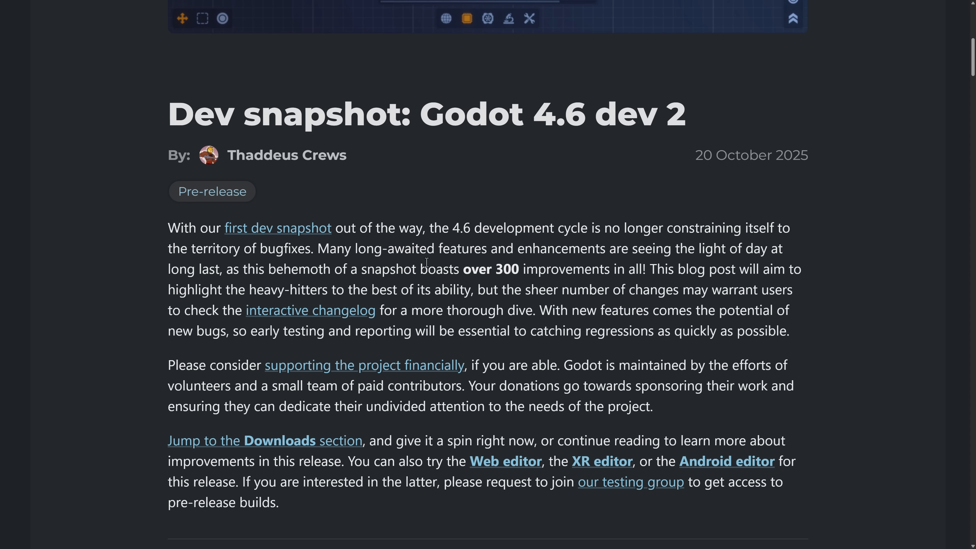
scroll("down", 3)
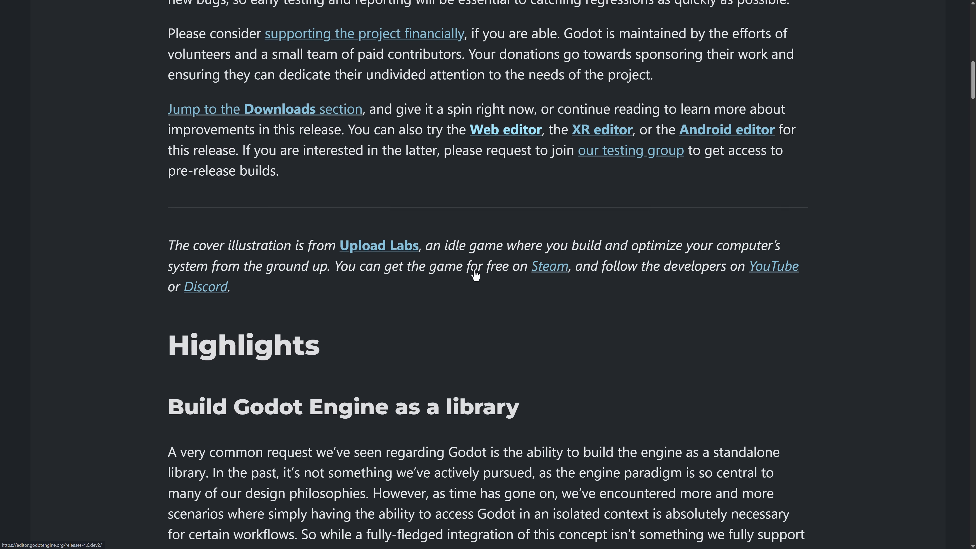
scroll("down", 3)
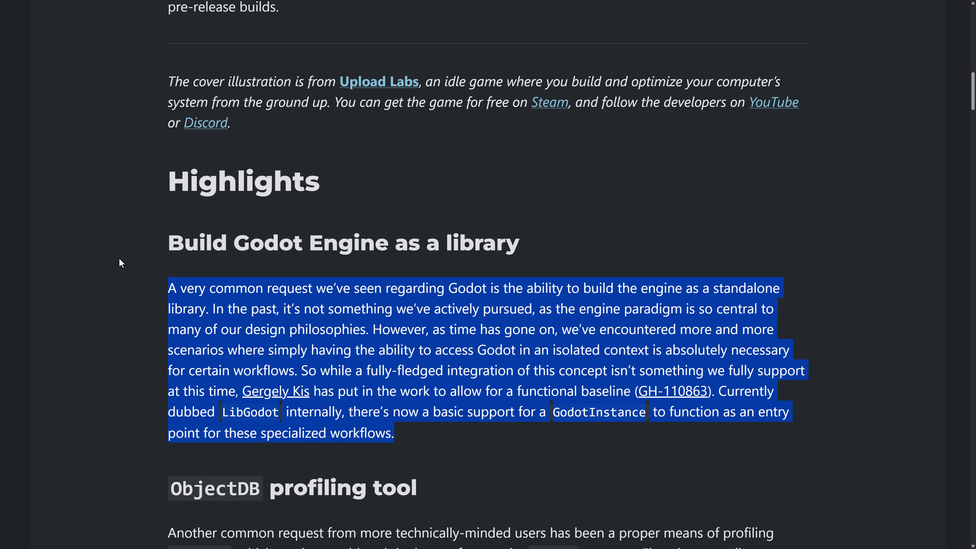
left_click(174, 241)
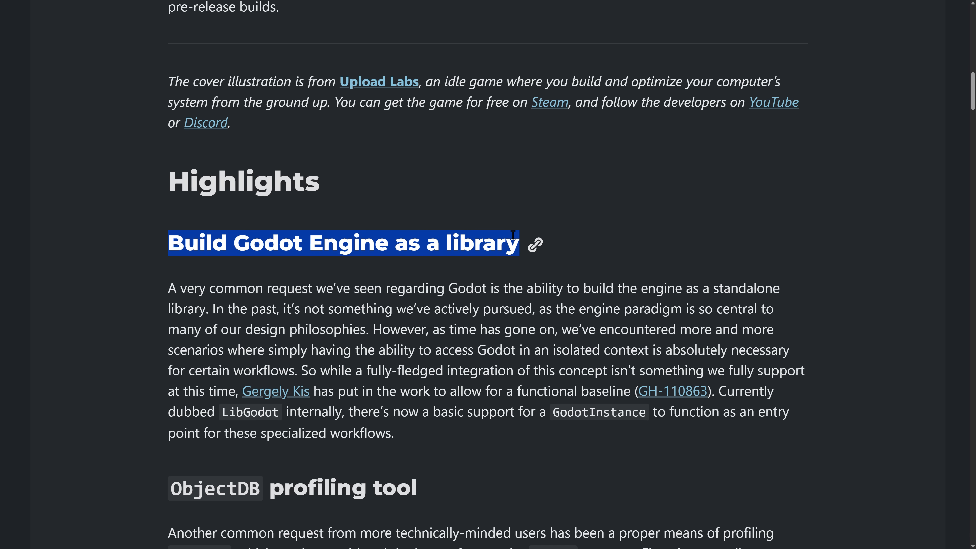
mouse_move(591, 341)
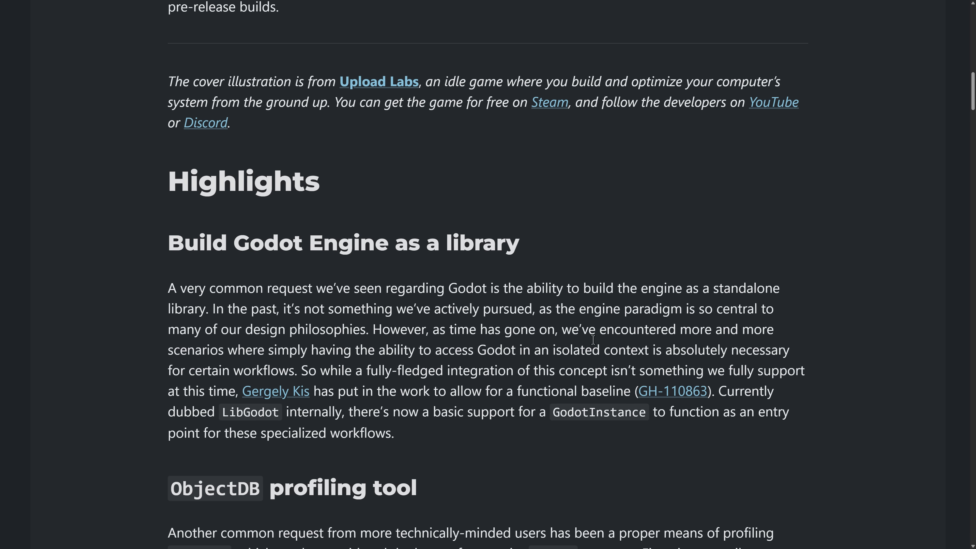
- Continue down the LibGodot section, clearing the highlight on the word LibGodot
scroll("down", 3)
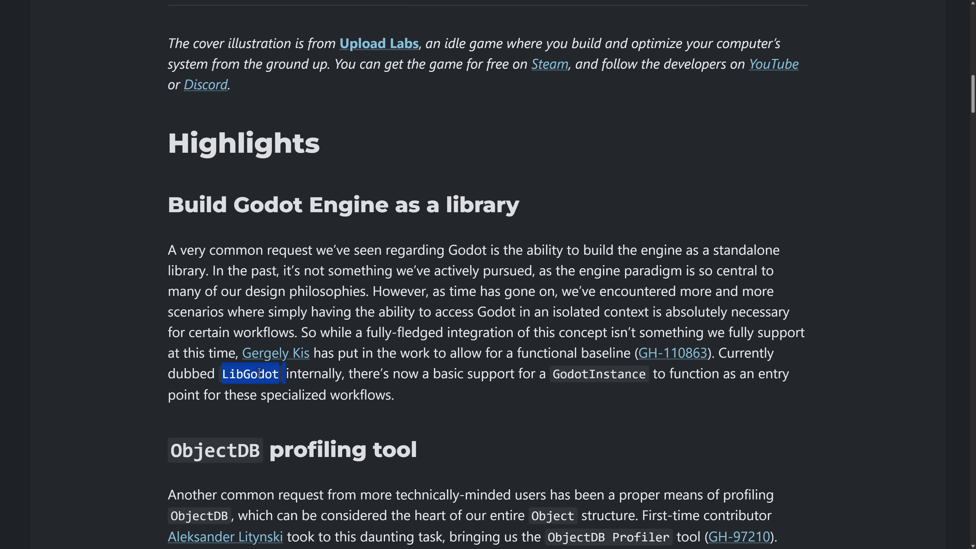
left_click(416, 400)
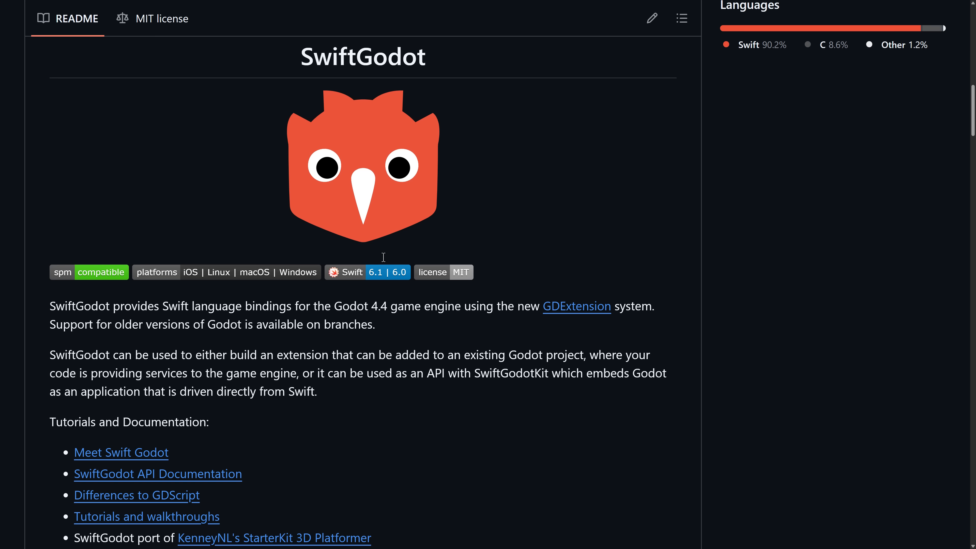
- Scroll the libgodot repository page to its file list, About details and 4.5.1 release
scroll("down", 3)
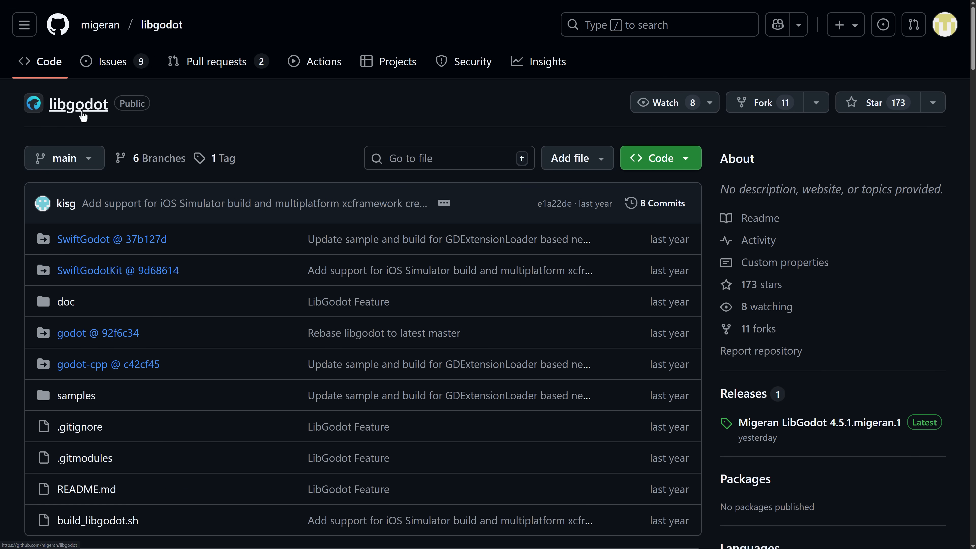
mouse_move(360, 148)
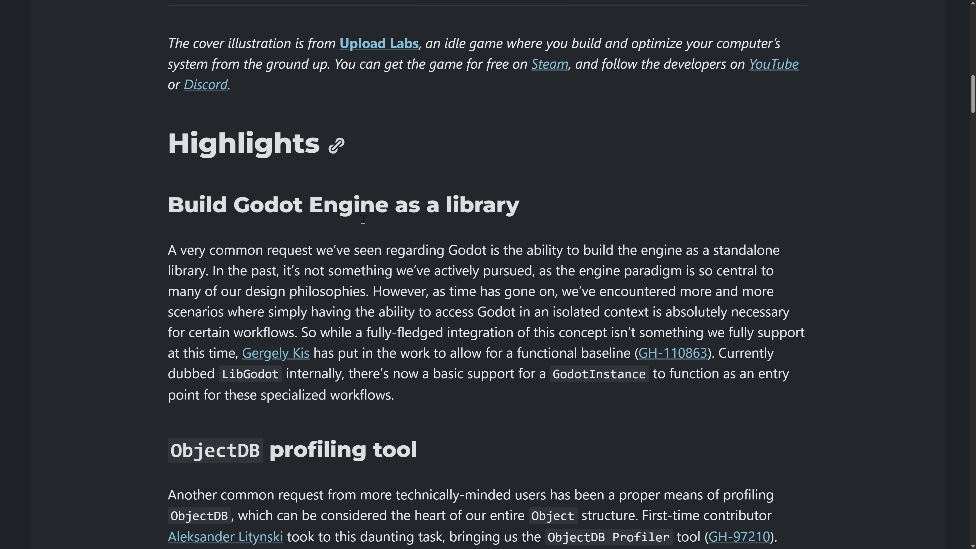
mouse_move(498, 247)
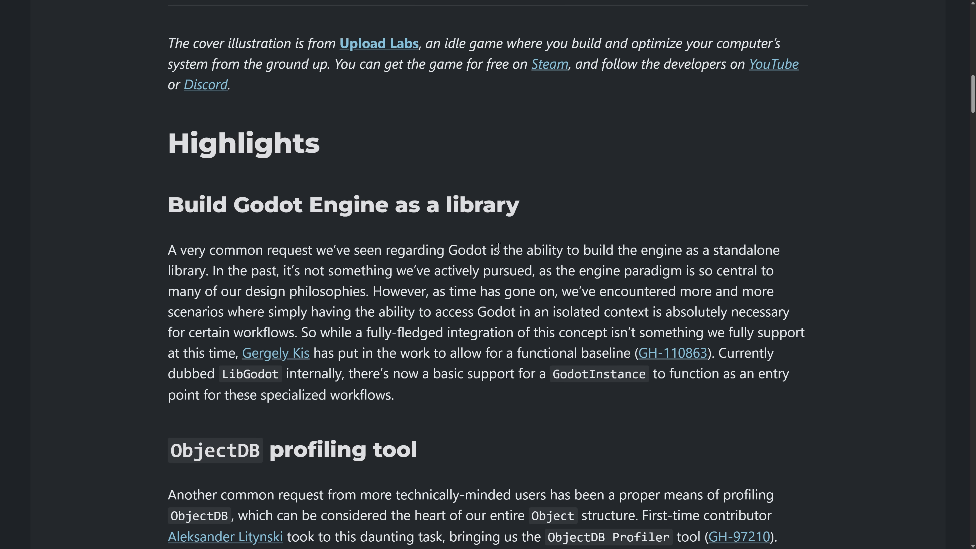
mouse_move(409, 328)
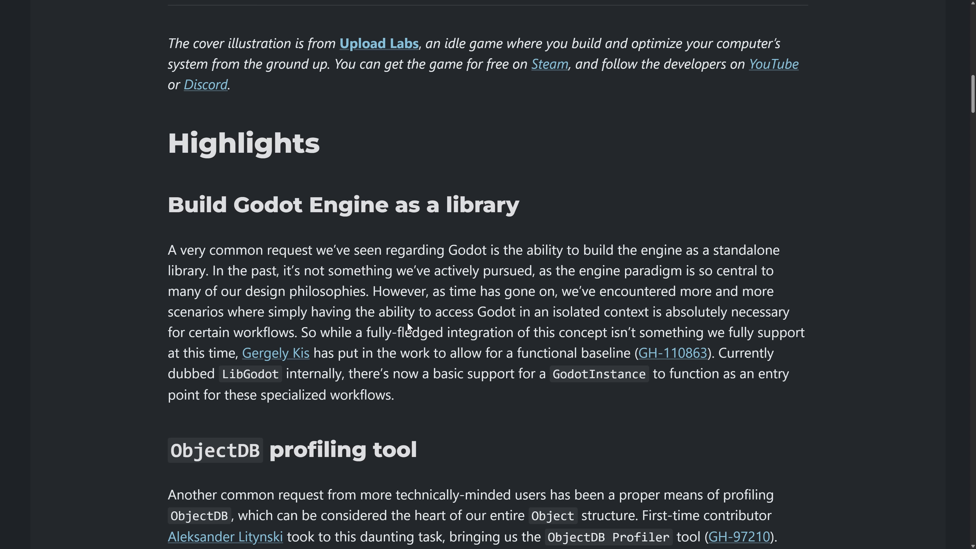
mouse_move(346, 224)
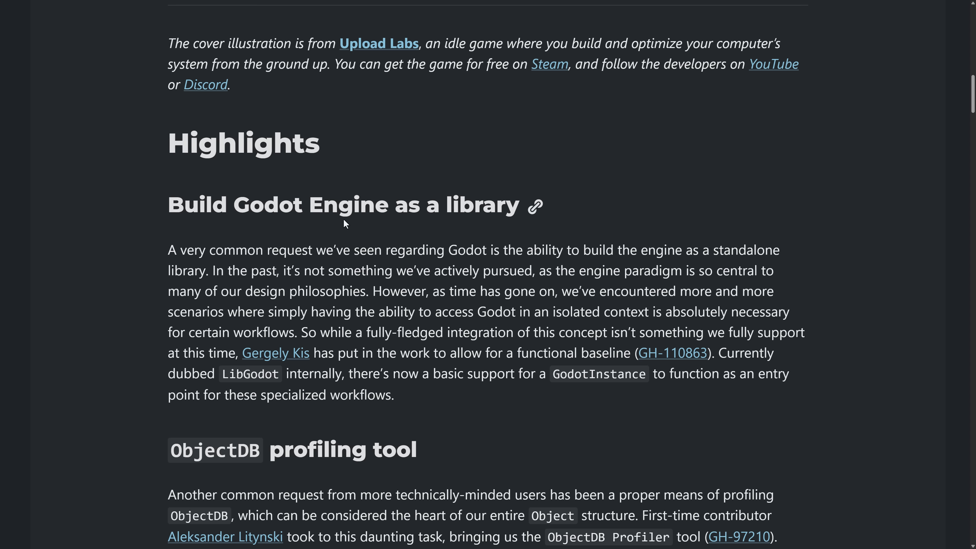
mouse_move(471, 307)
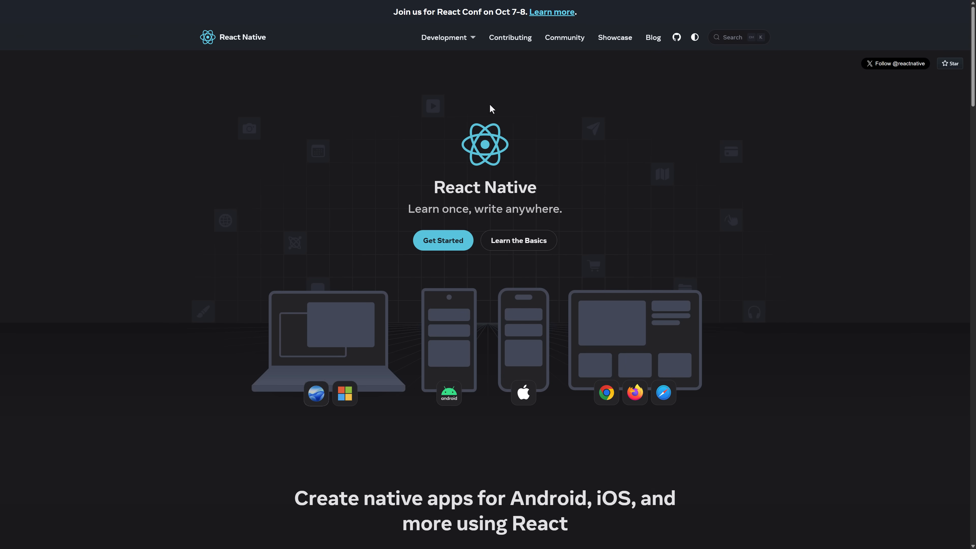
mouse_move(549, 179)
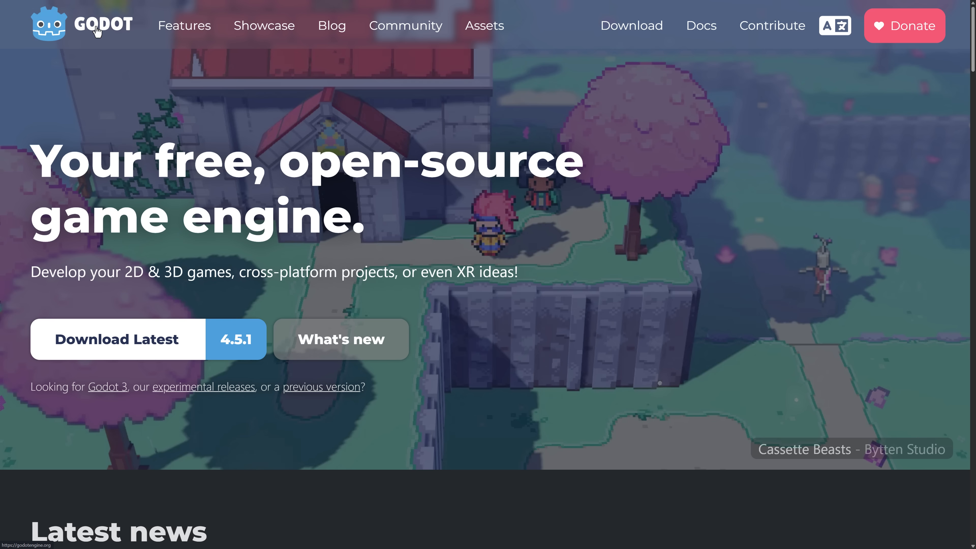
mouse_move(680, 224)
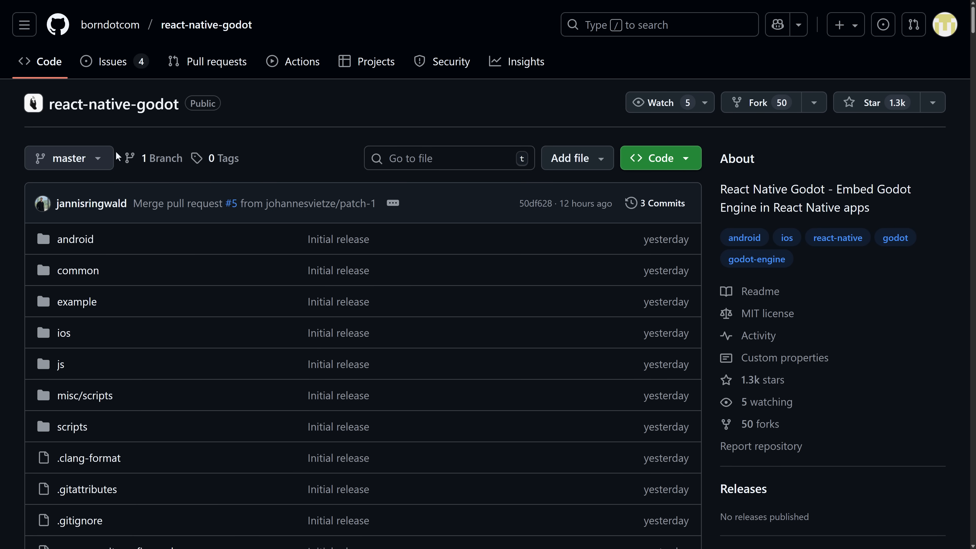
mouse_move(86, 141)
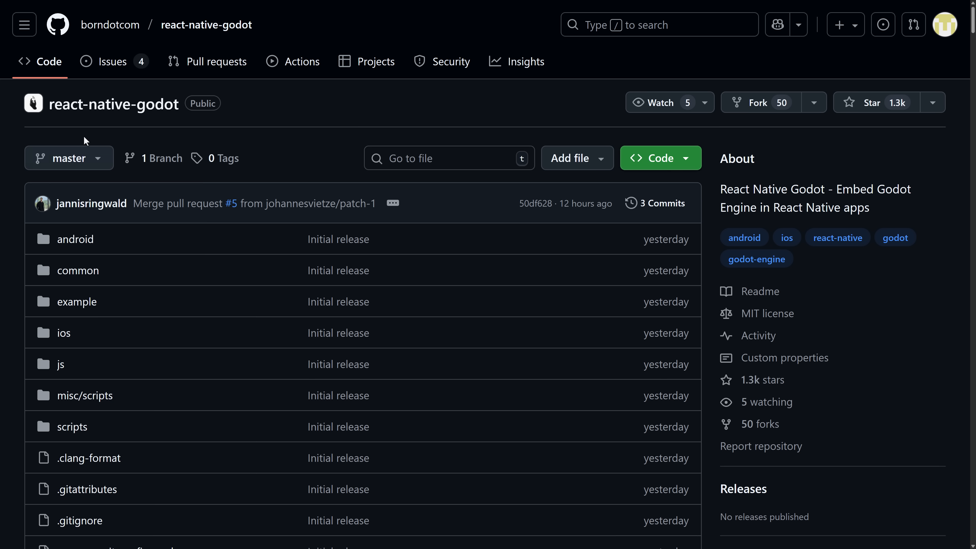